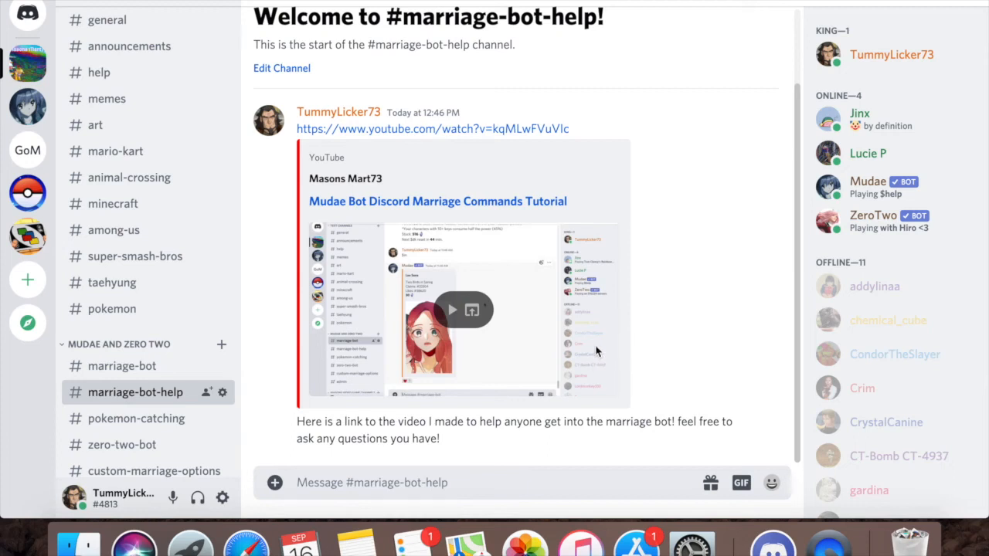
# Switch to the #pokemon-catching channel showing Mudae's Litleo and Burmy catch results.
pyautogui.scroll(-3)
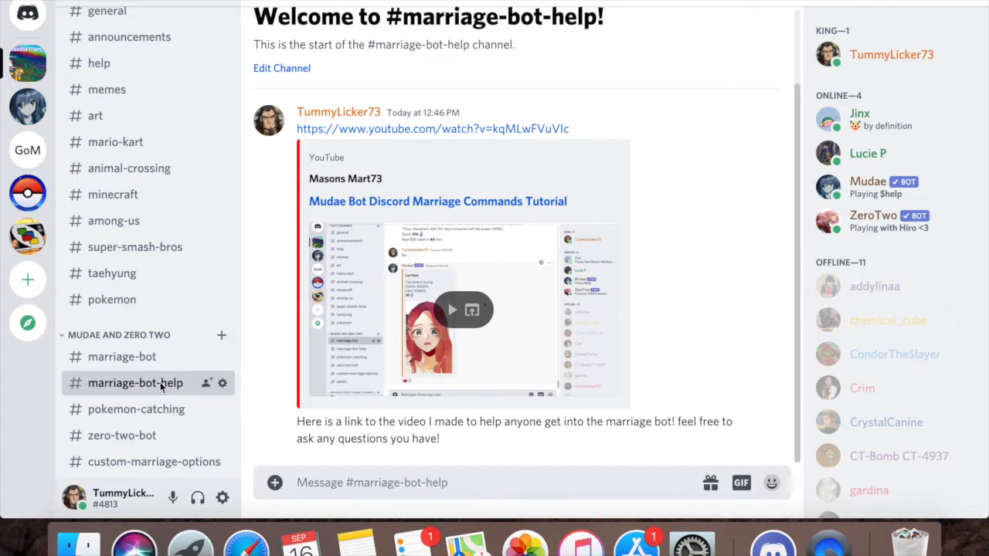
pyautogui.moveTo(253, 417)
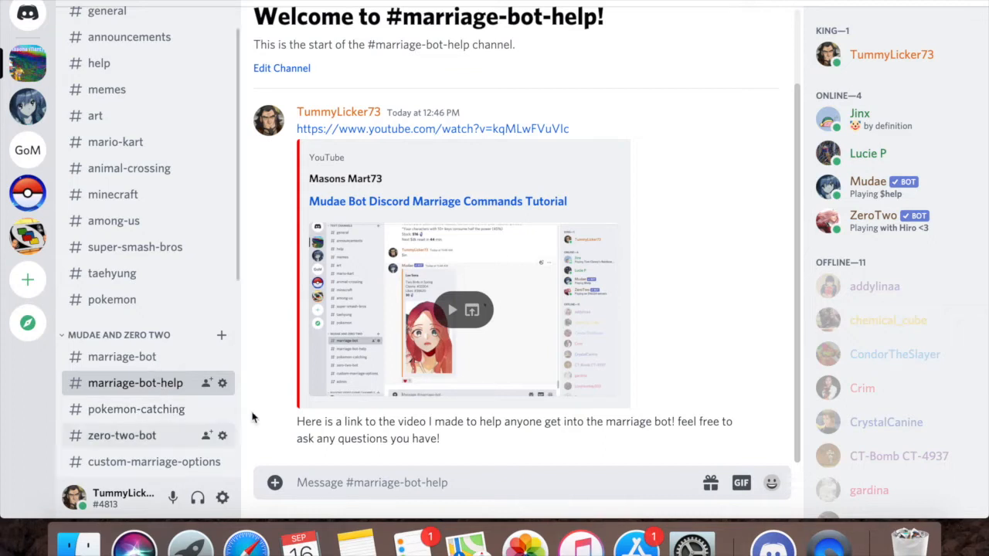
pyautogui.click(136, 410)
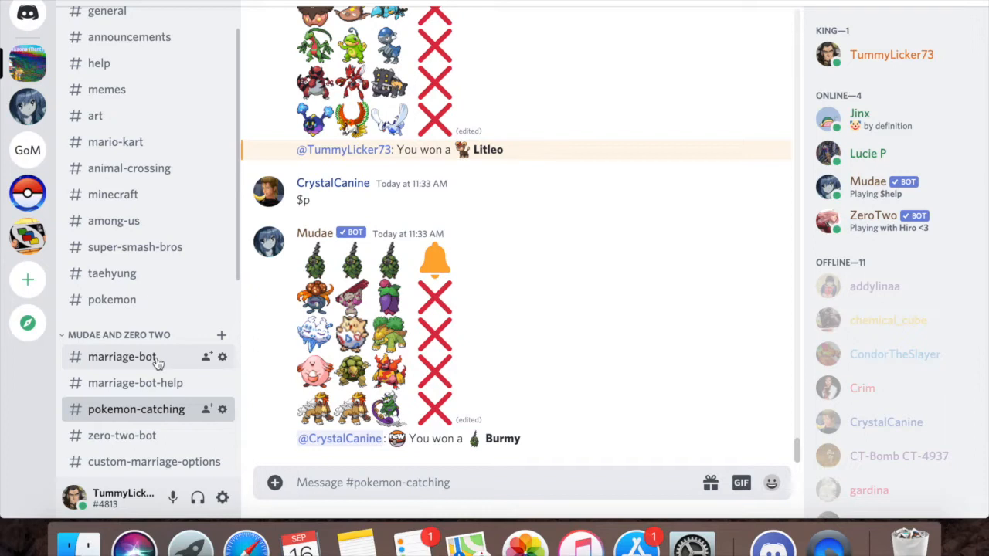
pyautogui.moveTo(155, 358)
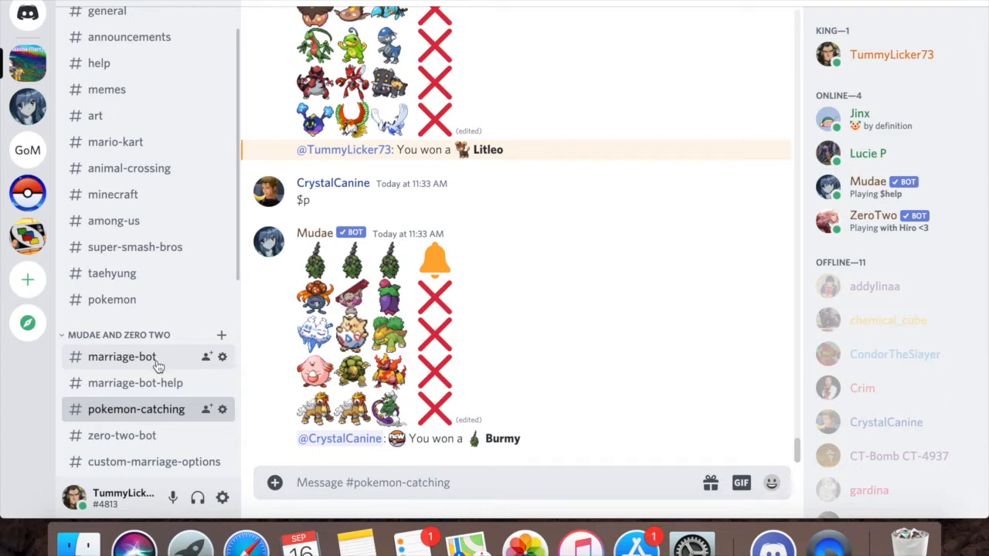
# Send $tu in #marriage-bot to get Mudae's claim timer, rolls left and 688 kakera stock.
pyautogui.click(124, 357)
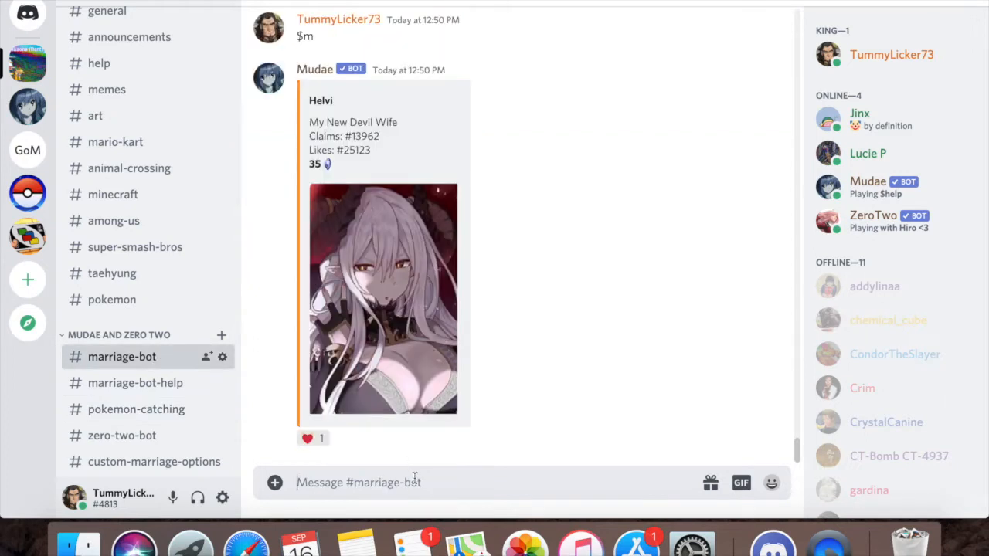
pyautogui.write('$')
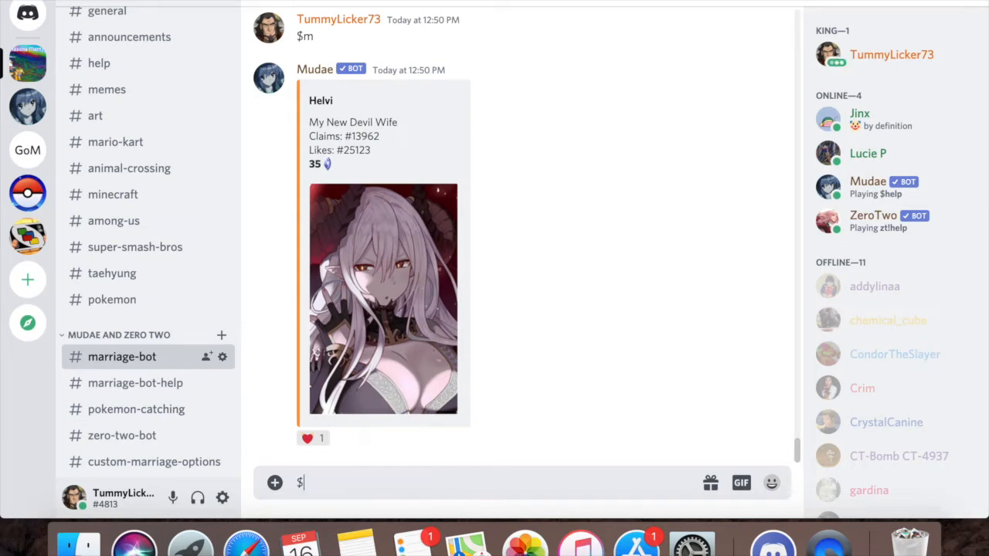
pyautogui.write('tu')
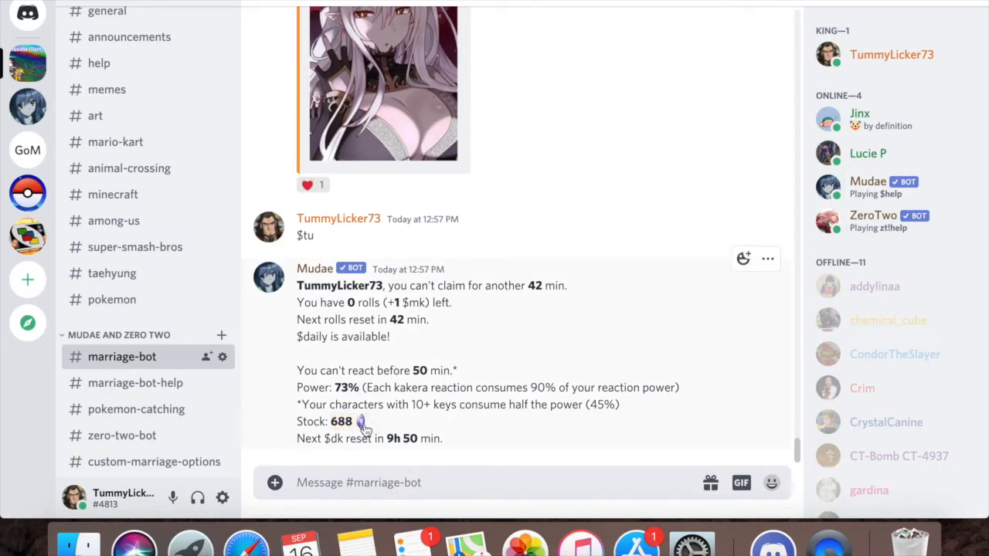
pyautogui.moveTo(362, 425)
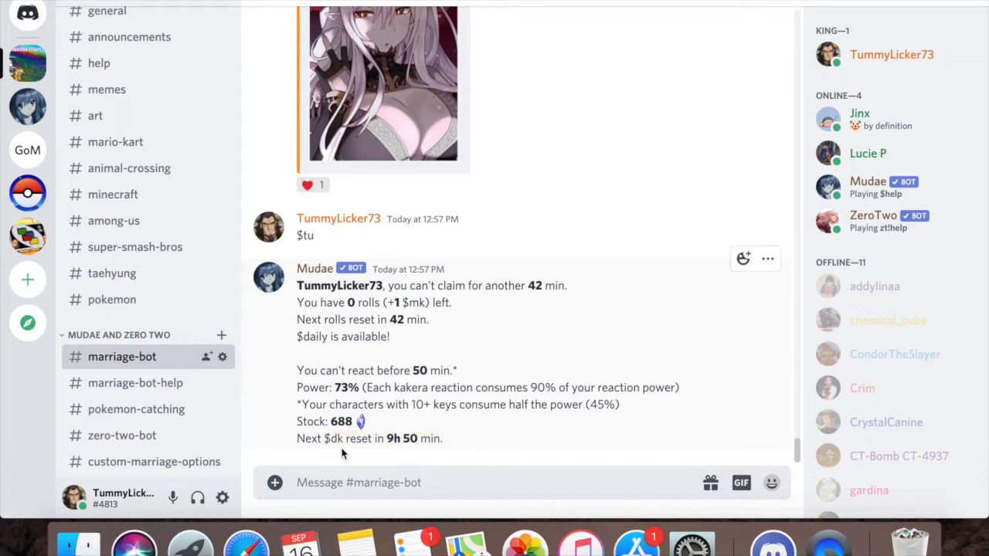
pyautogui.moveTo(445, 445)
pyautogui.write('$')
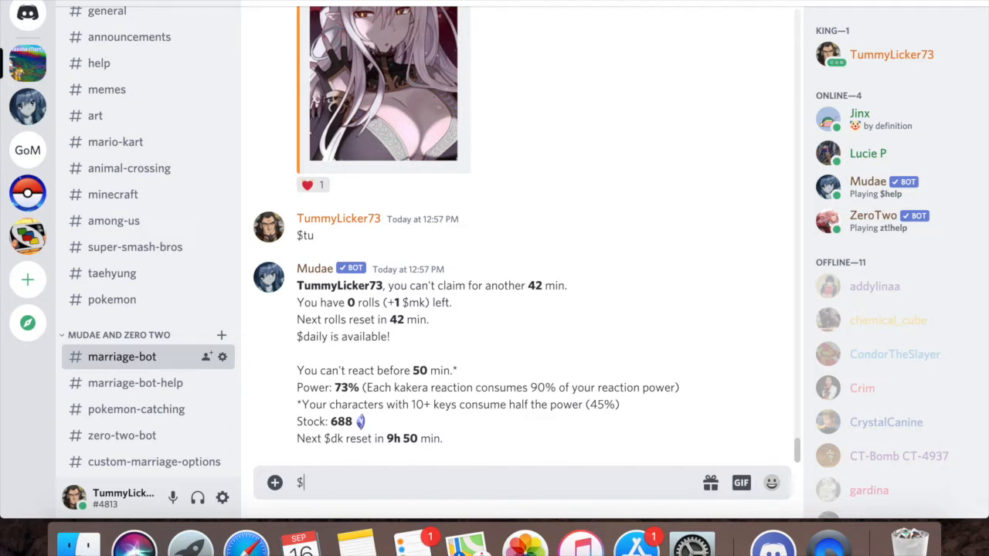
# Send $kakera and read Mudae's guide on collecting kakera and power badge levels.
pyautogui.write('kaka')
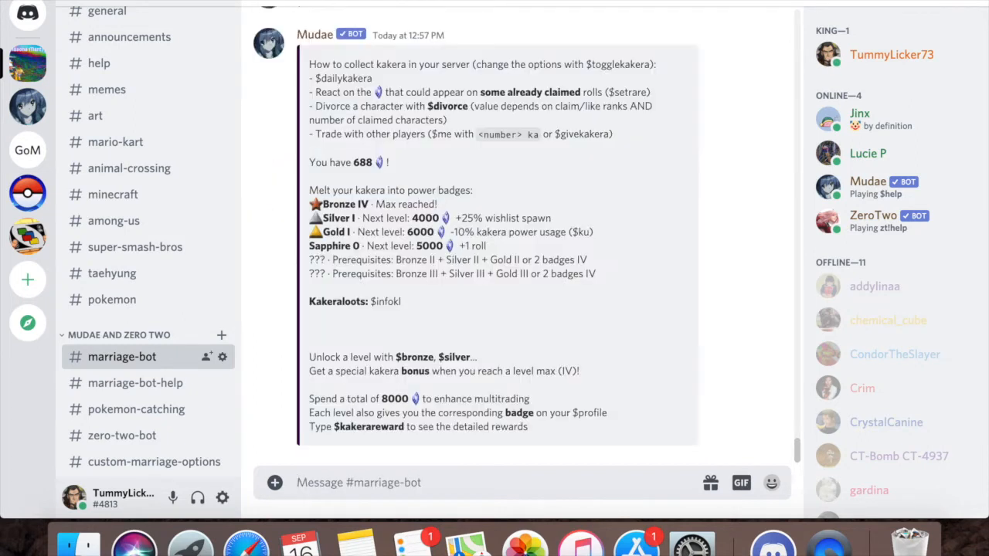
pyautogui.write('$')
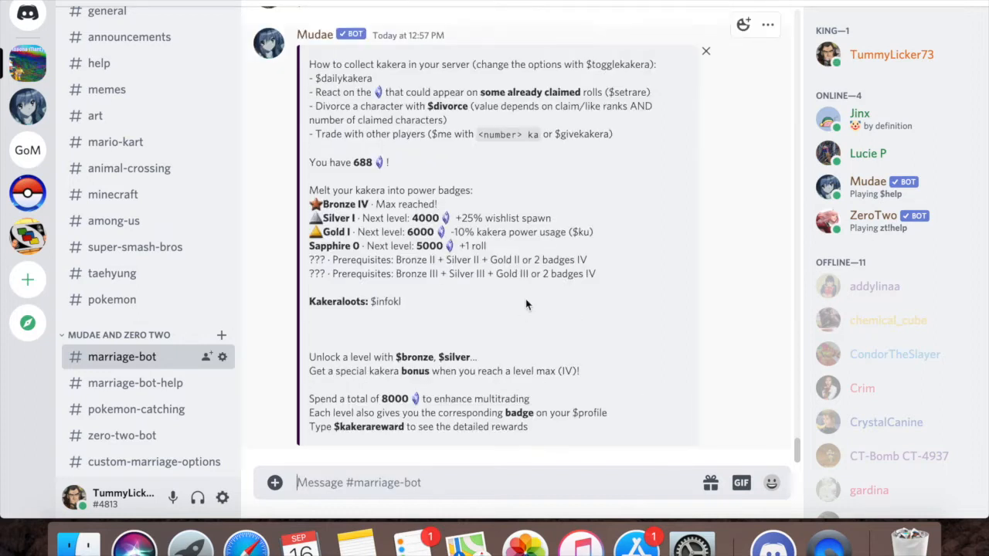
pyautogui.moveTo(436, 84)
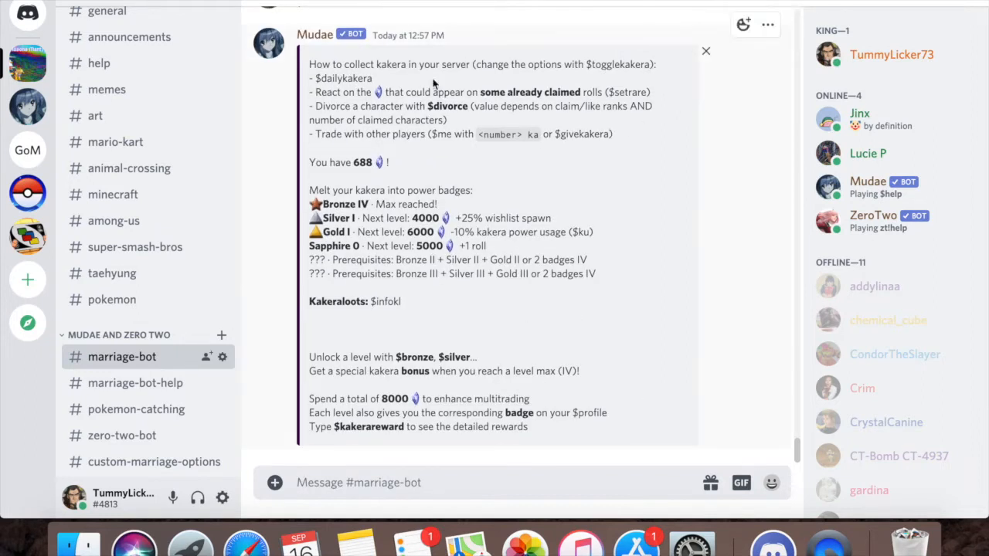
pyautogui.moveTo(425, 413)
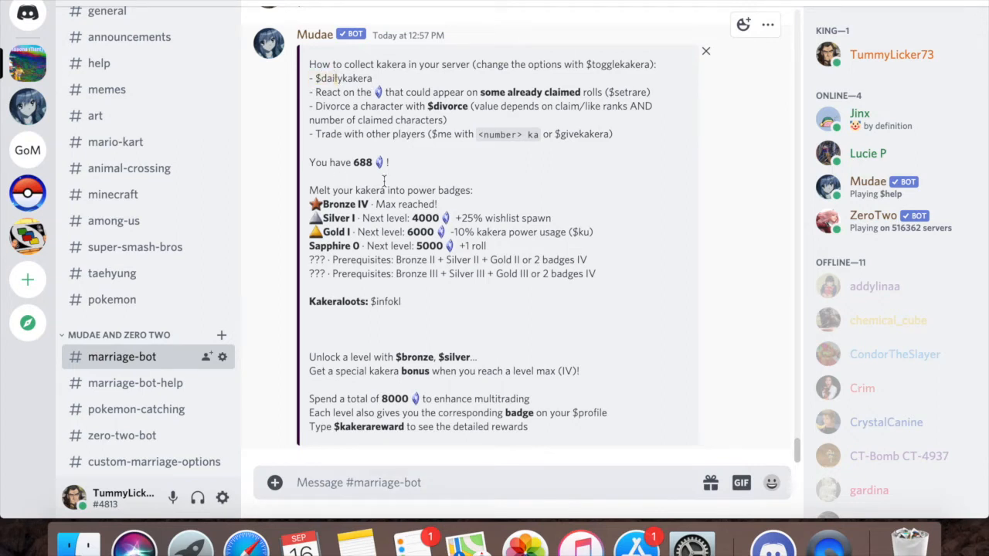
pyautogui.doubleClick(337, 78)
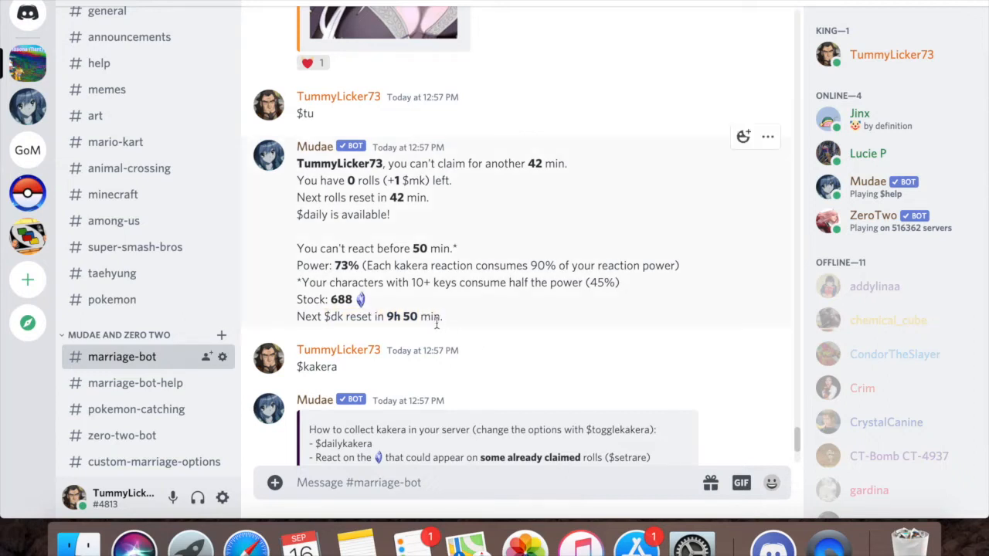
pyautogui.scroll(-3)
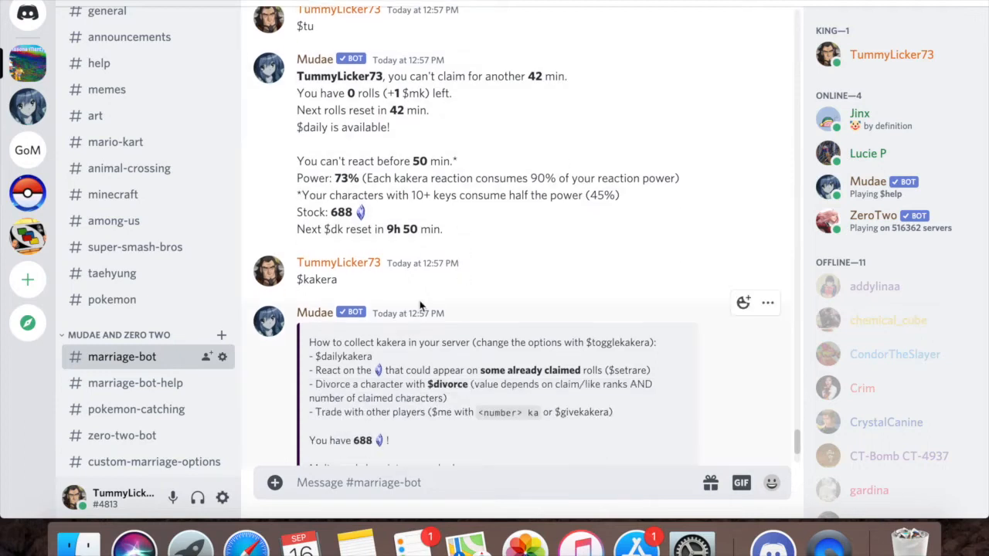
pyautogui.scroll(-3)
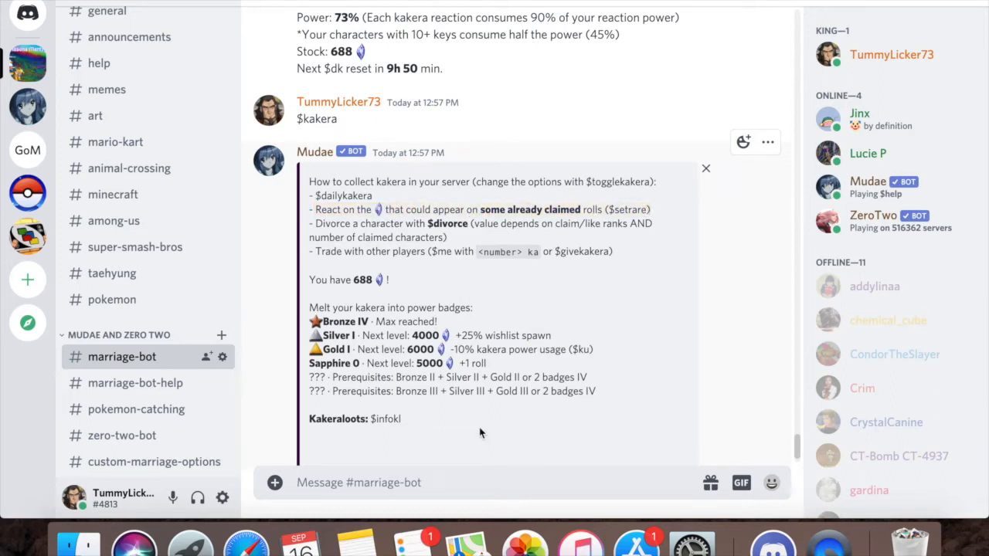
pyautogui.scroll(-3)
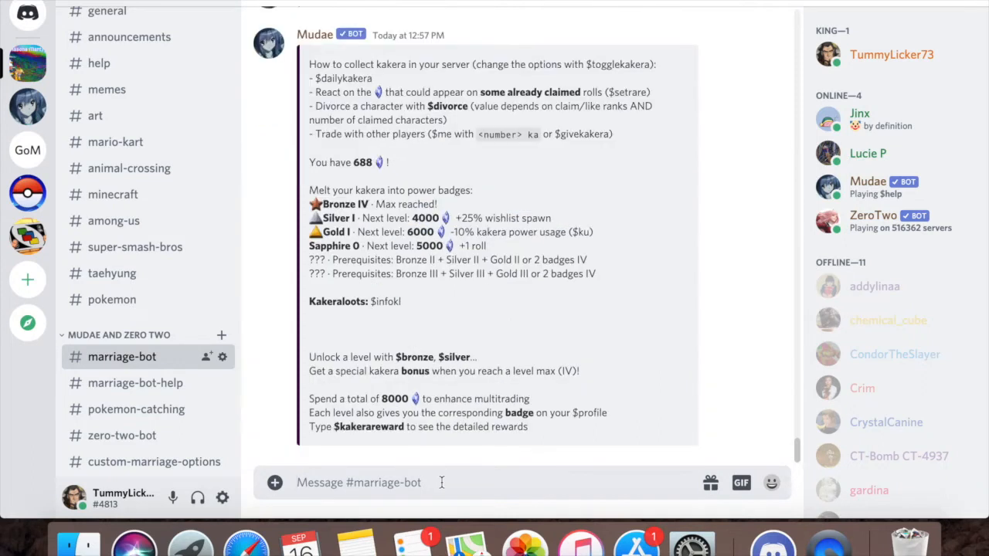
# Send $im Claude and react with the arrow under the Fire Emblem Claude card worth 136 kakera.
pyautogui.write('$im')
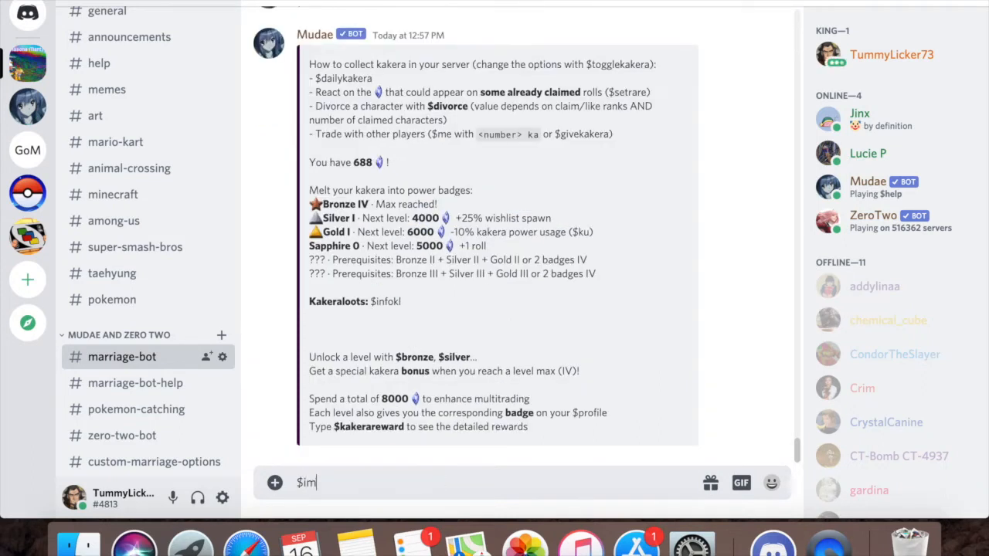
pyautogui.press('Enter')
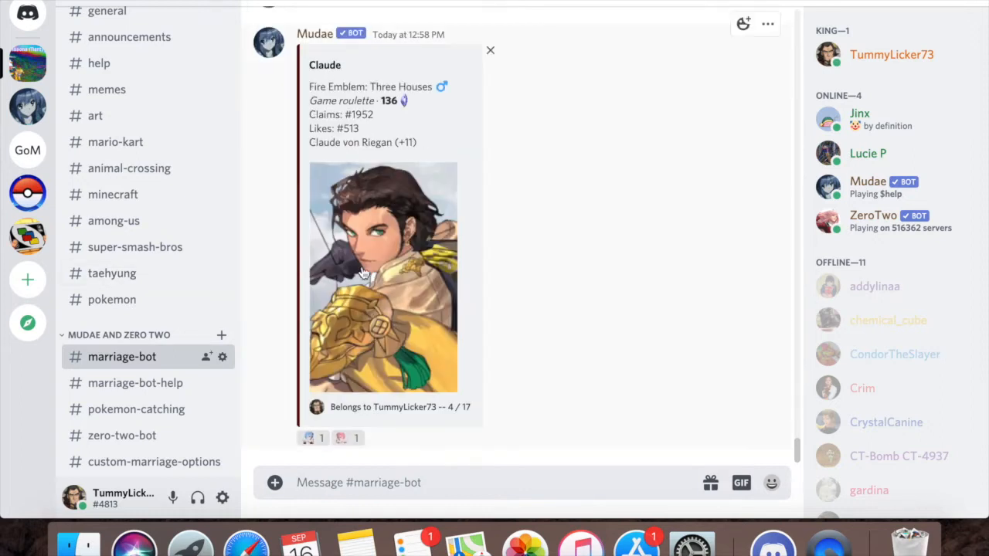
pyautogui.write('$')
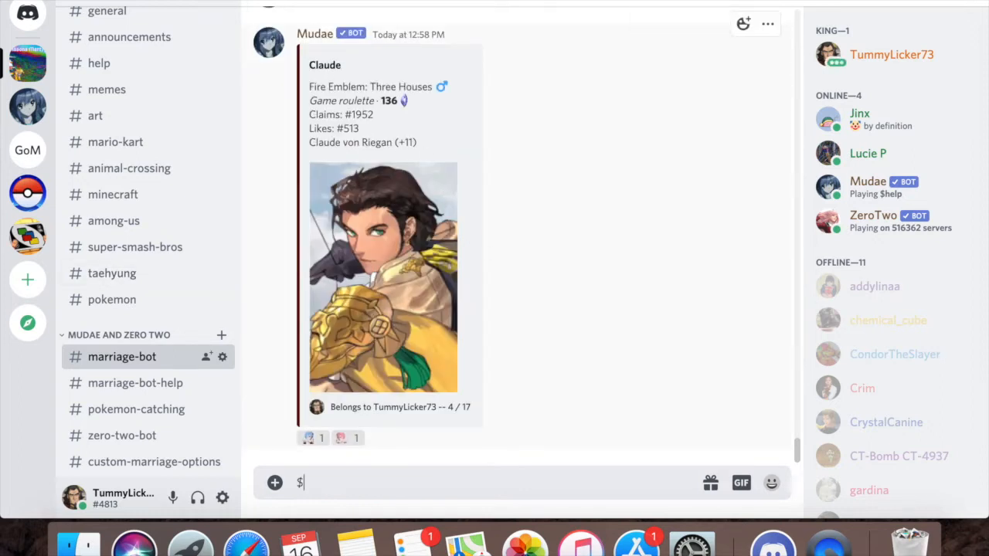
pyautogui.write('m')
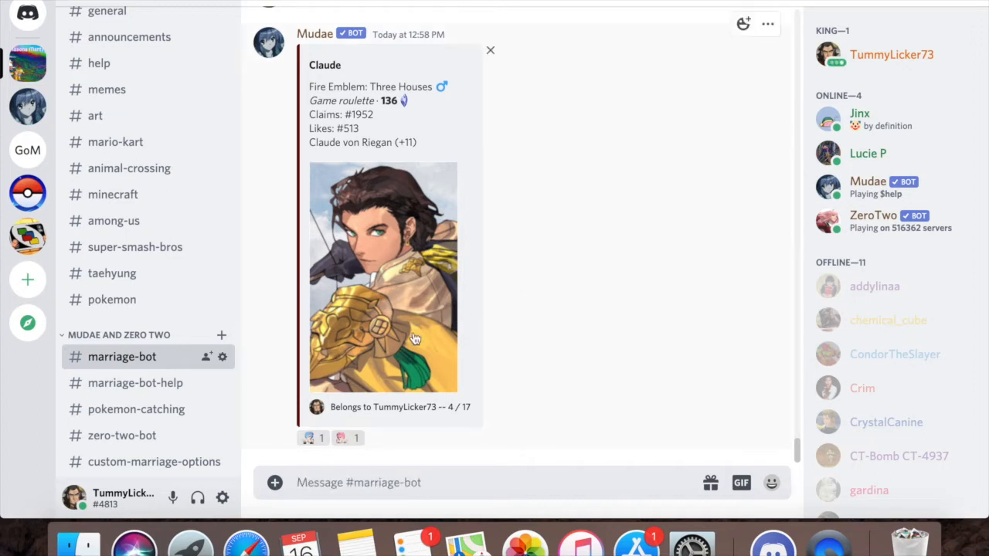
pyautogui.moveTo(438, 229)
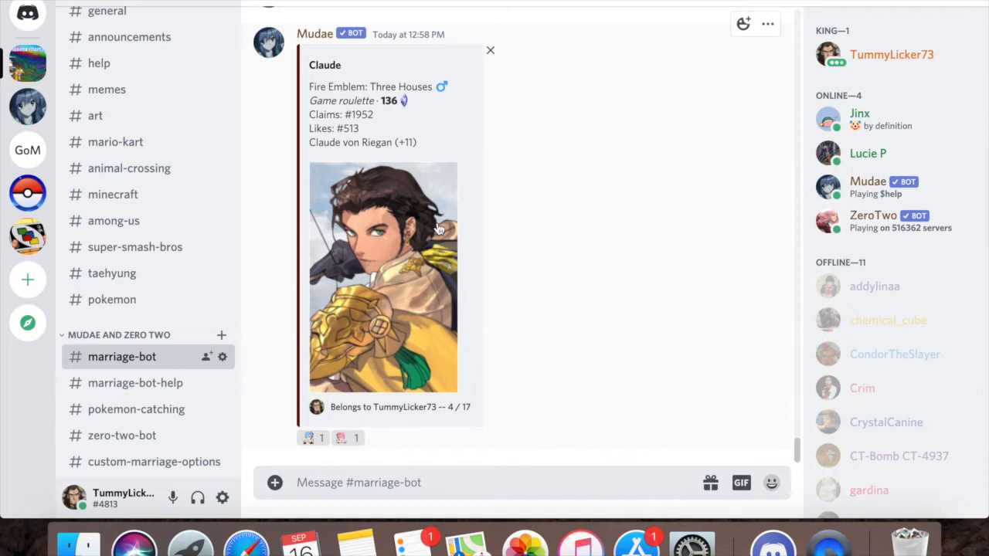
pyautogui.moveTo(328, 417)
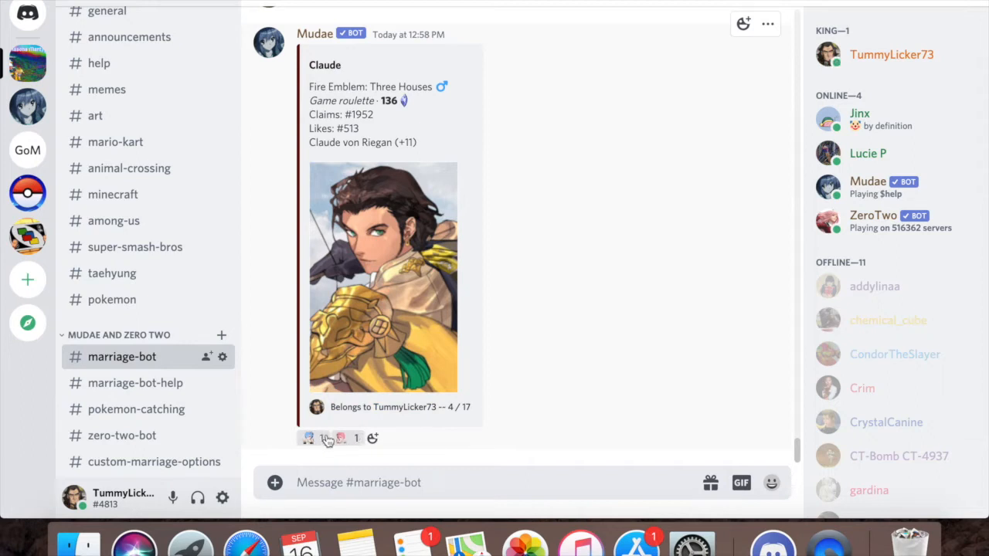
pyautogui.click(309, 439)
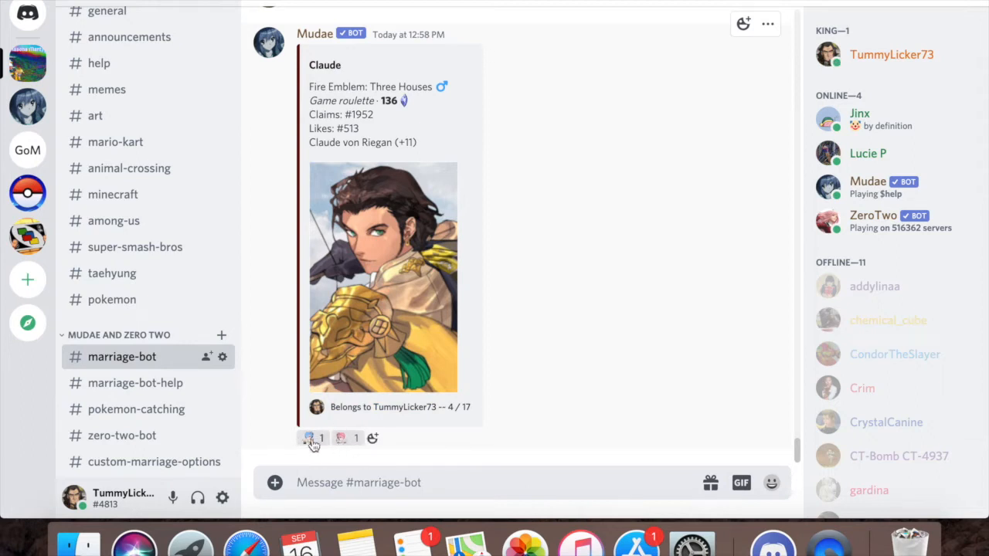
pyautogui.moveTo(309, 439)
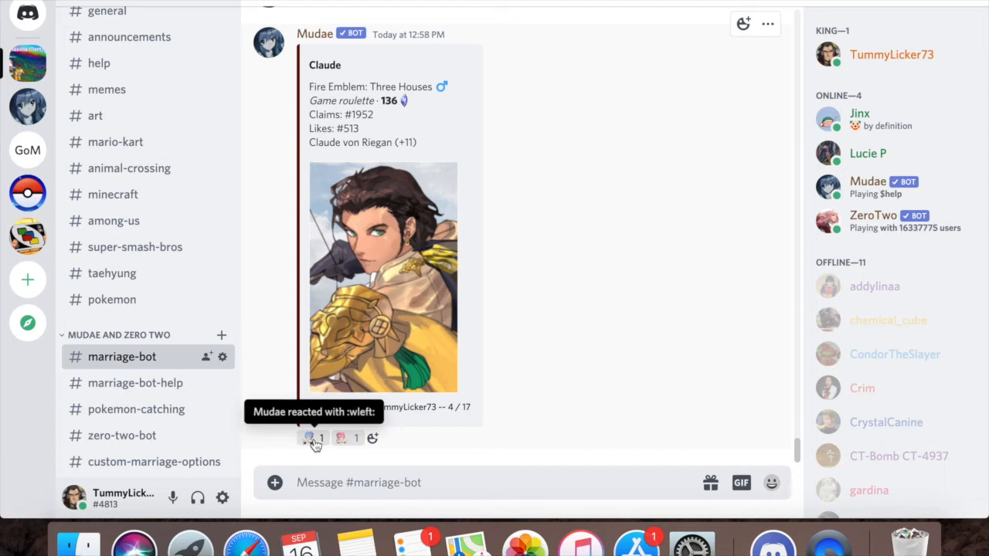
pyautogui.moveTo(352, 482)
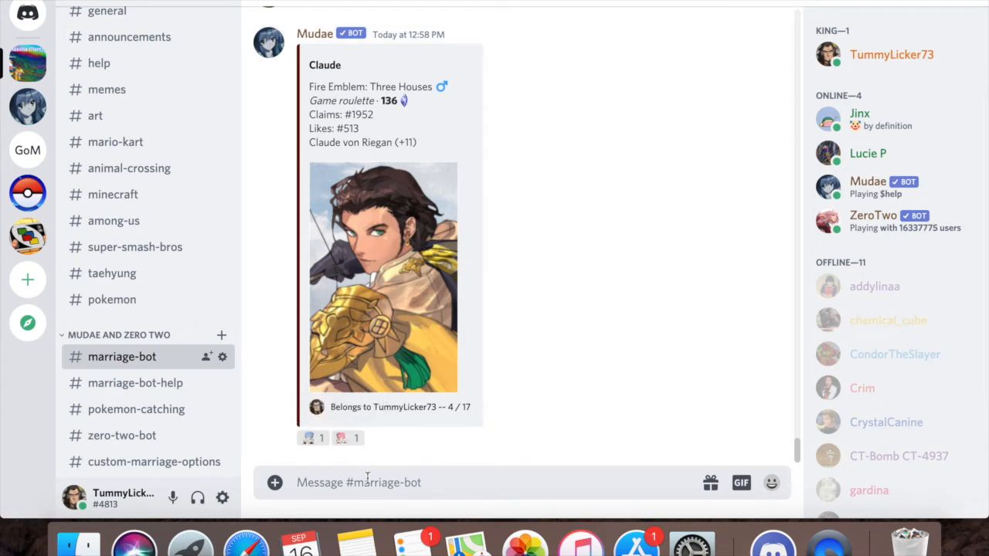
pyautogui.write('$')
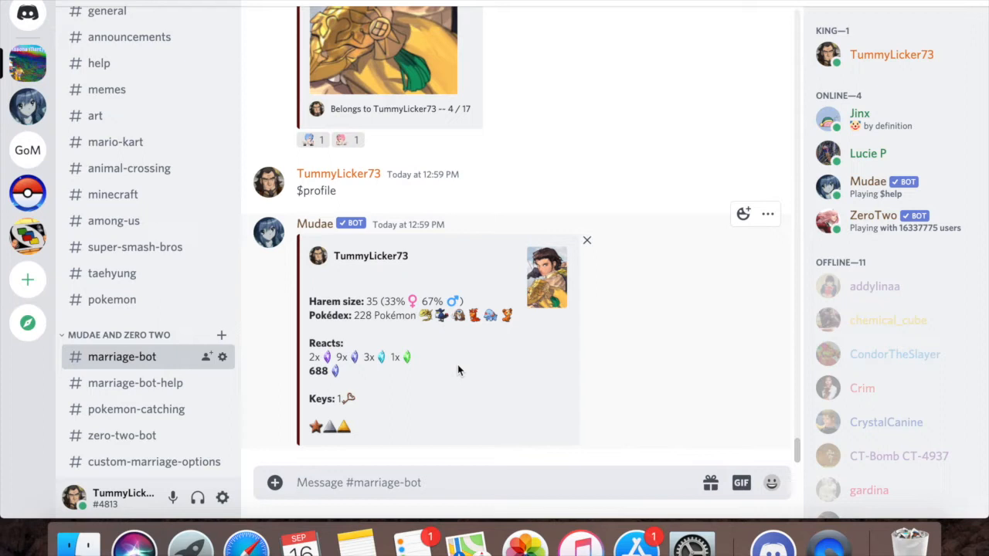
pyautogui.moveTo(303, 359)
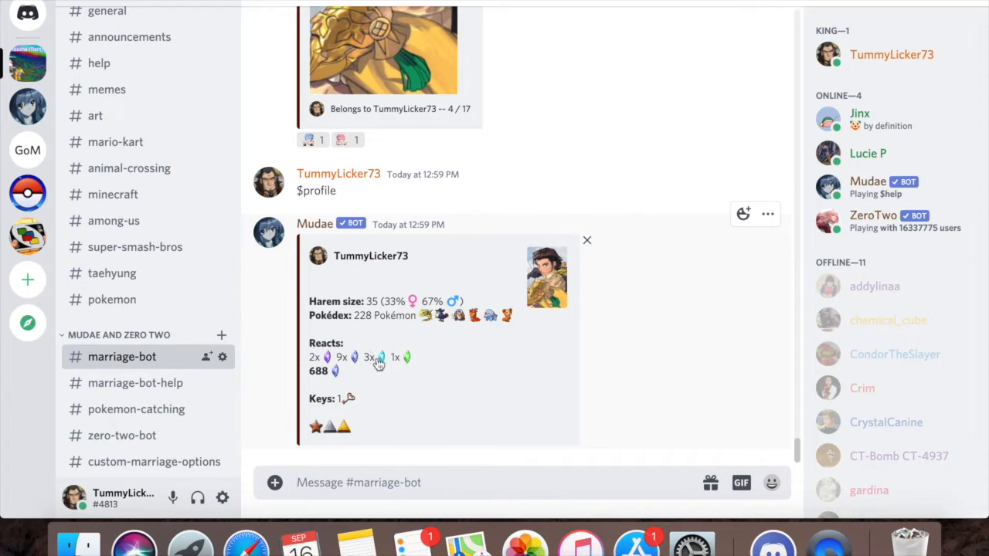
pyautogui.moveTo(417, 363)
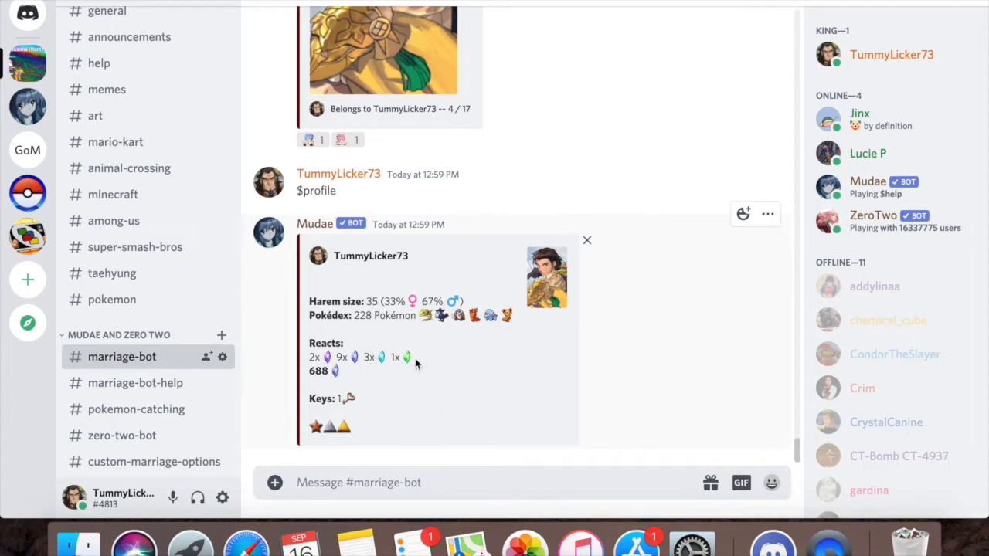
pyautogui.moveTo(408, 357)
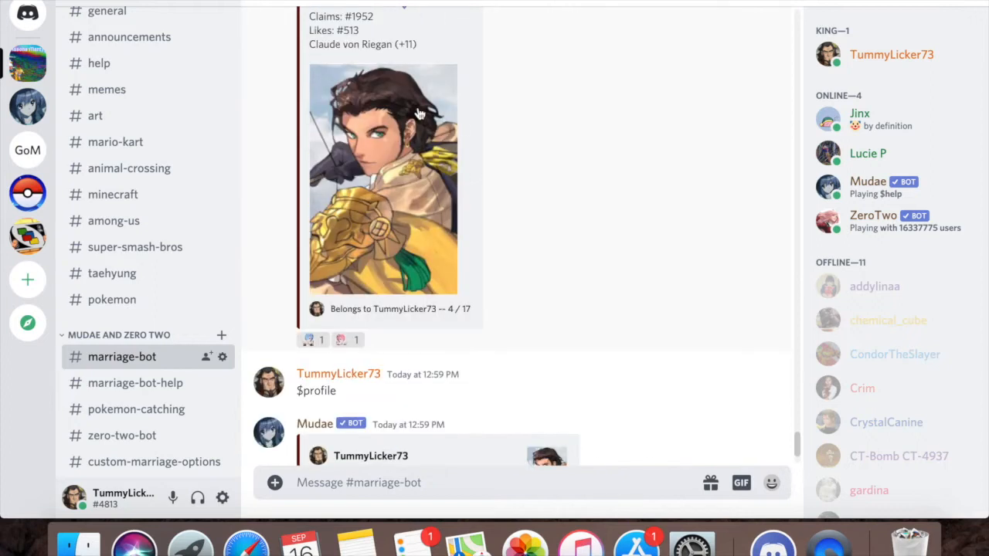
pyautogui.scroll(-3)
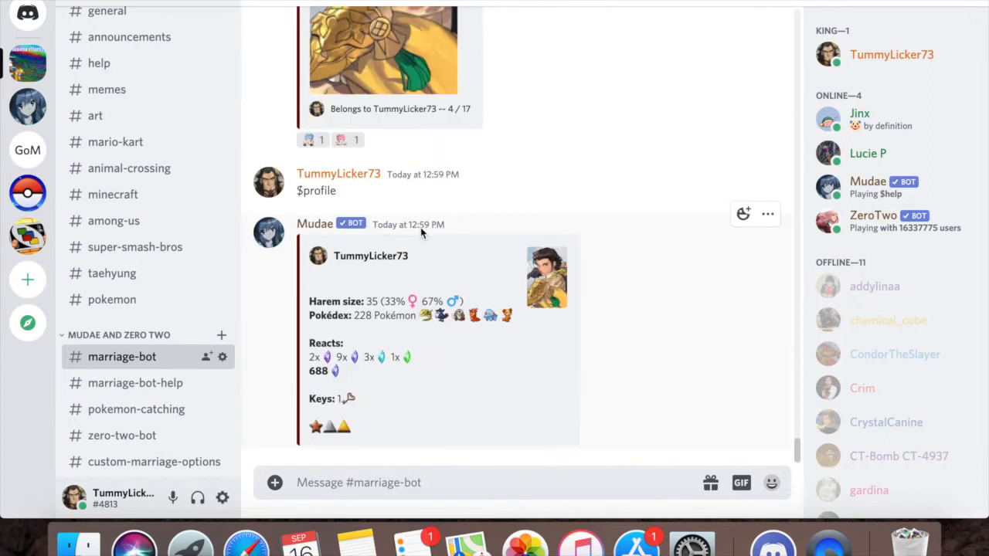
pyautogui.moveTo(418, 362)
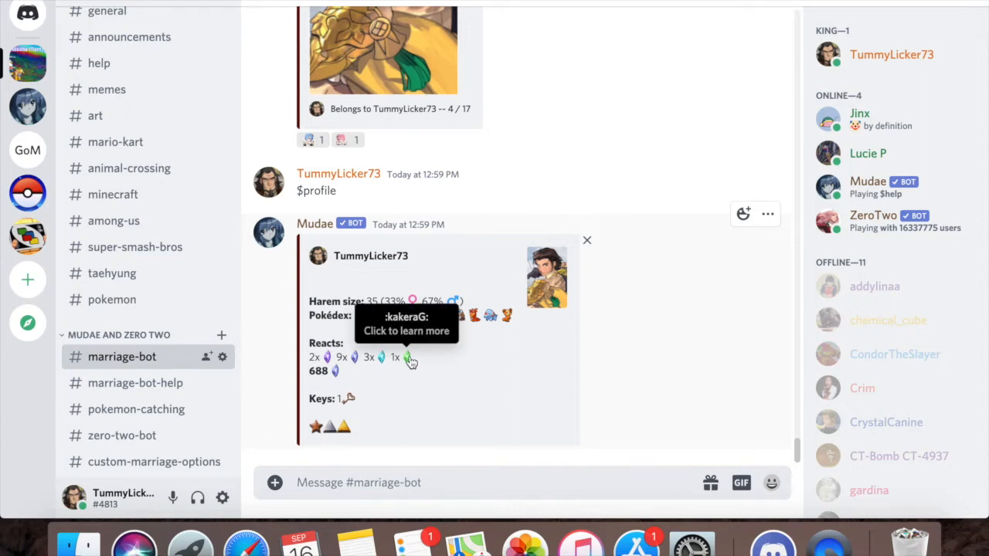
pyautogui.moveTo(446, 355)
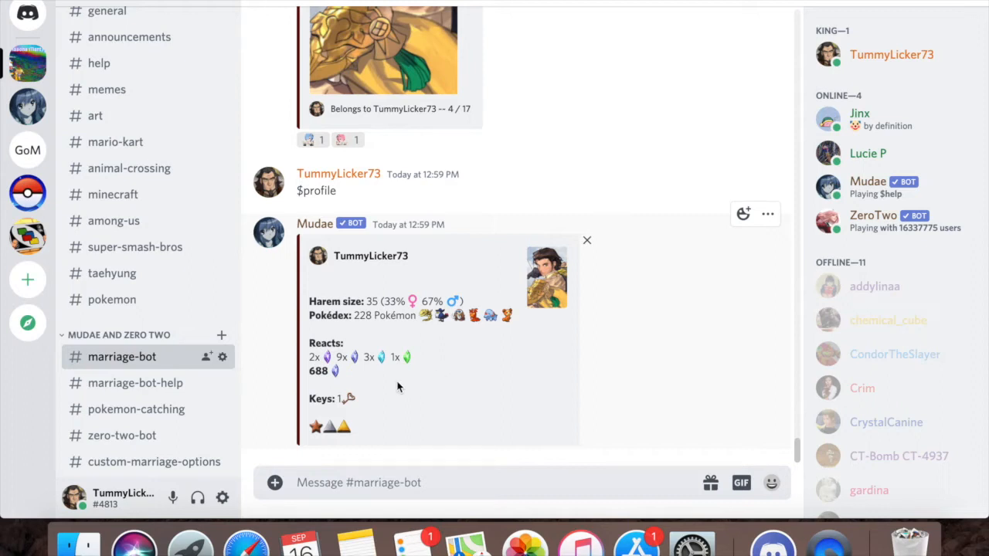
pyautogui.moveTo(346, 377)
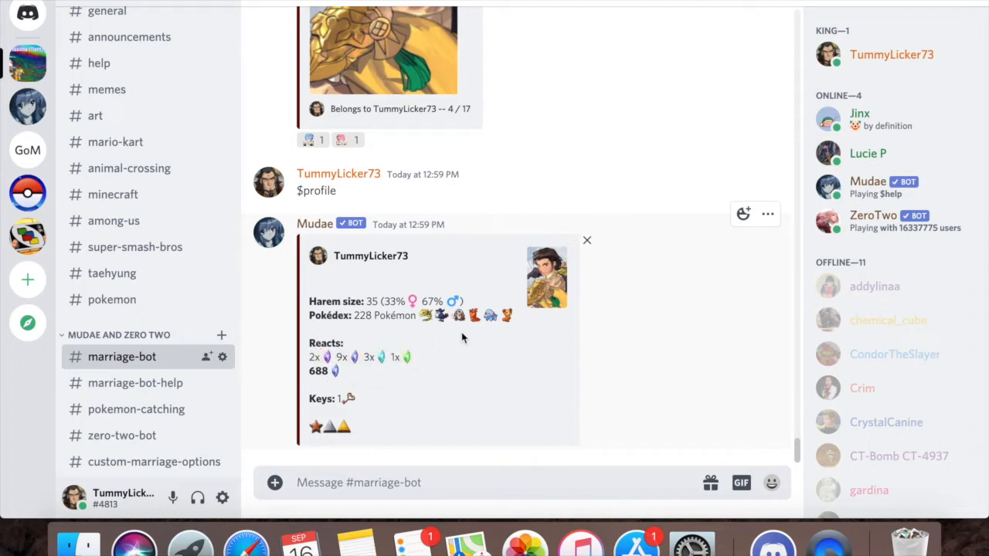
# Send a :kakera: message, prompting Clyde's reply that the emoji is from another server.
pyautogui.click(587, 241)
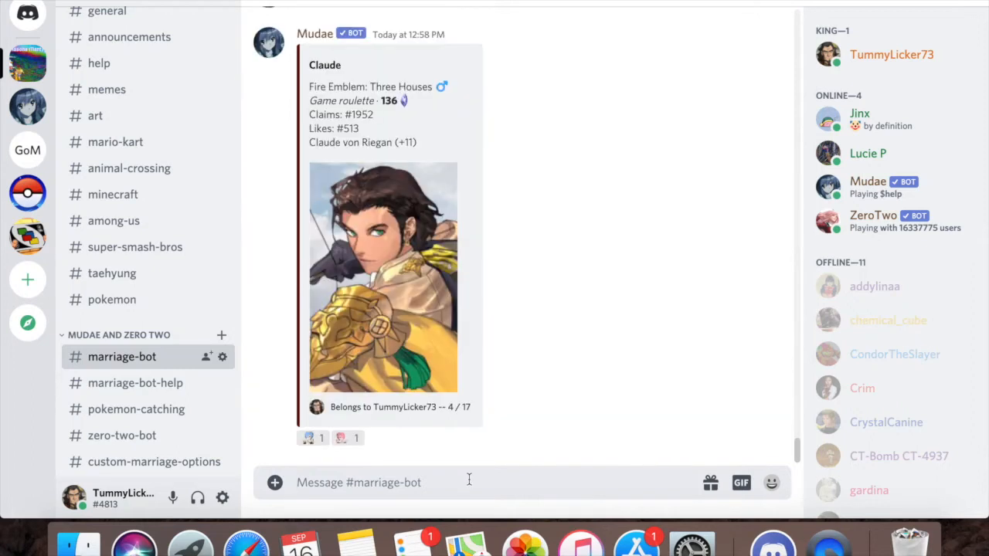
pyautogui.write(':k')
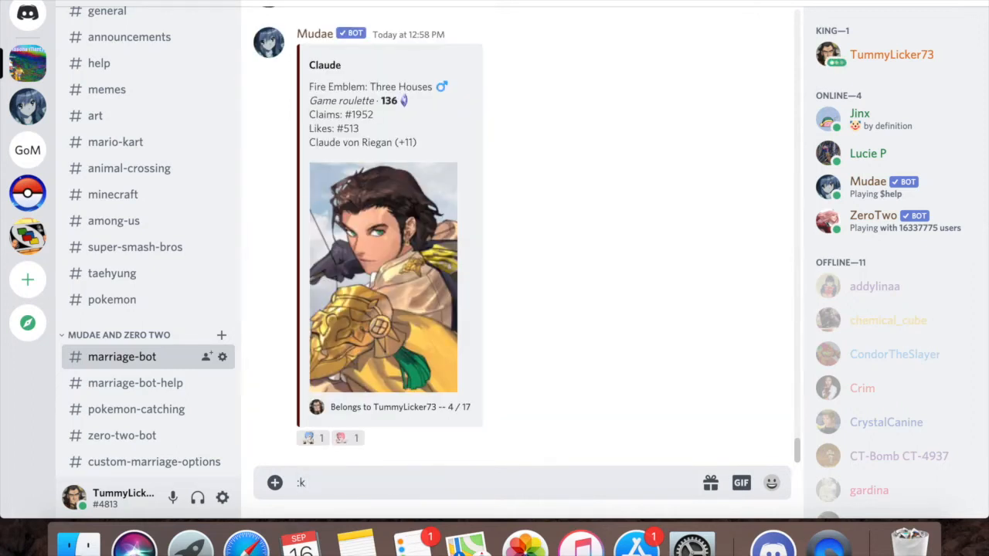
pyautogui.write('akera')
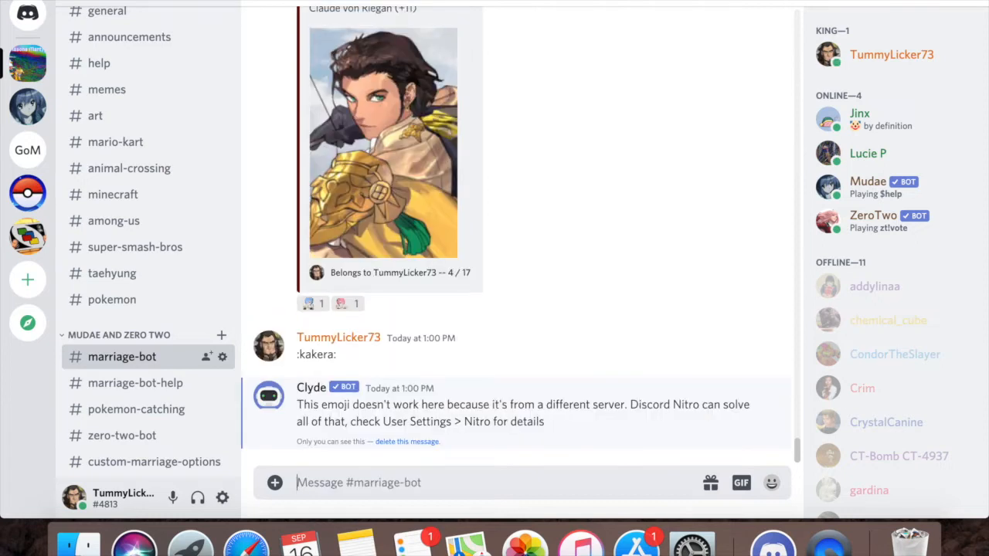
pyautogui.moveTo(557, 426)
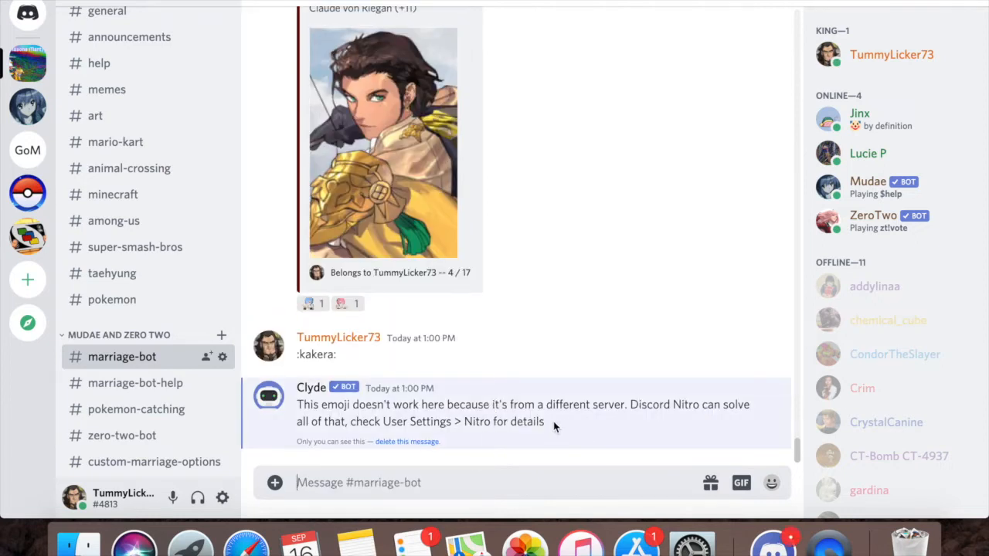
pyautogui.moveTo(761, 362)
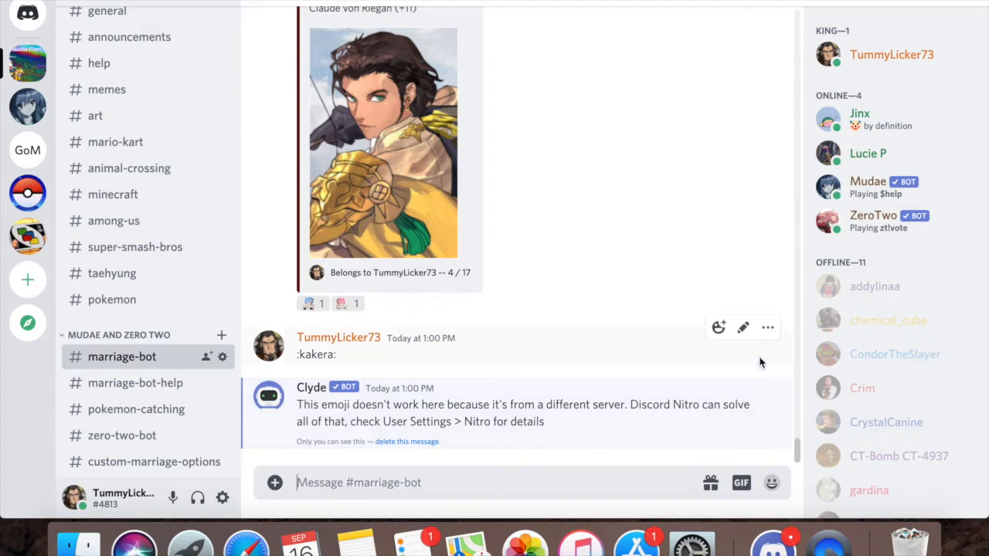
pyautogui.moveTo(458, 442)
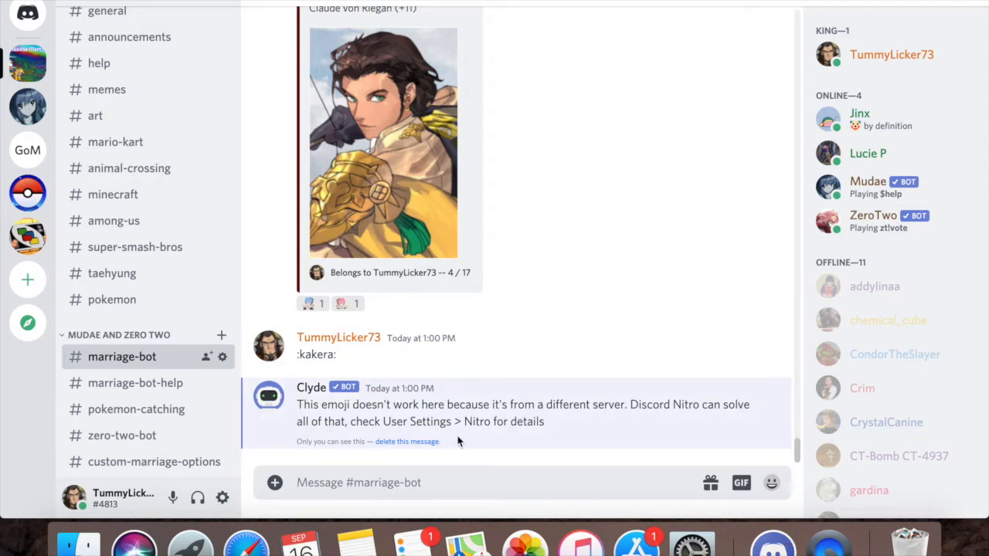
# Delete Clyde's emoji warning and highlight the kakera reaction power sentence in the $tu report.
pyautogui.click(408, 442)
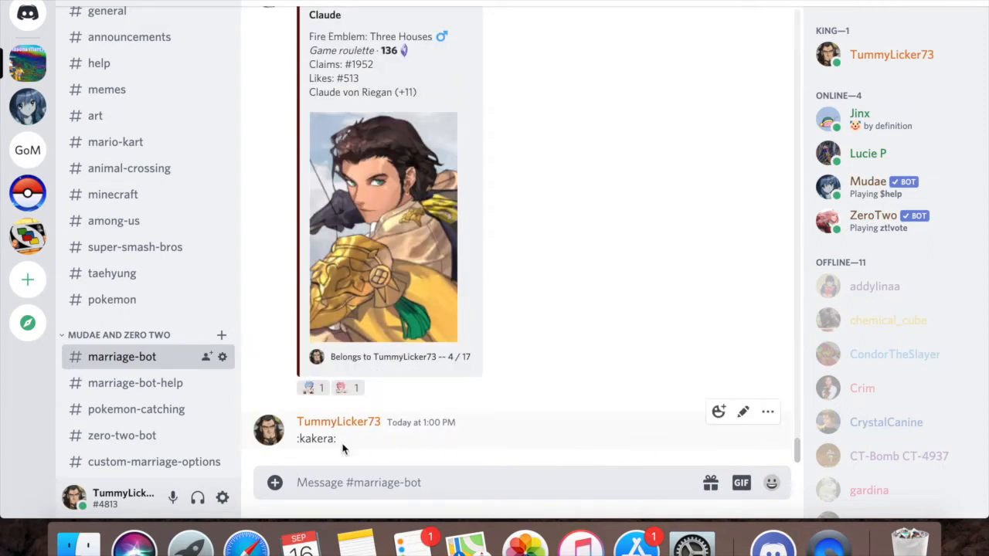
pyautogui.moveTo(773, 411)
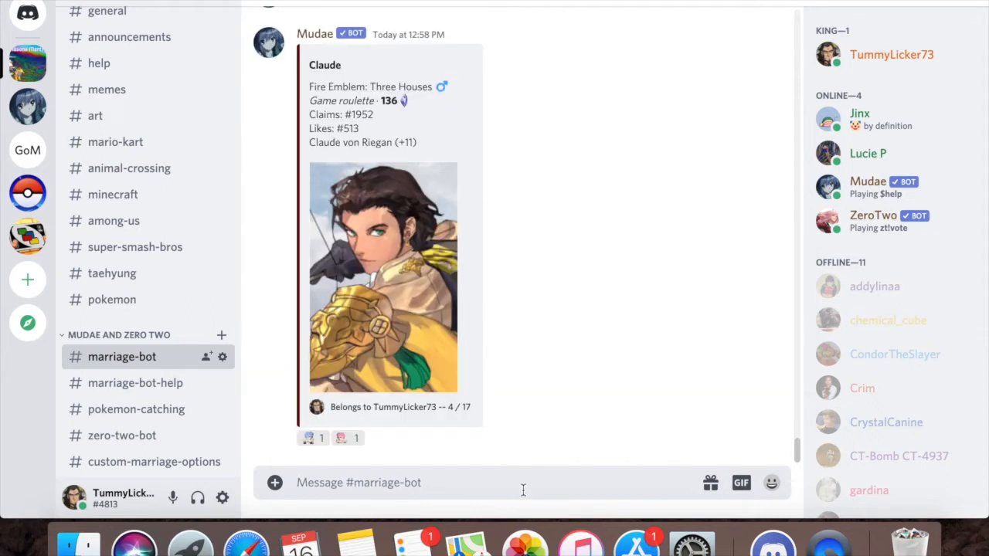
pyautogui.write(':kakera')
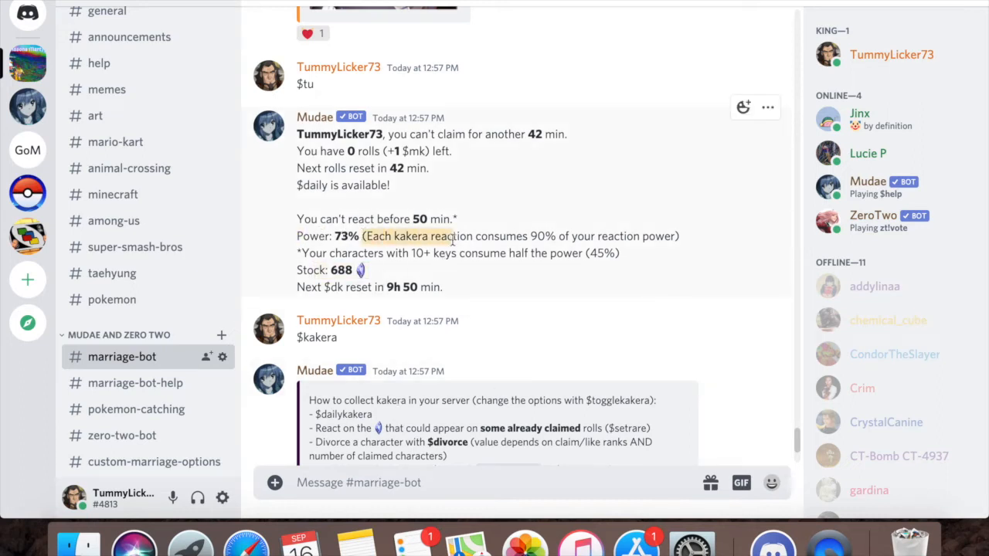
pyautogui.moveTo(363, 235); pyautogui.dragTo(680, 235)
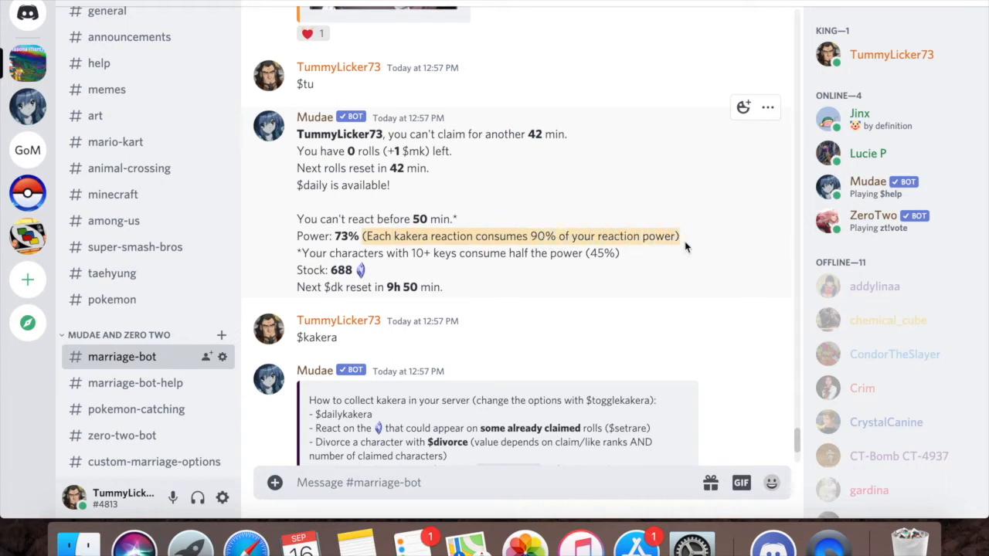
pyautogui.moveTo(653, 255)
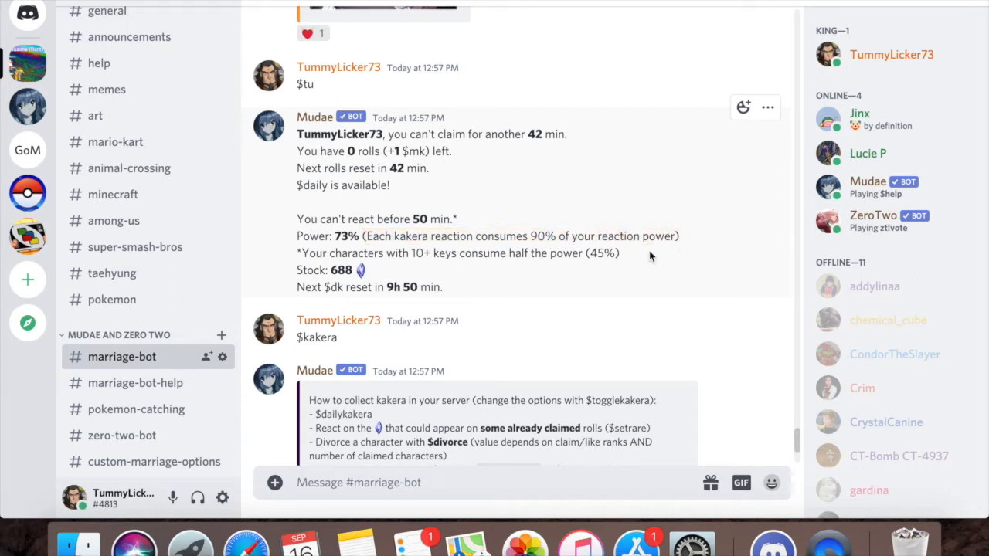
pyautogui.moveTo(418, 344)
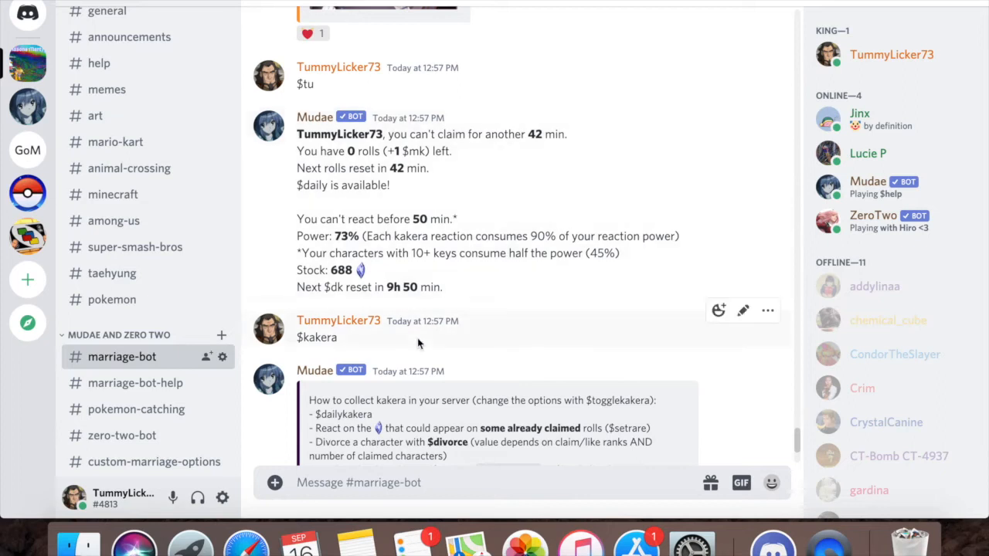
pyautogui.scroll(-3)
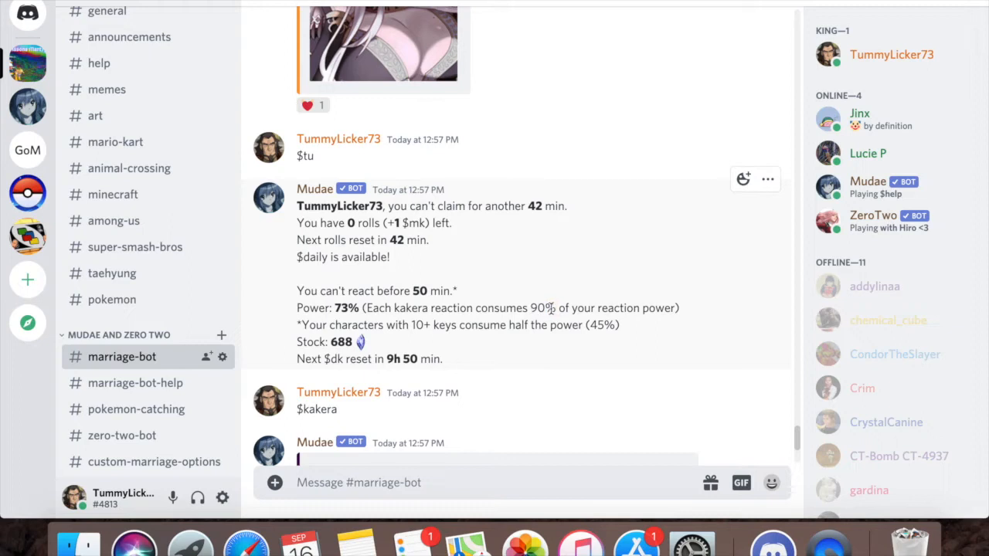
pyautogui.moveTo(513, 316)
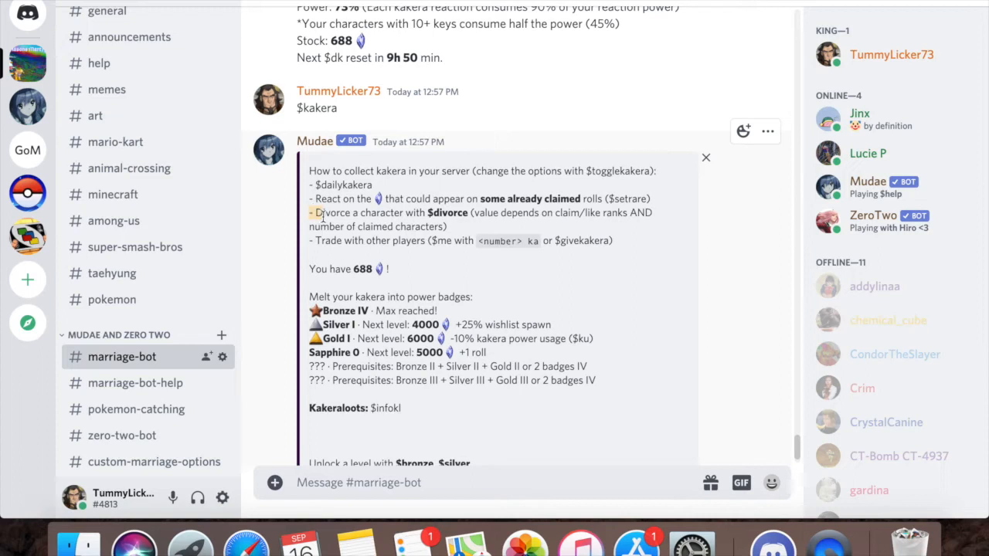
pyautogui.moveTo(310, 213); pyautogui.dragTo(470, 213)
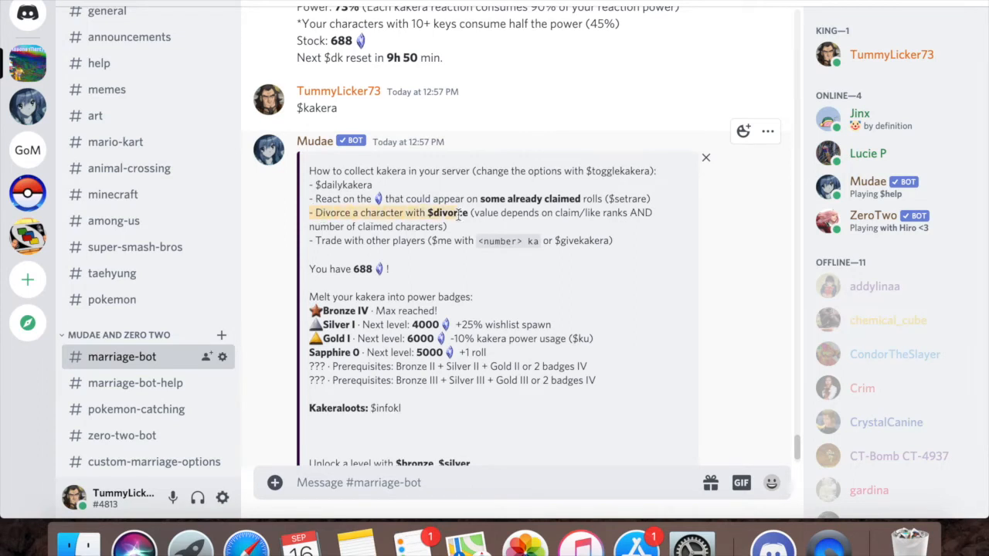
pyautogui.moveTo(469, 215)
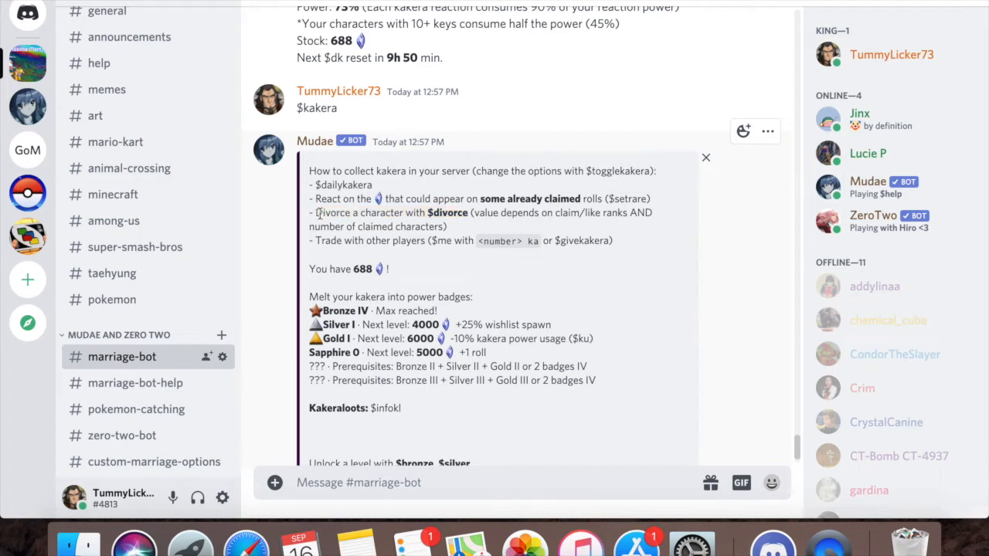
pyautogui.moveTo(467, 216)
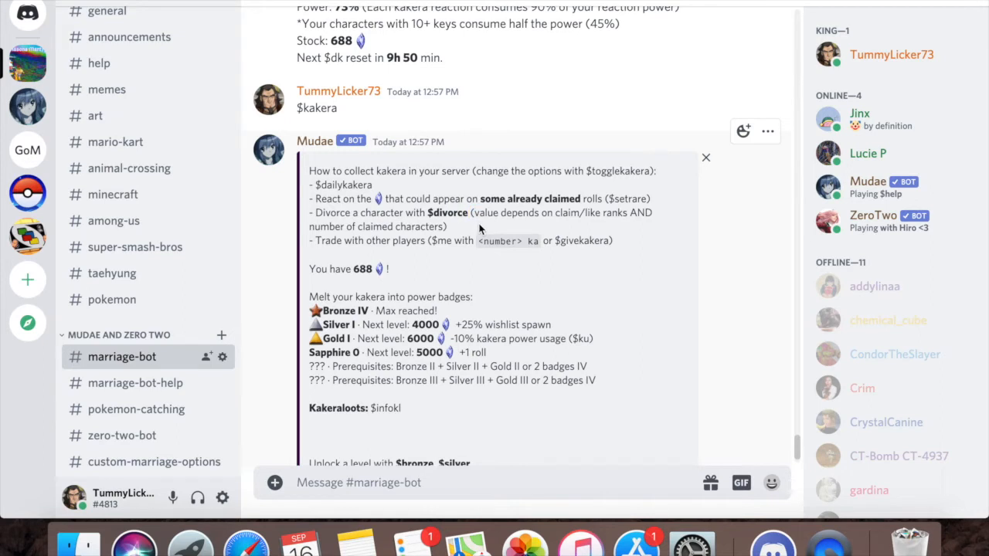
pyautogui.scroll(-3)
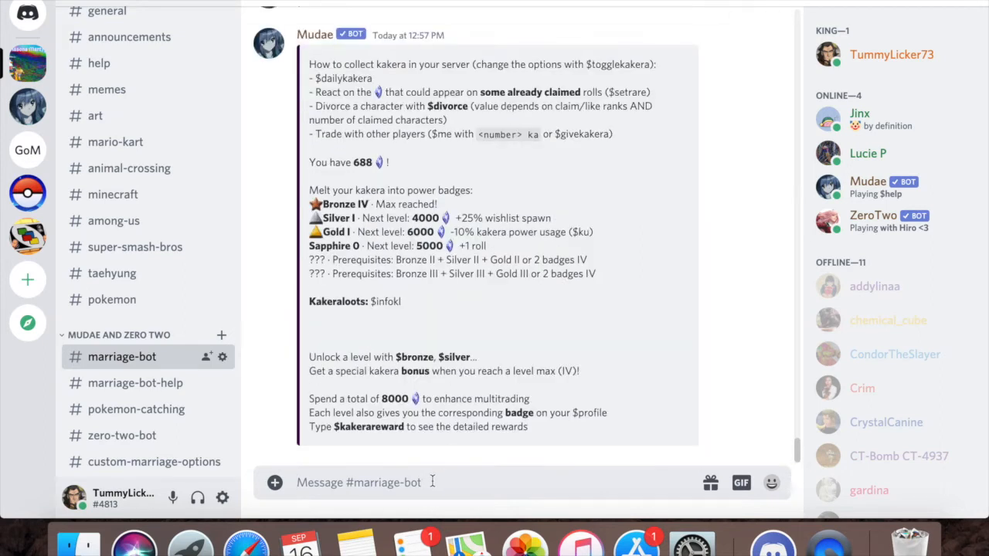
# Send $im korra and show image 2/26 of Mudae's Korra card worth 191 kakera.
pyautogui.write('$')
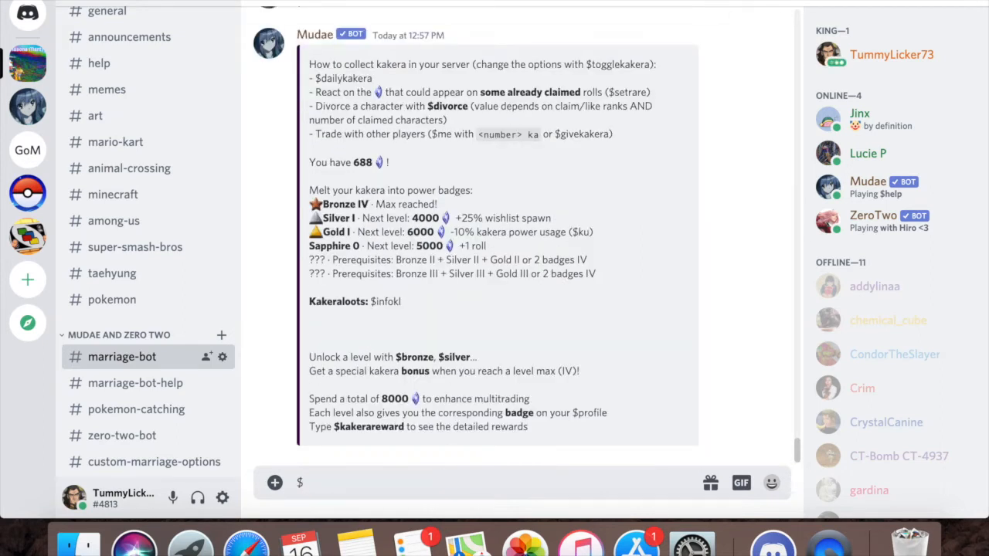
pyautogui.write('im')
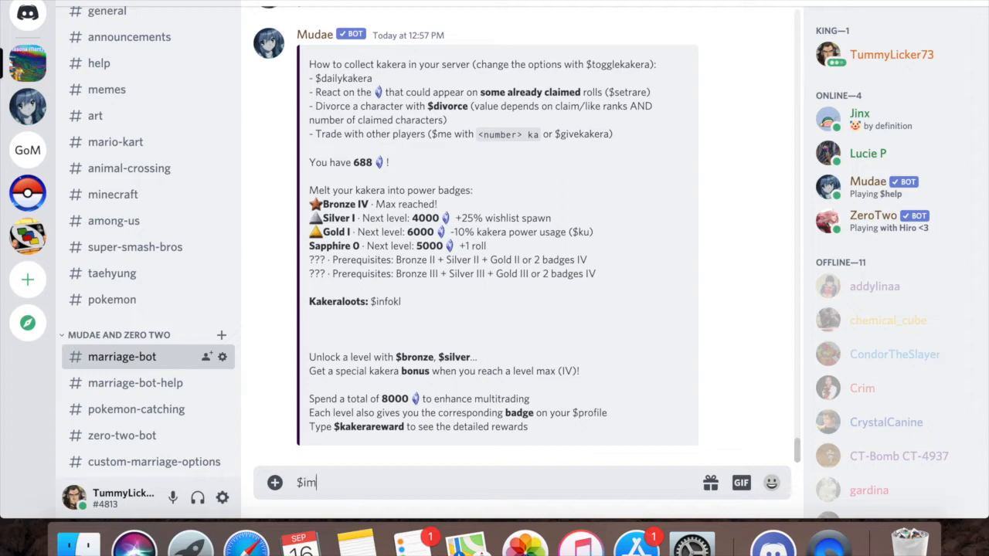
pyautogui.write('korr')
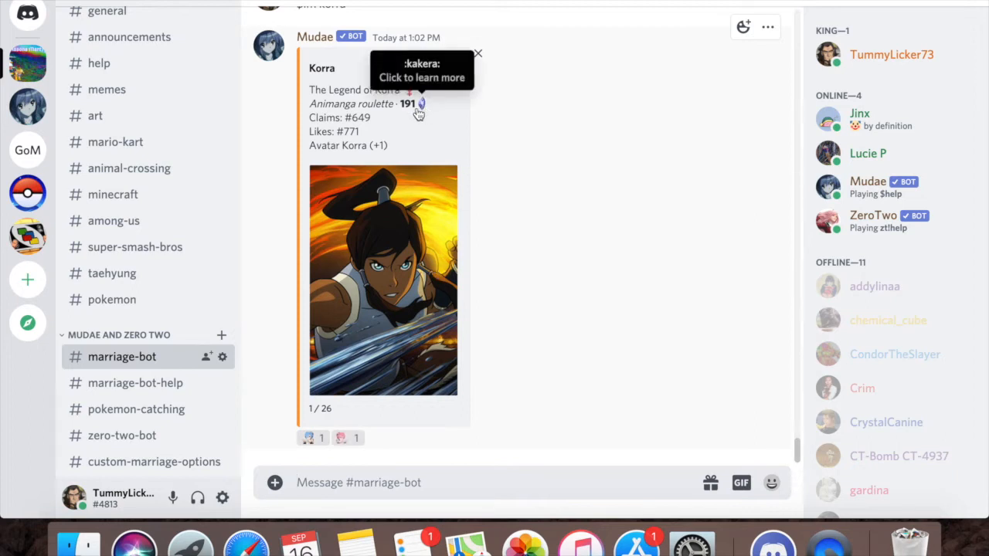
pyautogui.moveTo(457, 258)
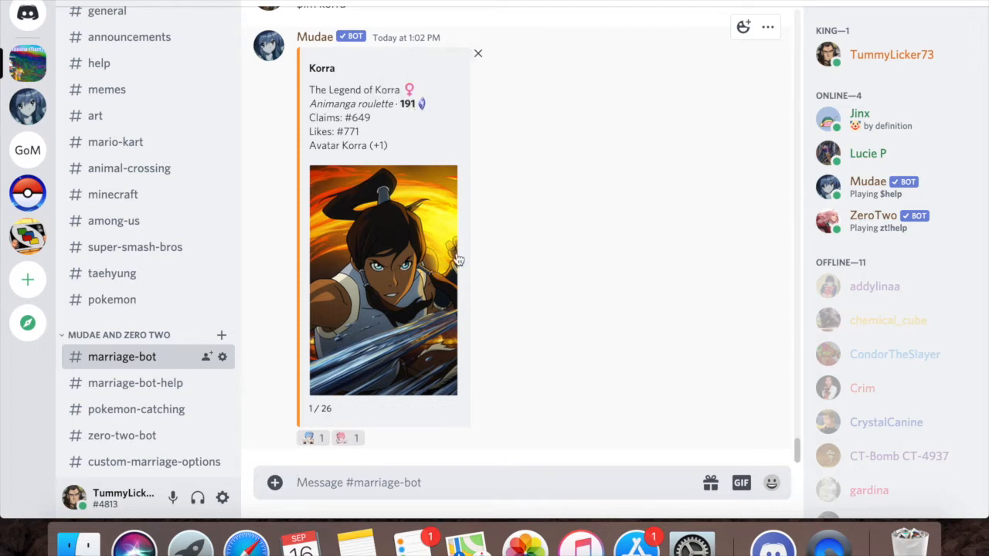
pyautogui.moveTo(387, 294)
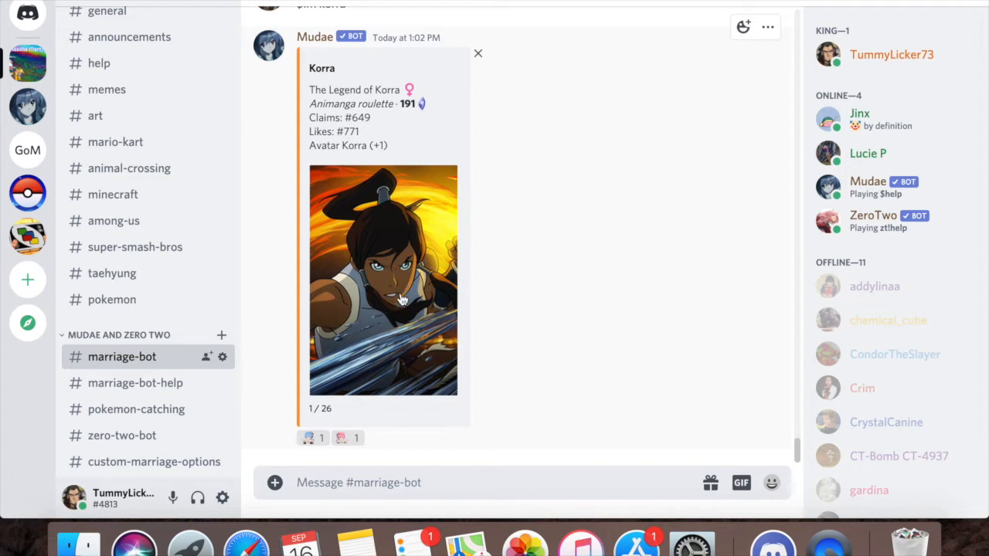
pyautogui.moveTo(347, 446)
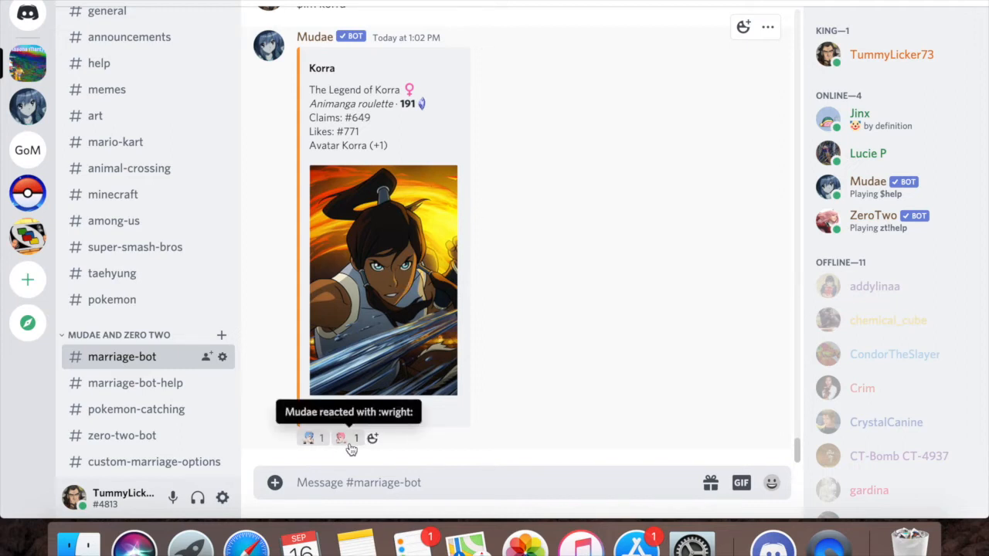
pyautogui.click(348, 439)
pyautogui.write('$')
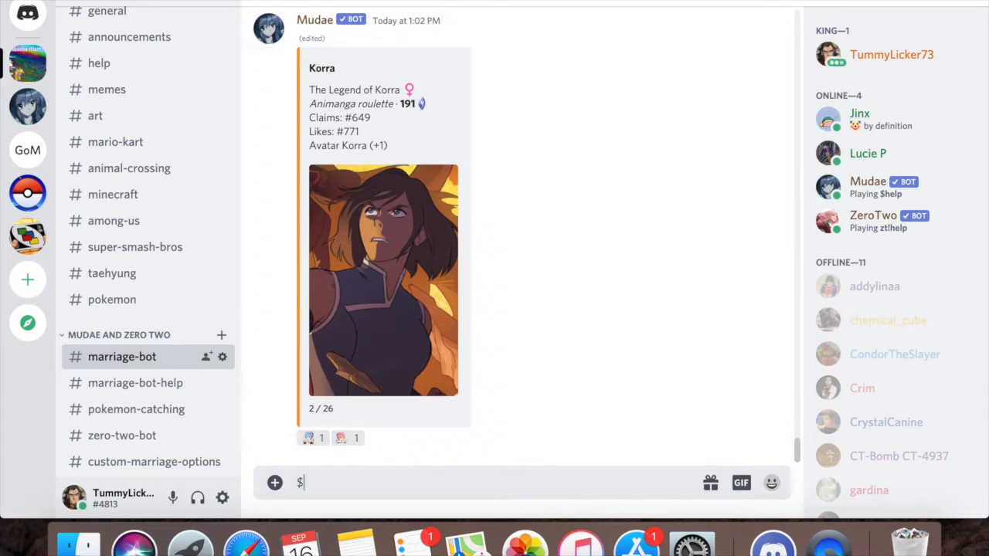
# Return to the $kakera guide's $divorce line after browsing the Korra card.
pyautogui.write('divorc')
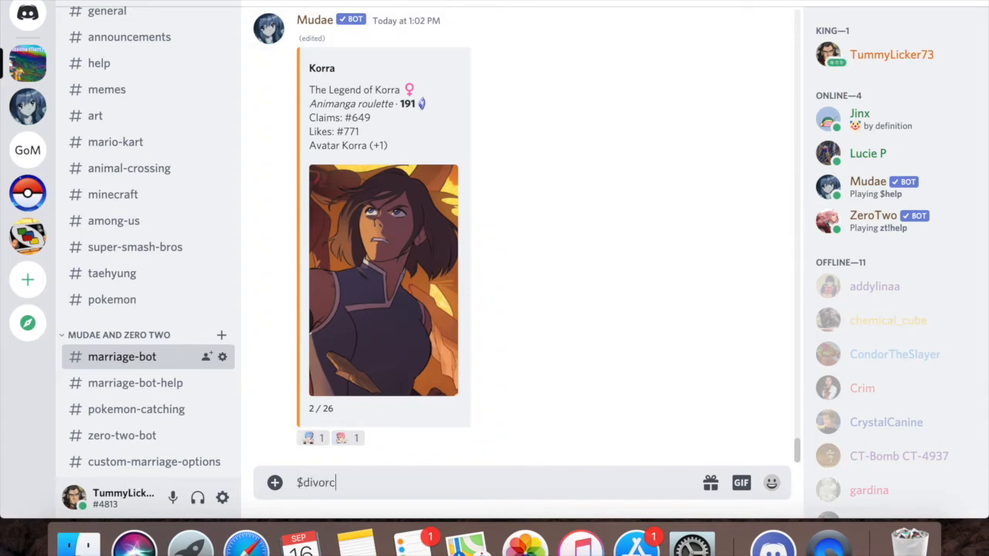
pyautogui.write('e')
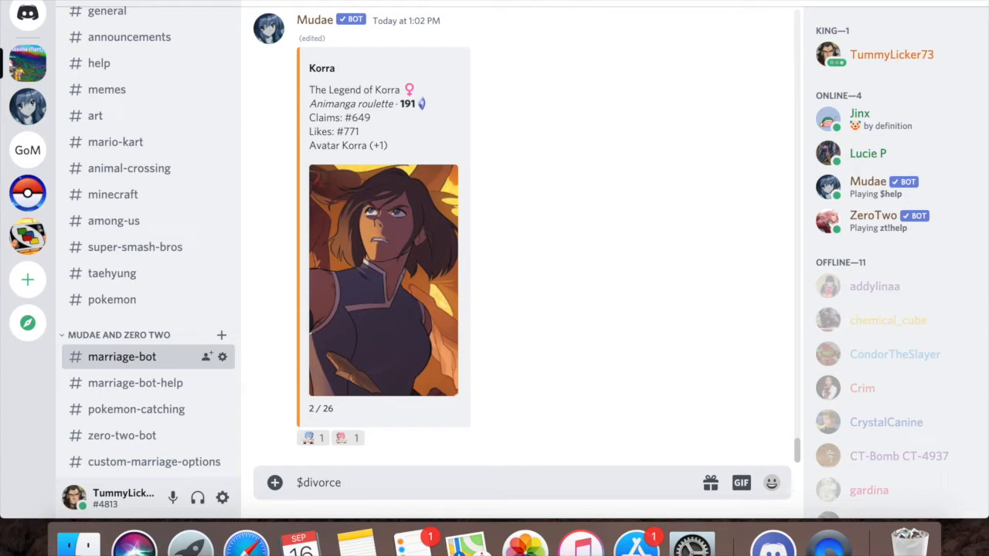
pyautogui.write('korra')
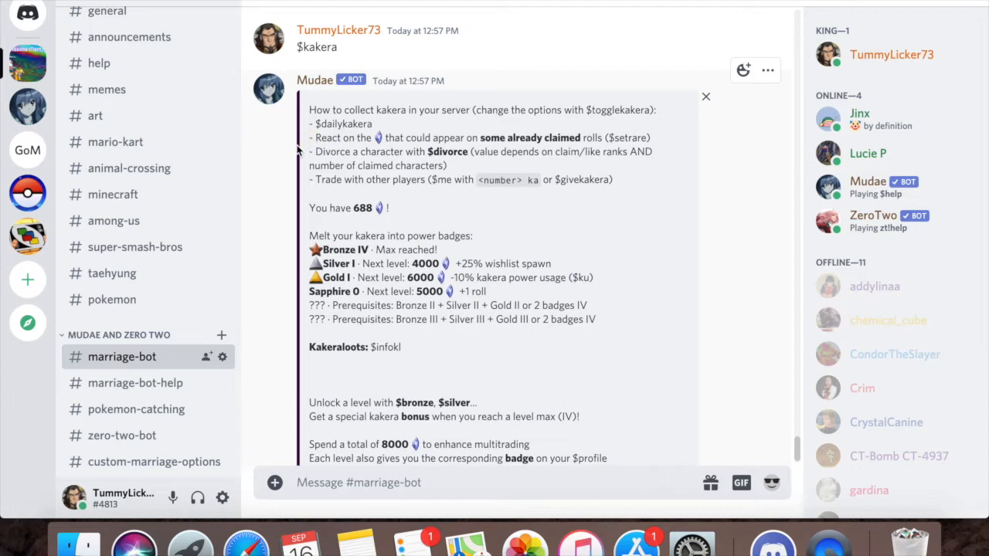
pyautogui.moveTo(381, 180)
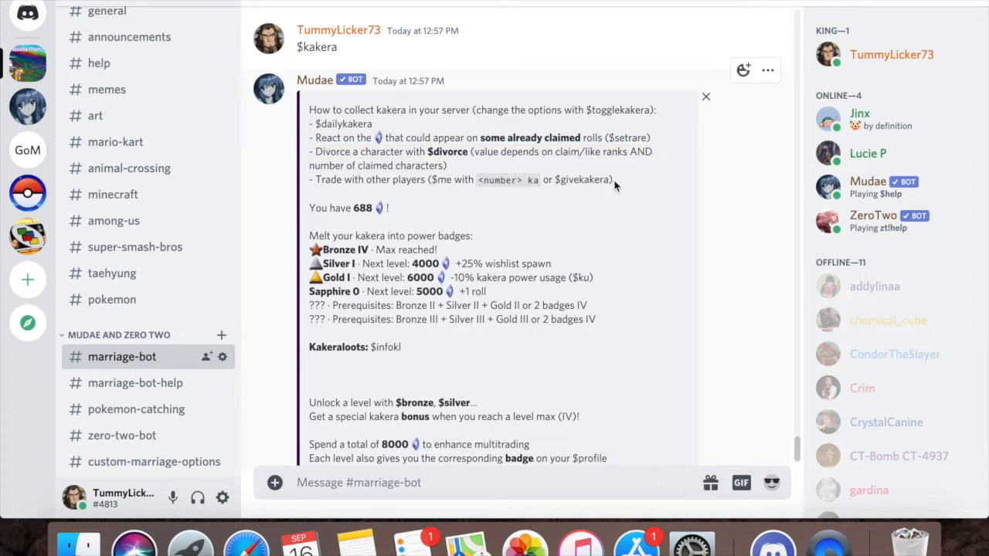
pyautogui.scroll(-3)
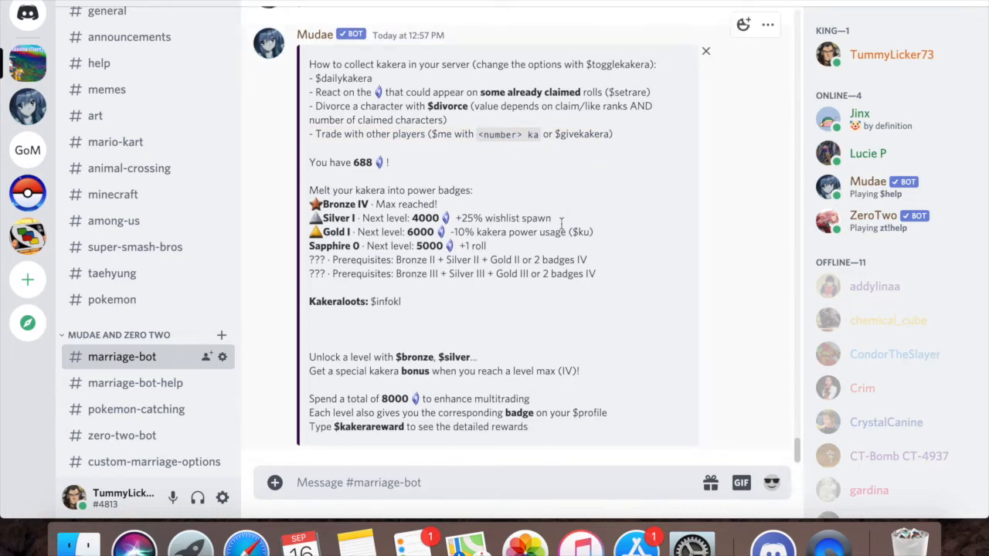
pyautogui.moveTo(450, 77)
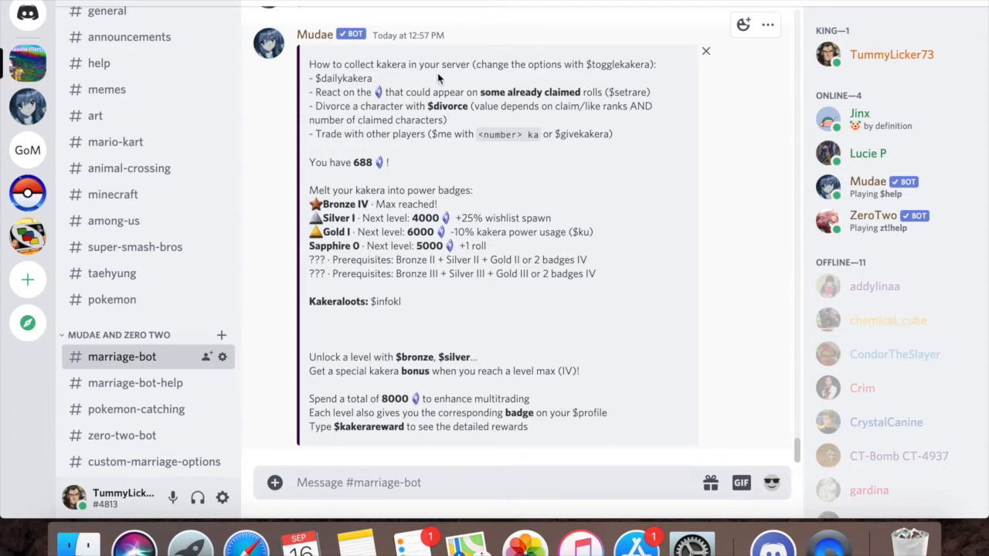
pyautogui.moveTo(414, 136)
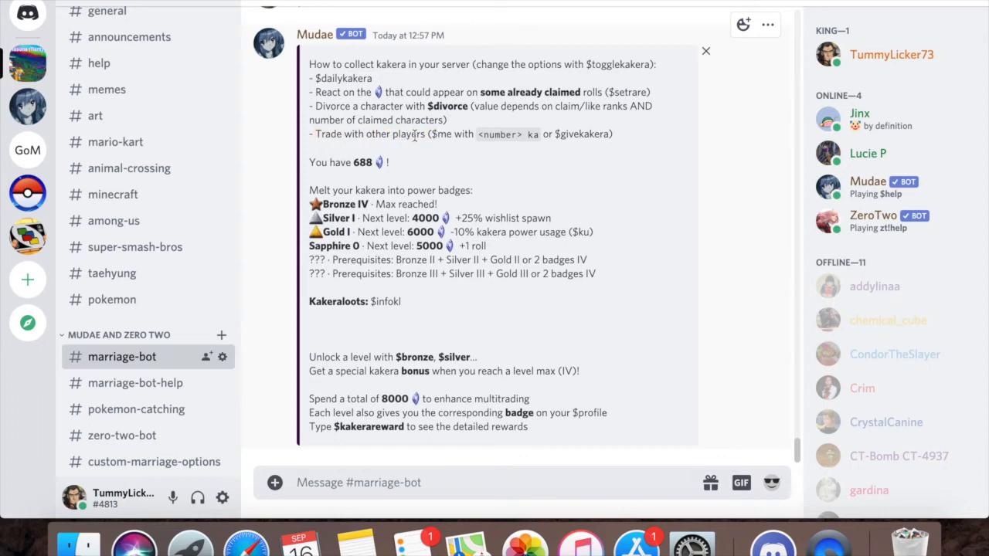
pyautogui.moveTo(309, 132); pyautogui.dragTo(615, 133)
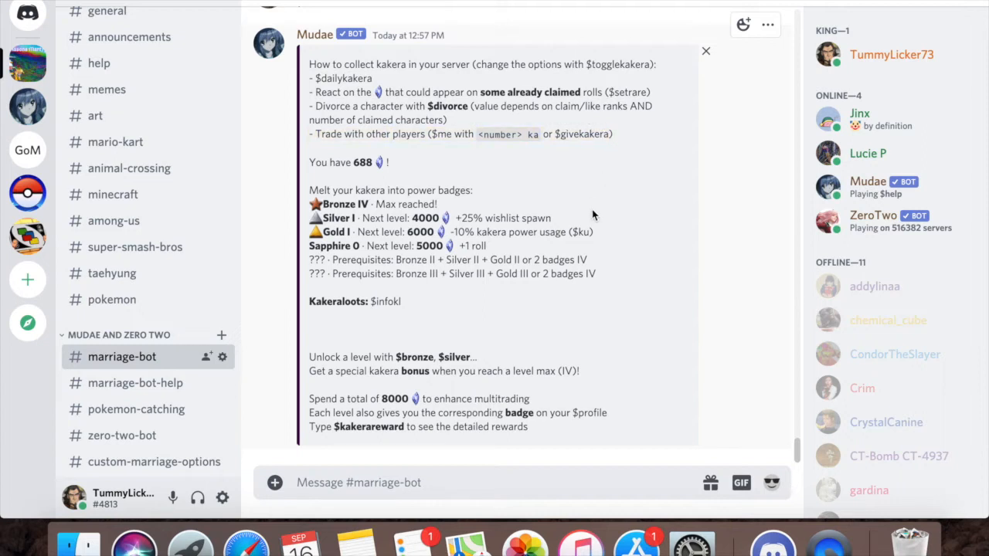
pyautogui.write('$giv')
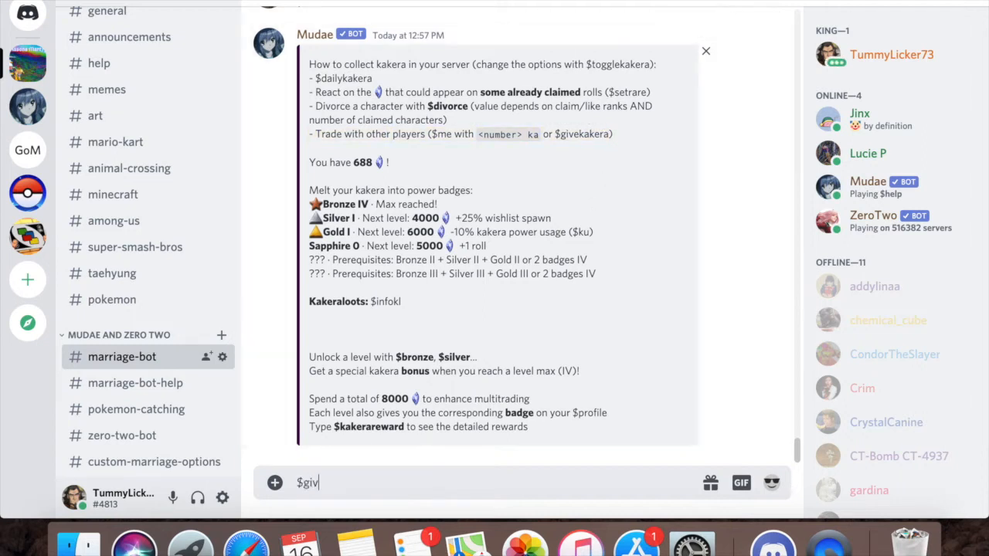
pyautogui.write('ekakera')
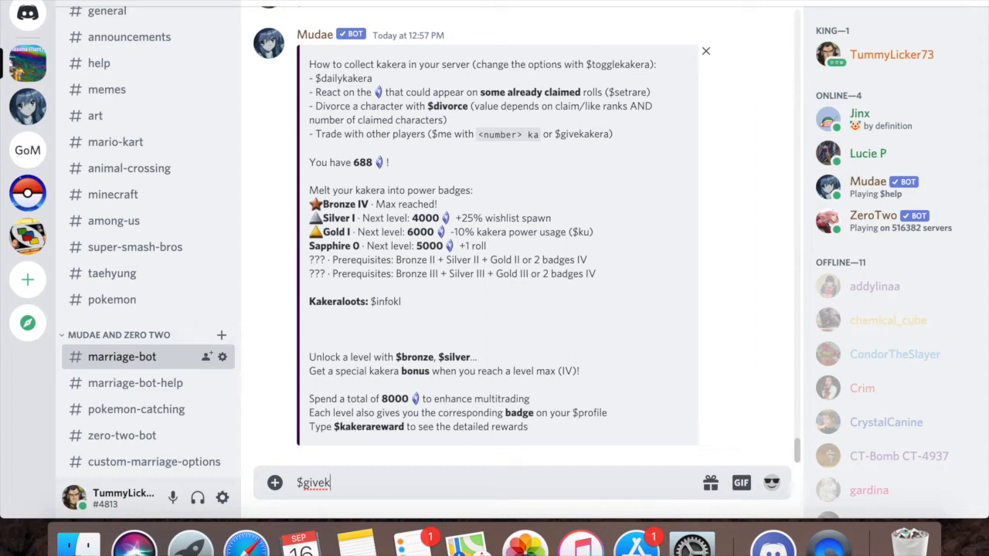
pyautogui.press('BackSpace')
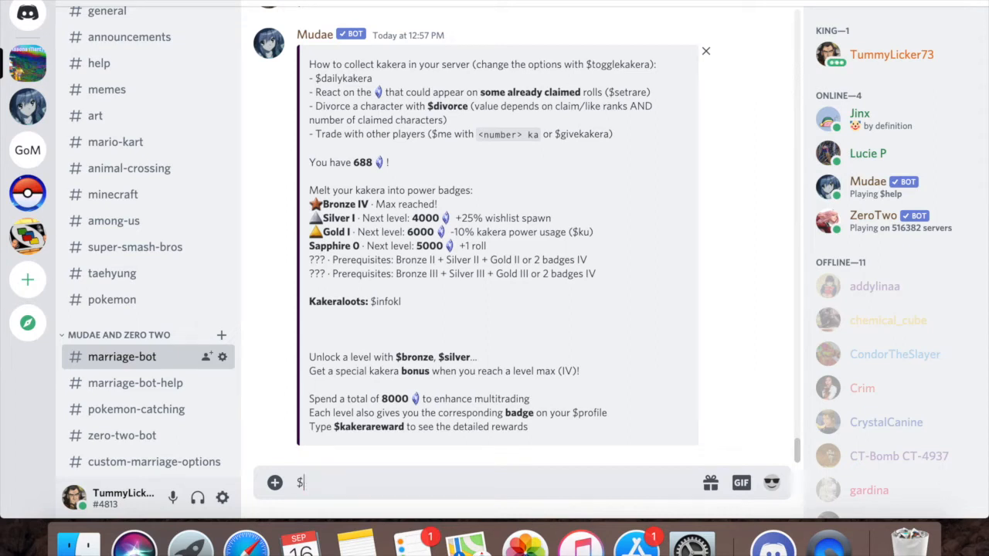
pyautogui.write('dailykakera')
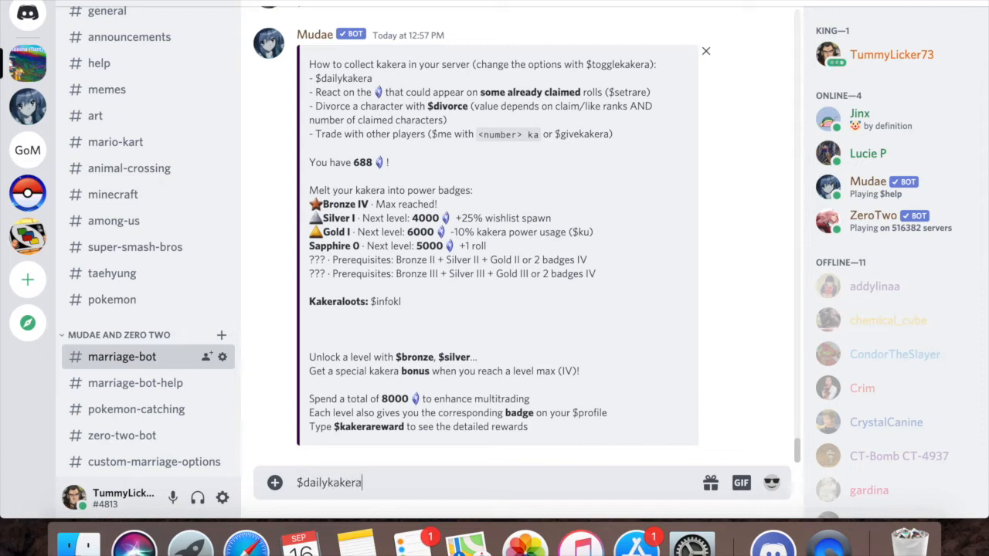
pyautogui.write('$dk')
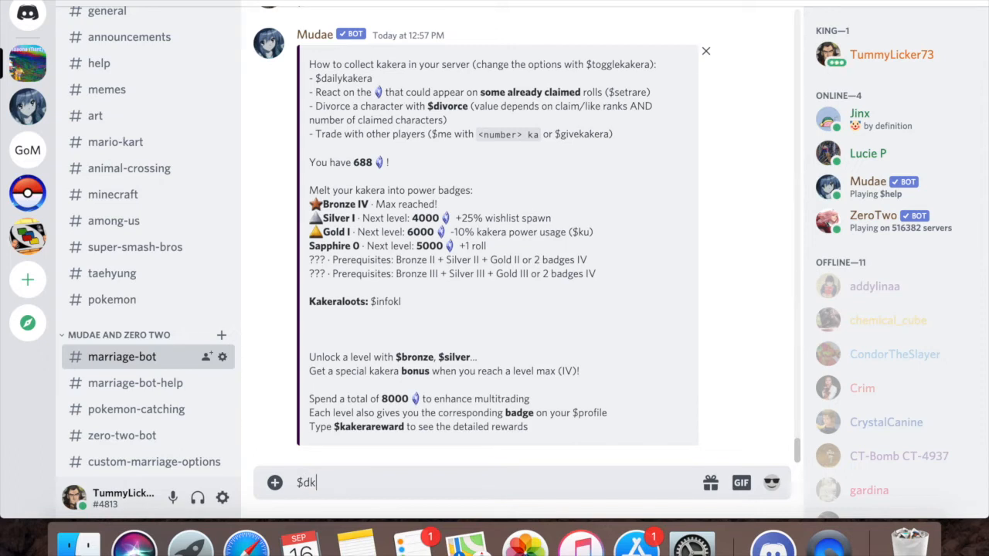
pyautogui.press('BackSpace')
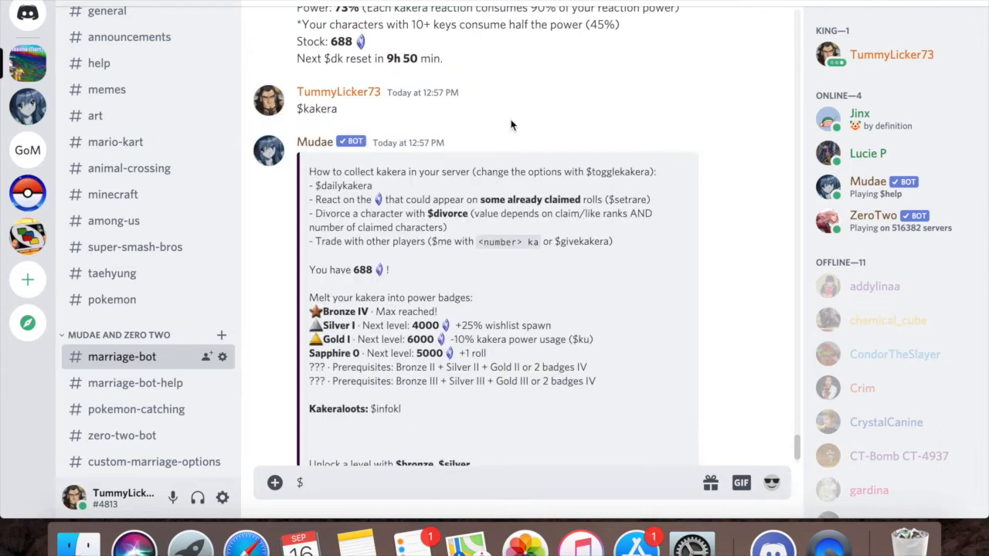
# Follow the other member's 626-kakera $givek gift confirmed by Mudae, then return to the $kakera message.
pyautogui.scroll(-3)
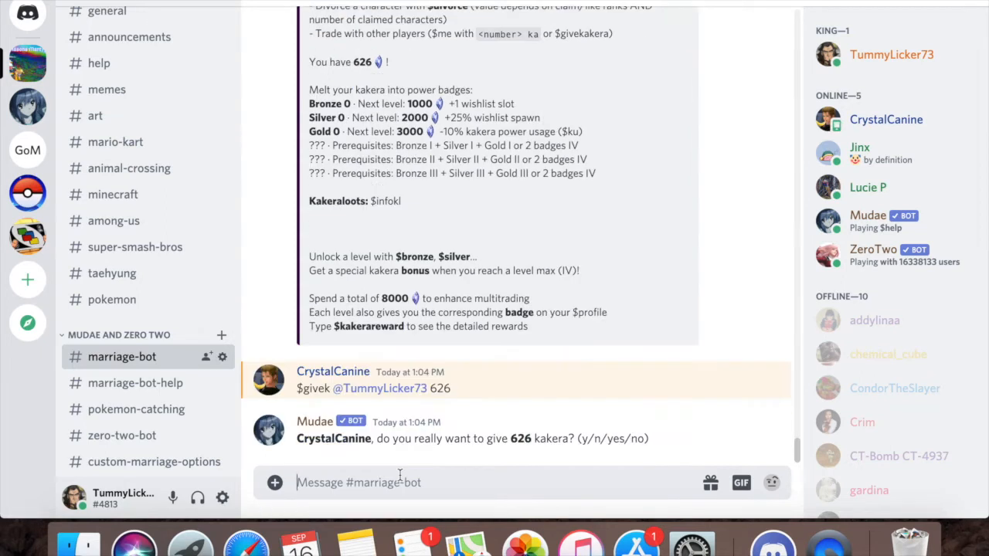
pyautogui.moveTo(380, 445)
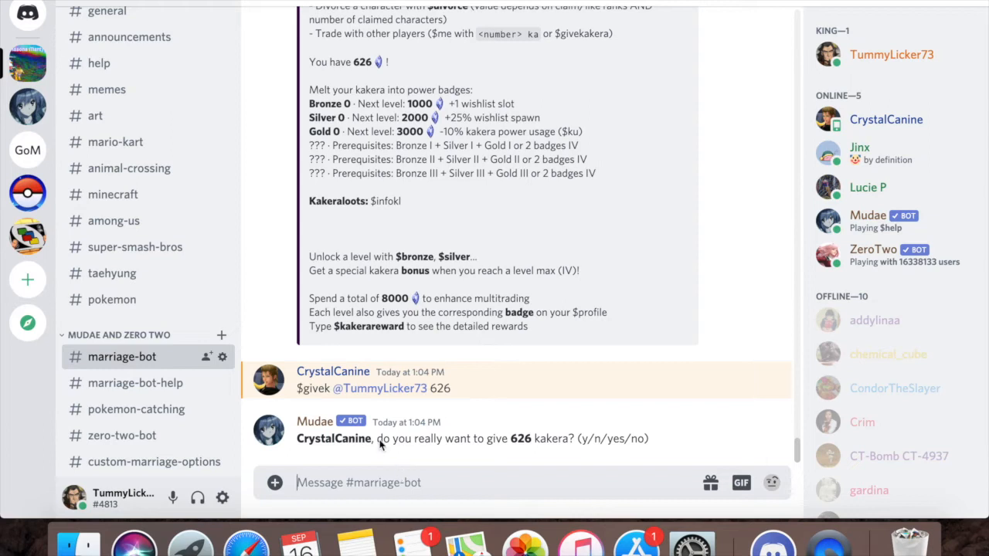
pyautogui.moveTo(343, 389)
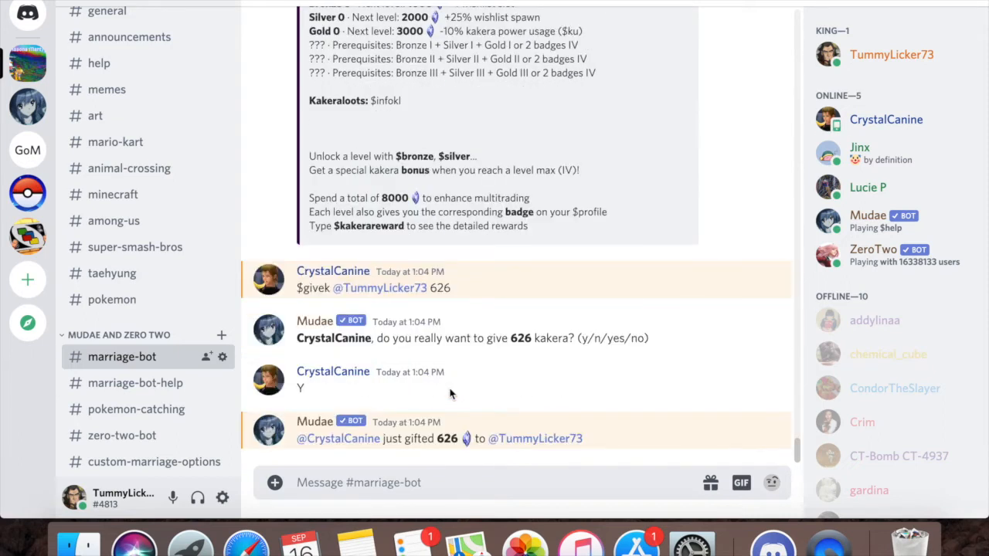
pyautogui.write('$')
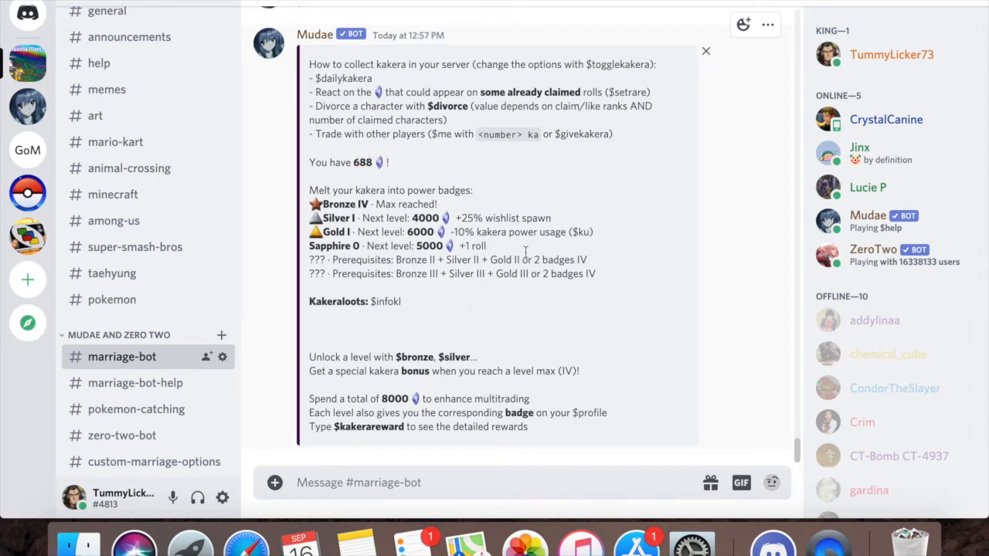
pyautogui.moveTo(352, 136)
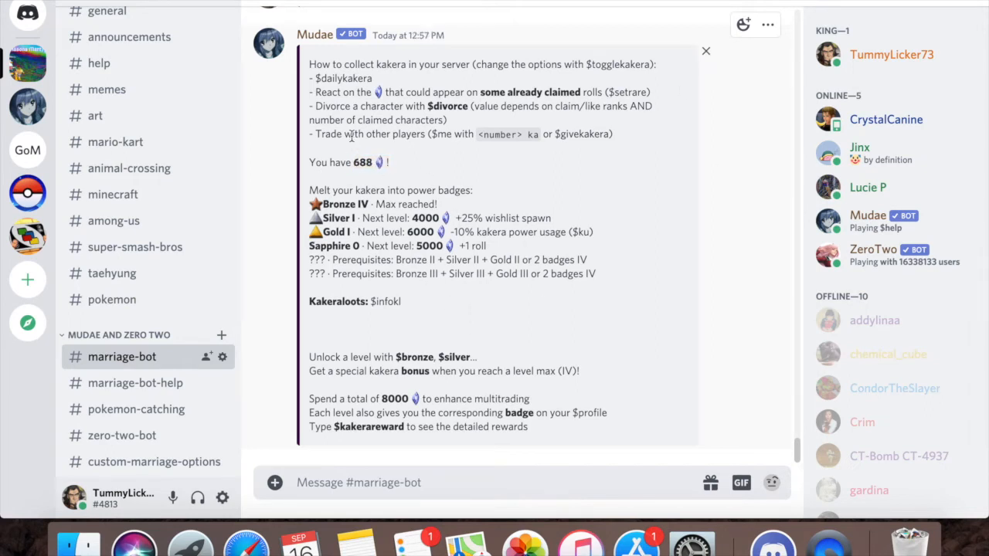
pyautogui.moveTo(507, 253)
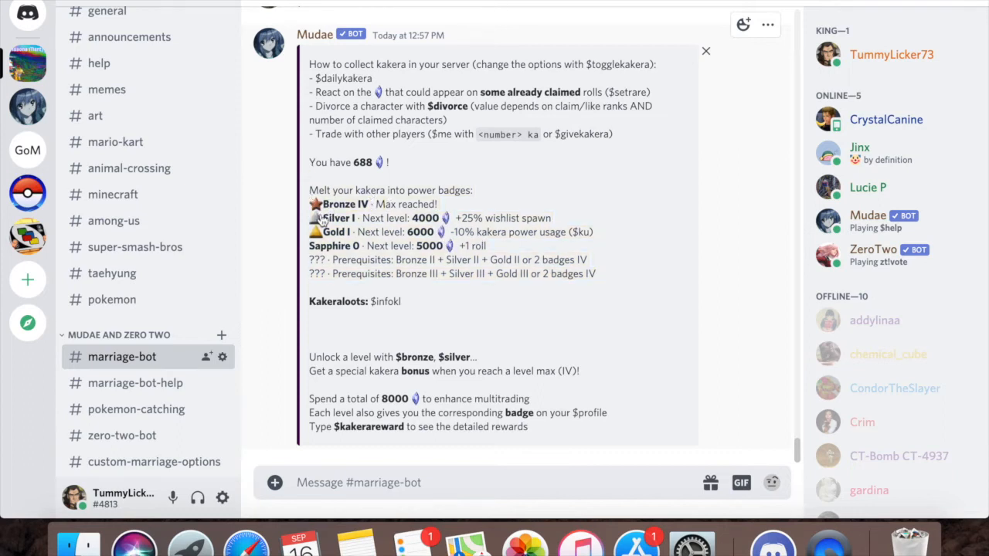
pyautogui.moveTo(355, 232)
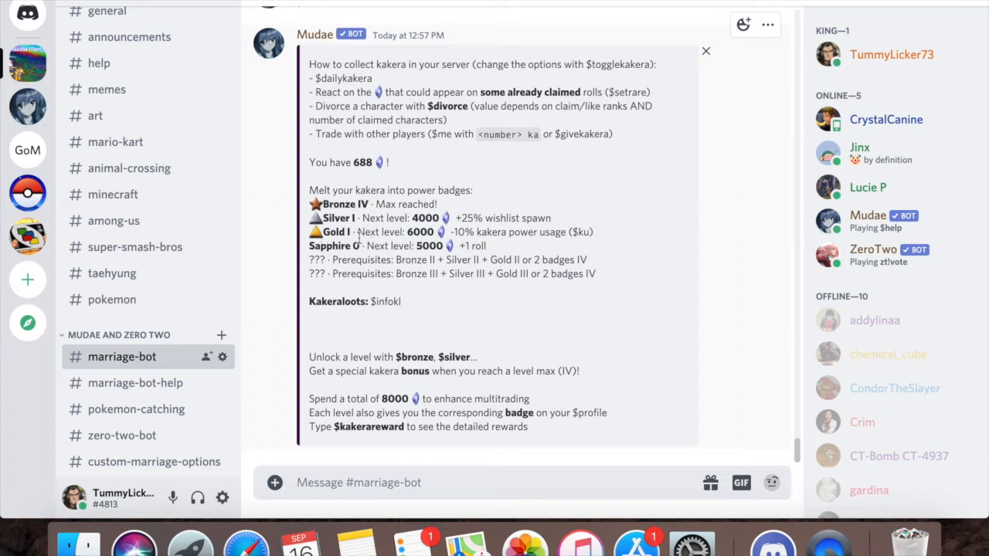
pyautogui.moveTo(377, 245)
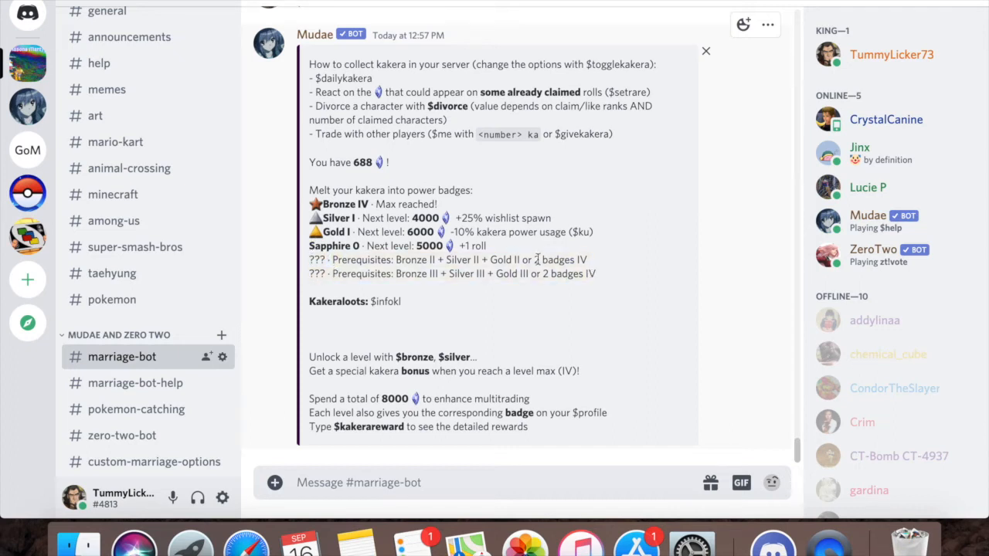
pyautogui.moveTo(538, 260)
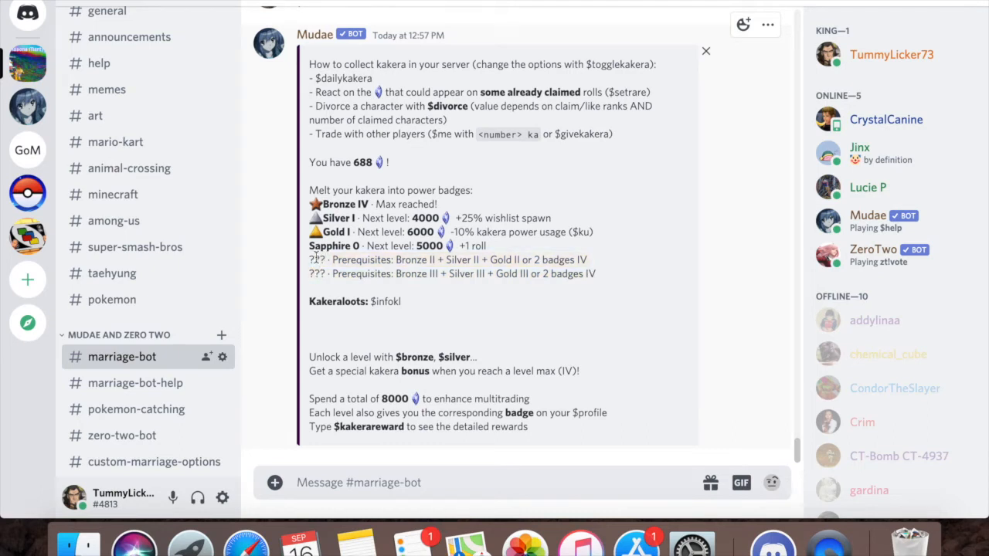
# Compare Mudae's kakera guide for the 688-kakera account against the 0-kakera account with all badges at level 0.
pyautogui.doubleClick(317, 260)
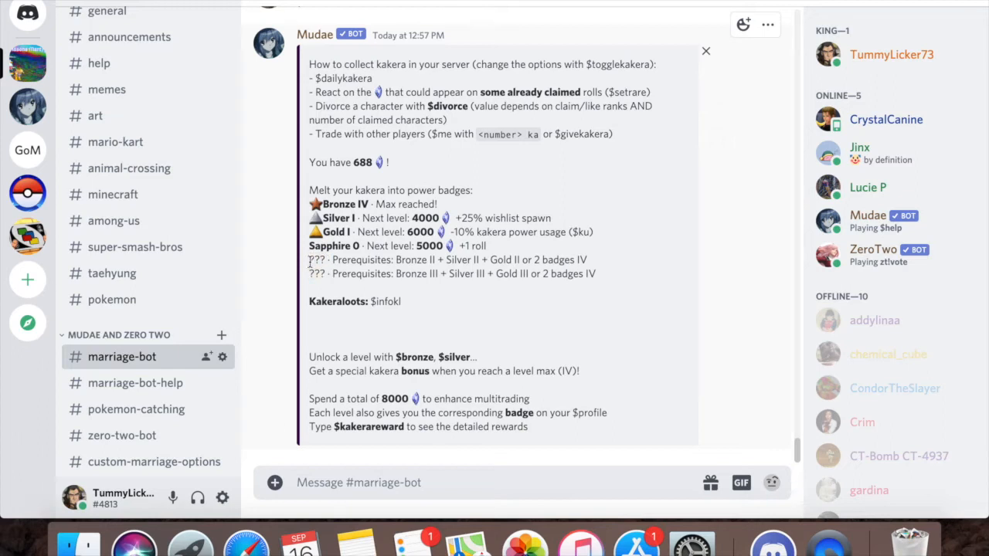
pyautogui.moveTo(337, 263)
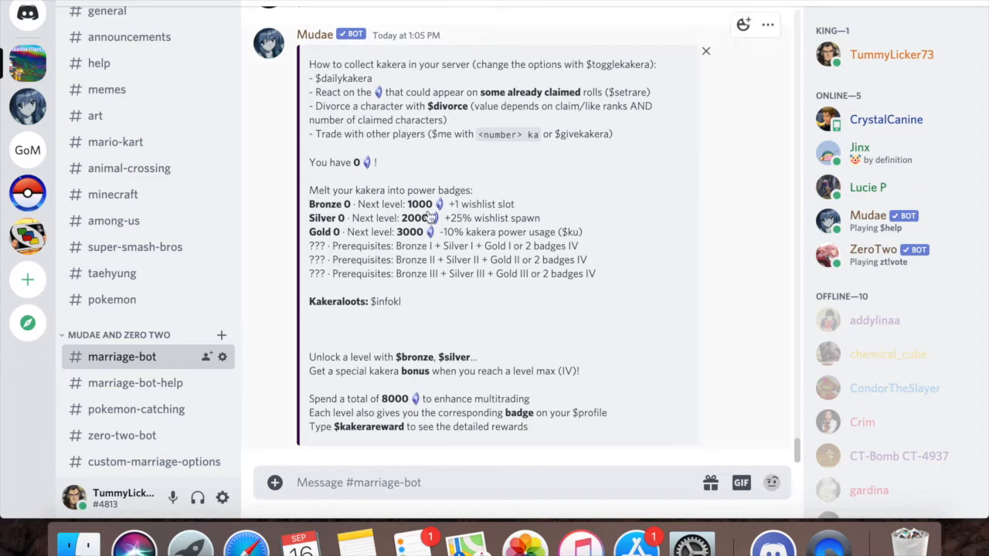
pyautogui.moveTo(408, 209)
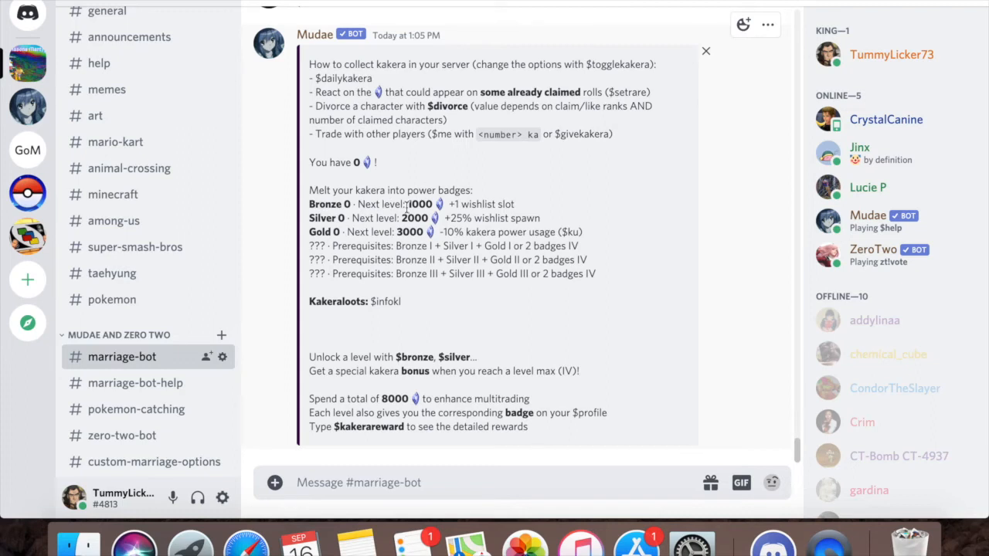
pyautogui.moveTo(408, 190)
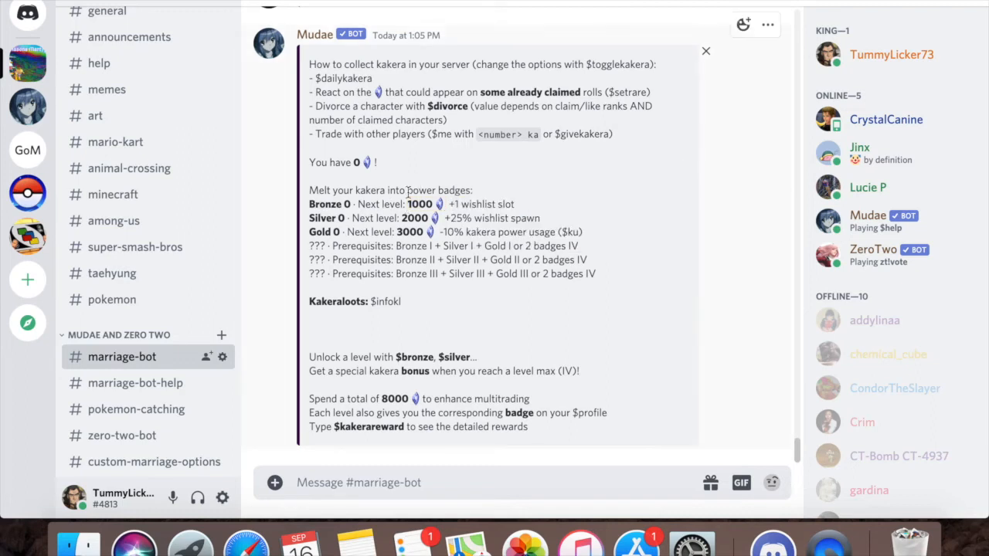
pyautogui.moveTo(471, 209)
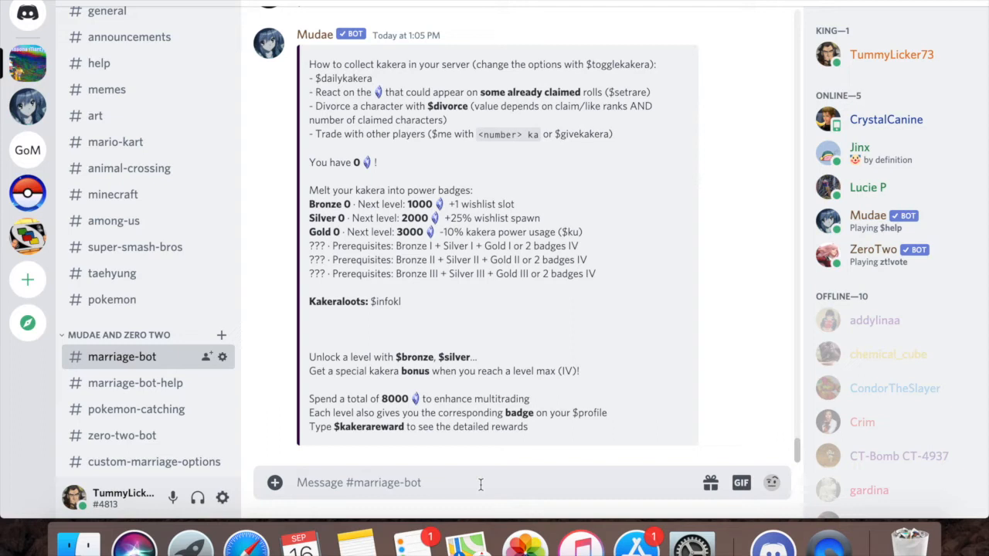
pyautogui.moveTo(440, 209)
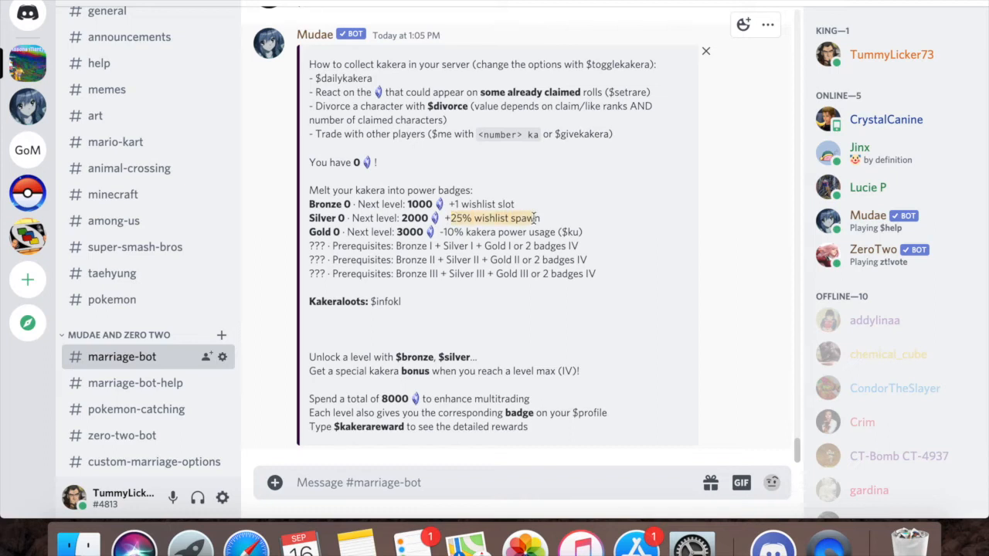
pyautogui.moveTo(509, 218)
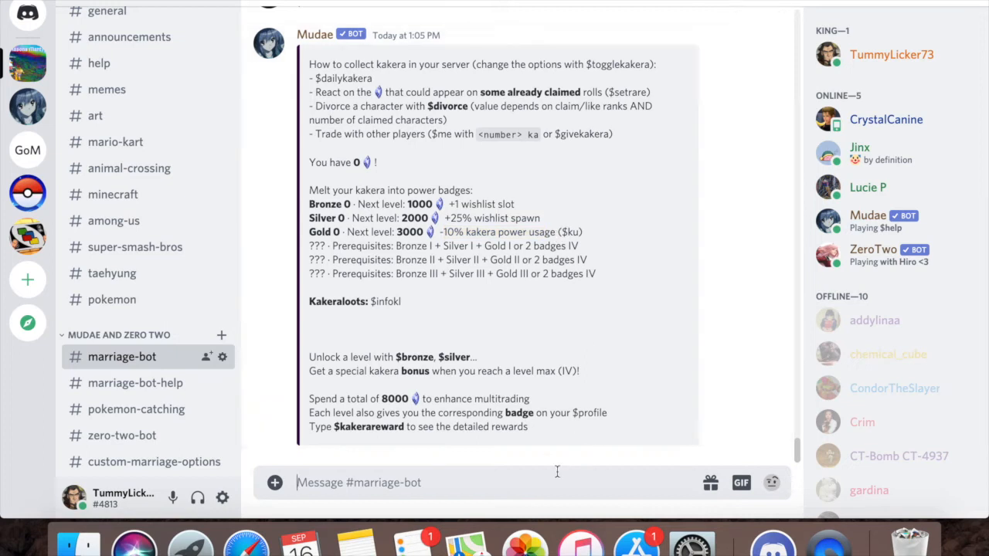
# Send $tu again and highlight the reaction power consumed per kakera reaction in Mudae's reply.
pyautogui.write('$')
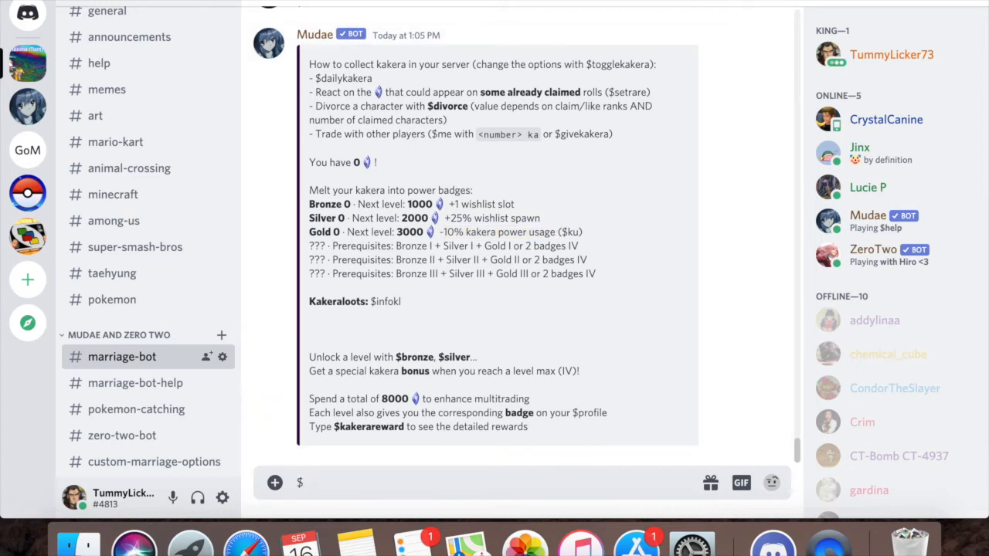
pyautogui.write('$tu')
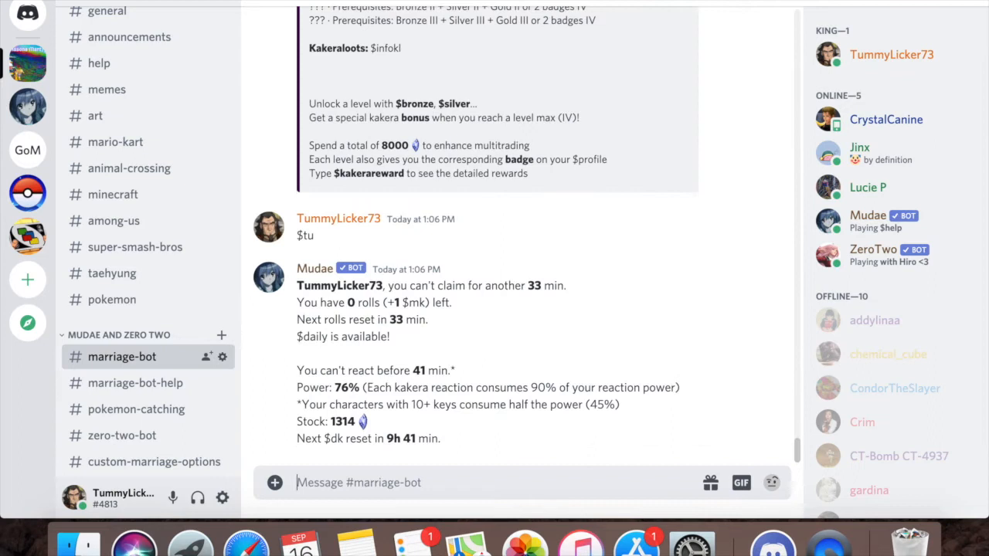
pyautogui.moveTo(770, 281)
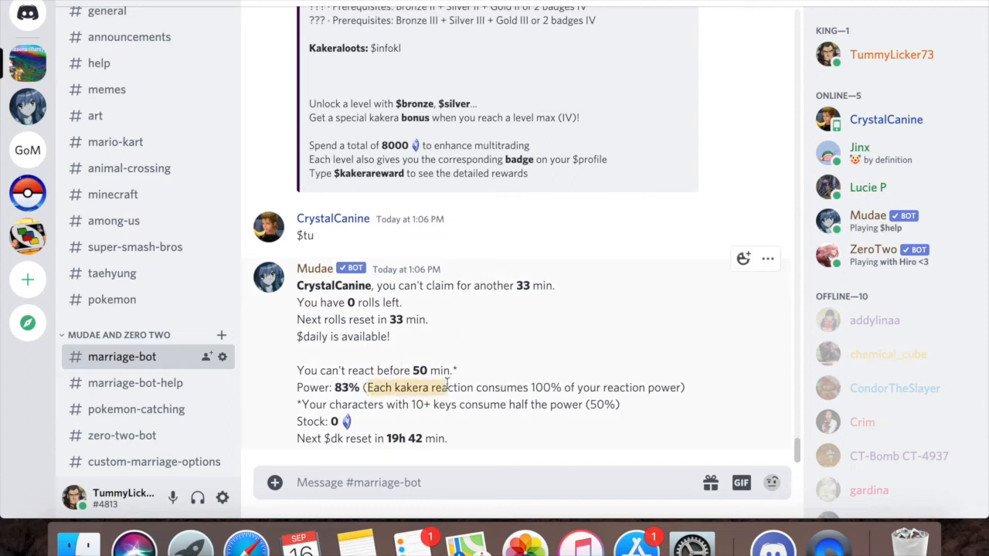
pyautogui.moveTo(368, 386); pyautogui.dragTo(575, 386)
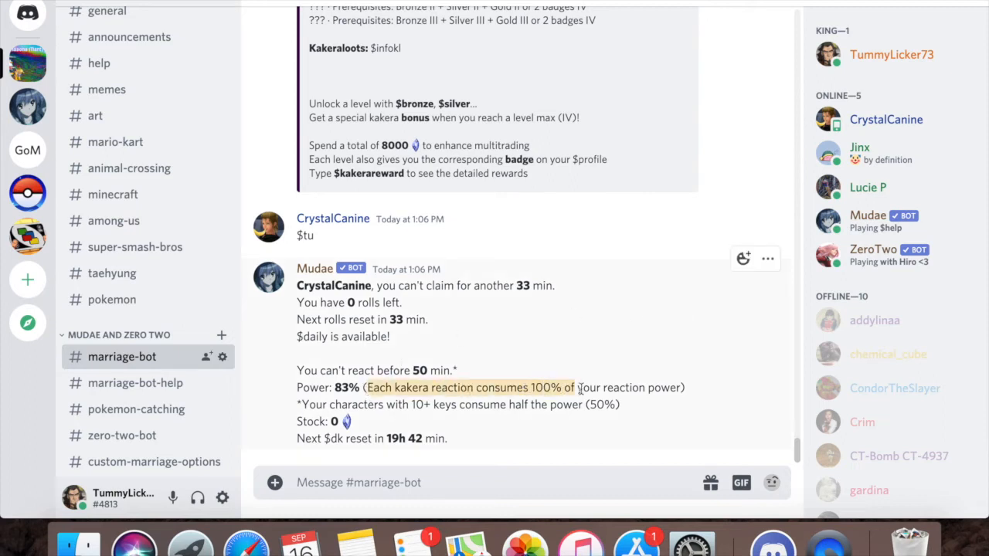
pyautogui.moveTo(671, 380)
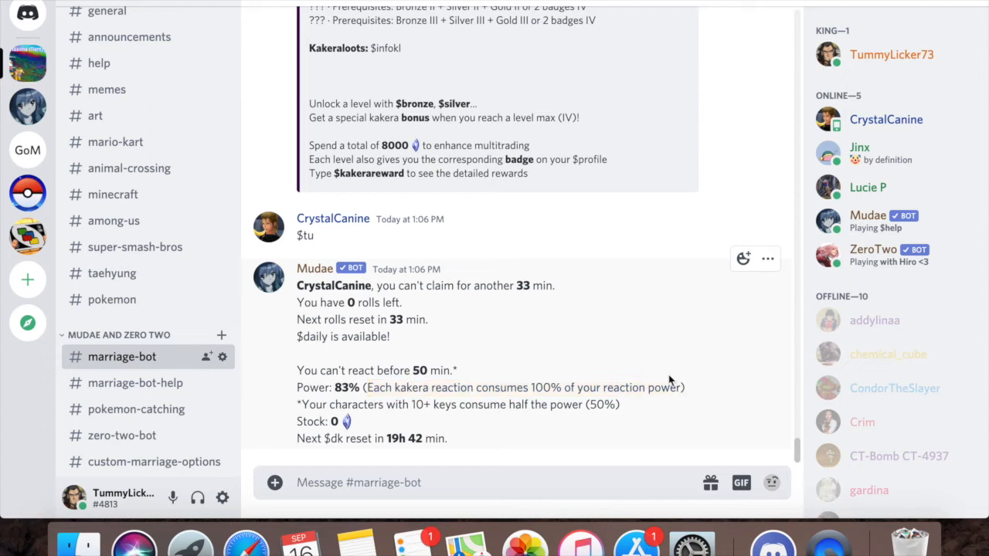
pyautogui.write('$')
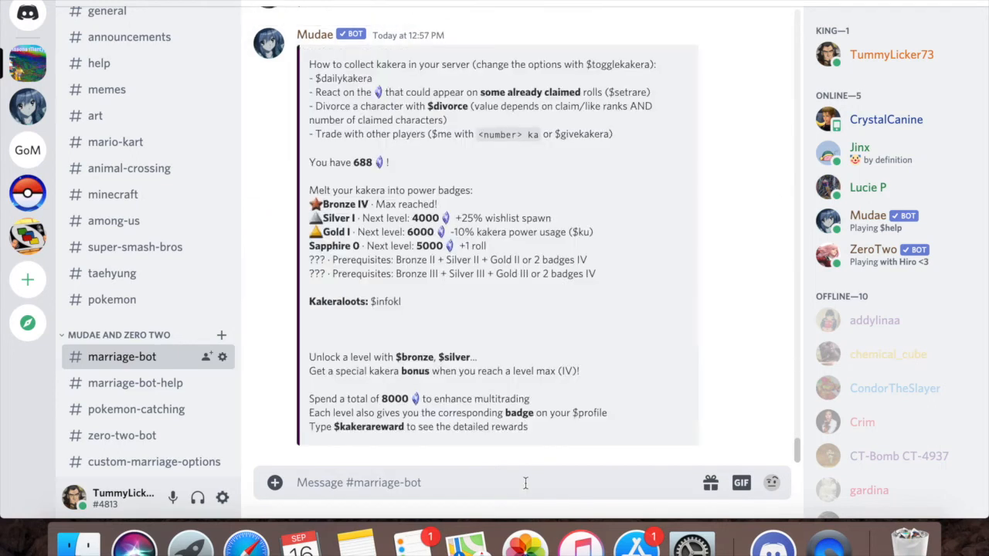
pyautogui.moveTo(482, 273)
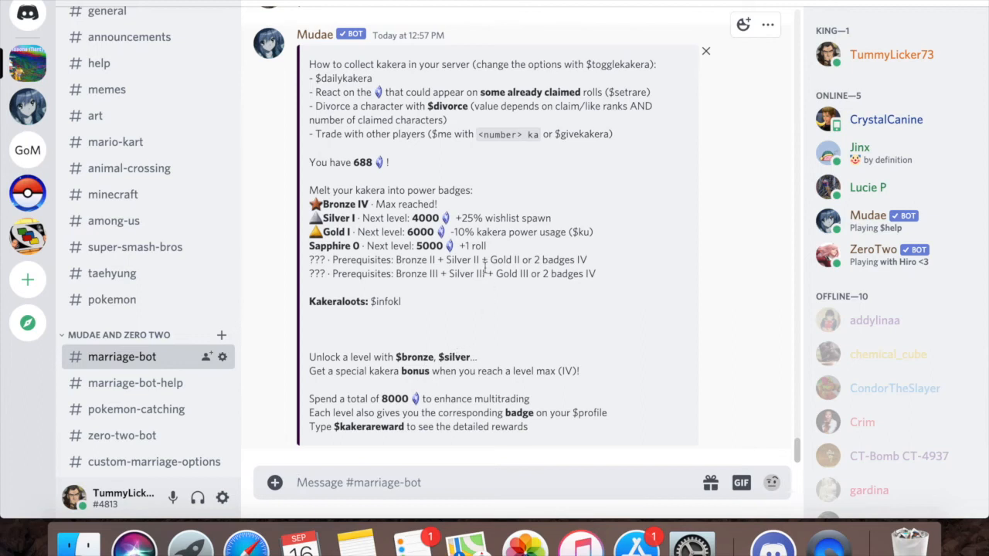
pyautogui.moveTo(318, 186)
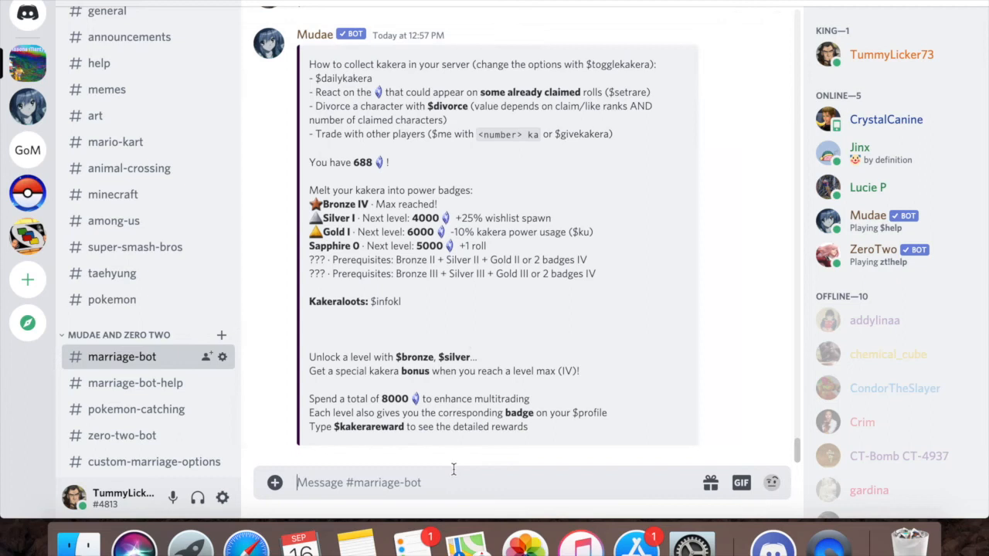
# Send $bronze, then $silver and confirm with y to melt kakera into the Silver badge.
pyautogui.write('$')
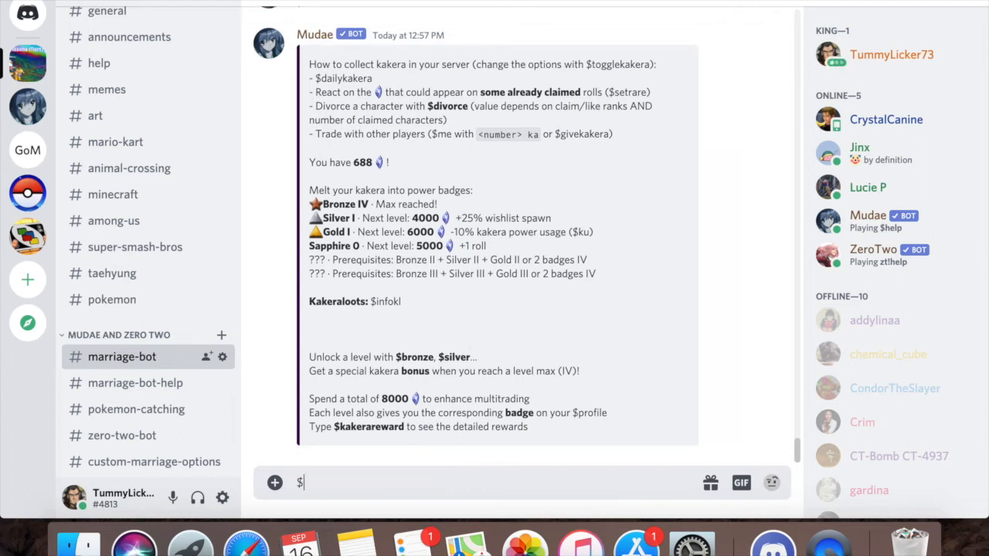
pyautogui.moveTo(316, 224)
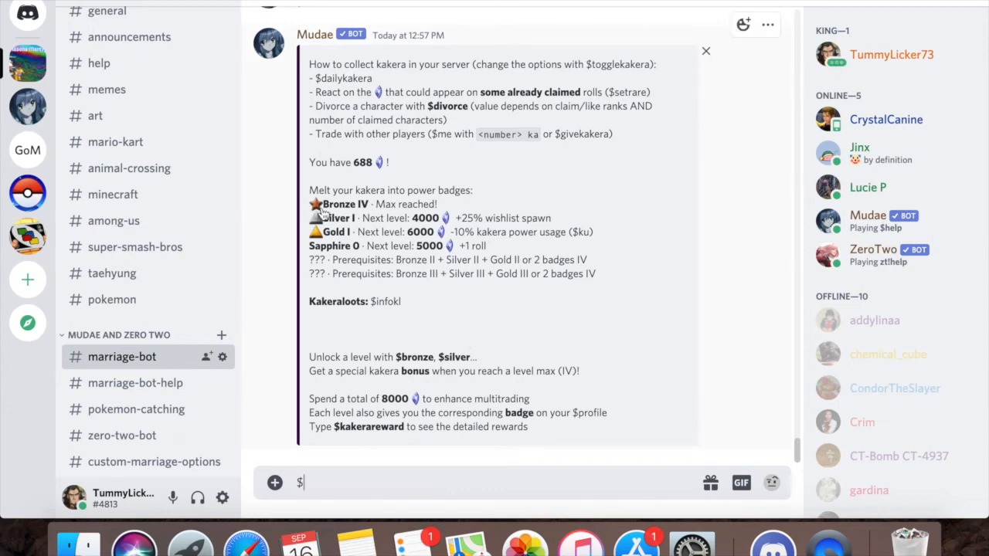
pyautogui.write('bron')
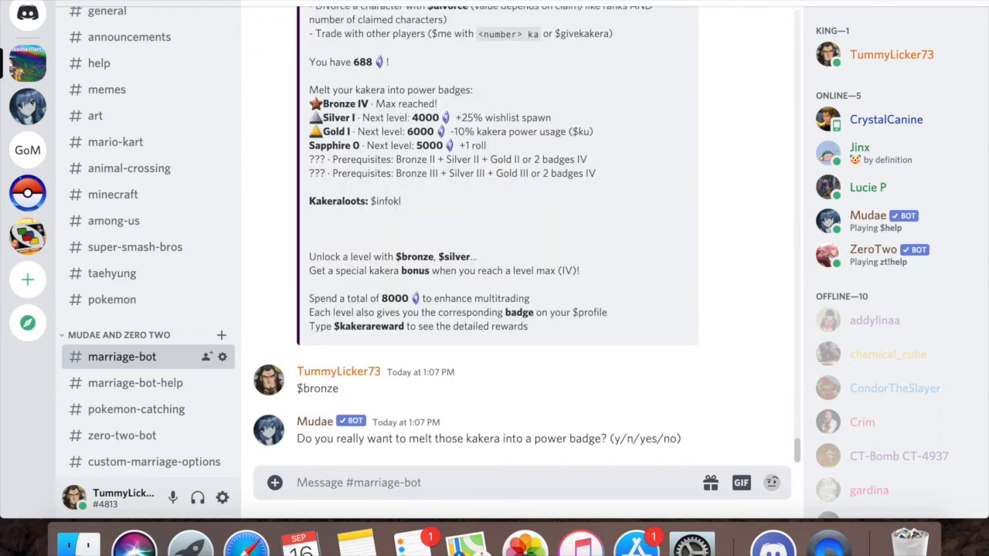
pyautogui.moveTo(517, 439)
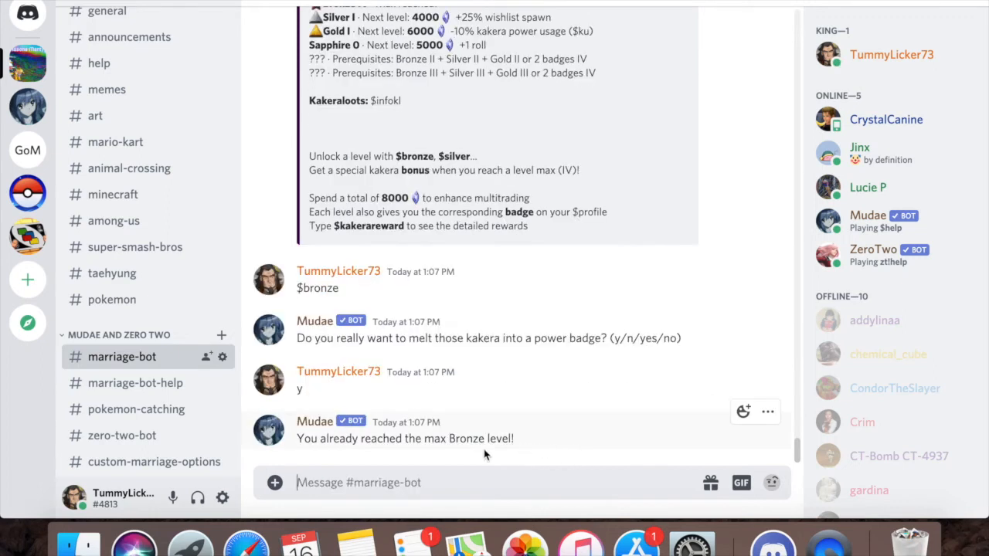
pyautogui.moveTo(766, 412)
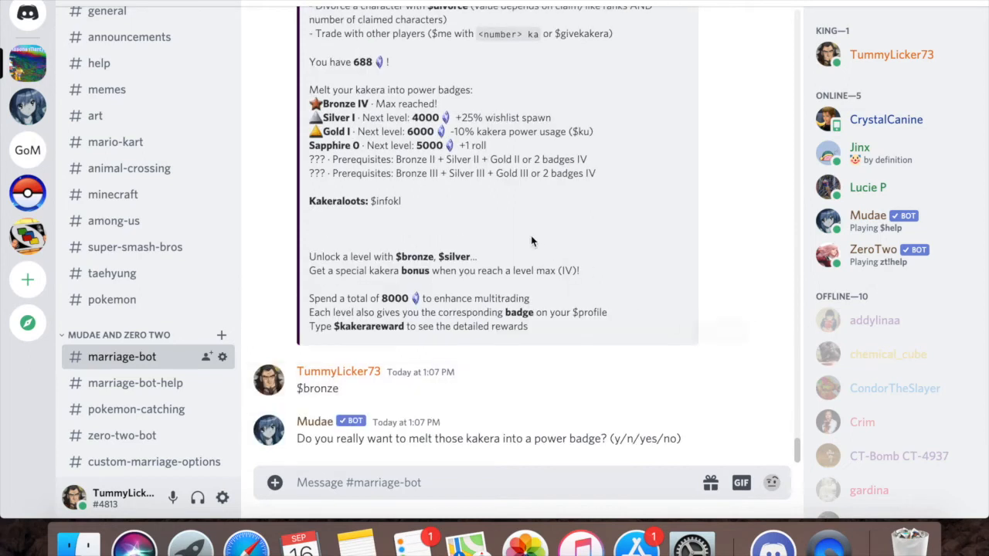
pyautogui.moveTo(628, 405)
pyautogui.write('$')
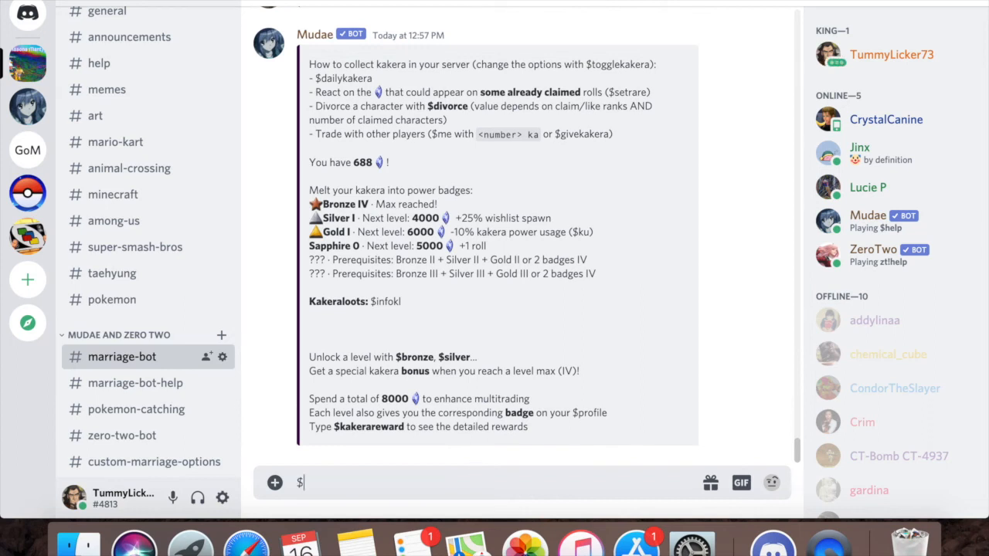
pyautogui.write('silb')
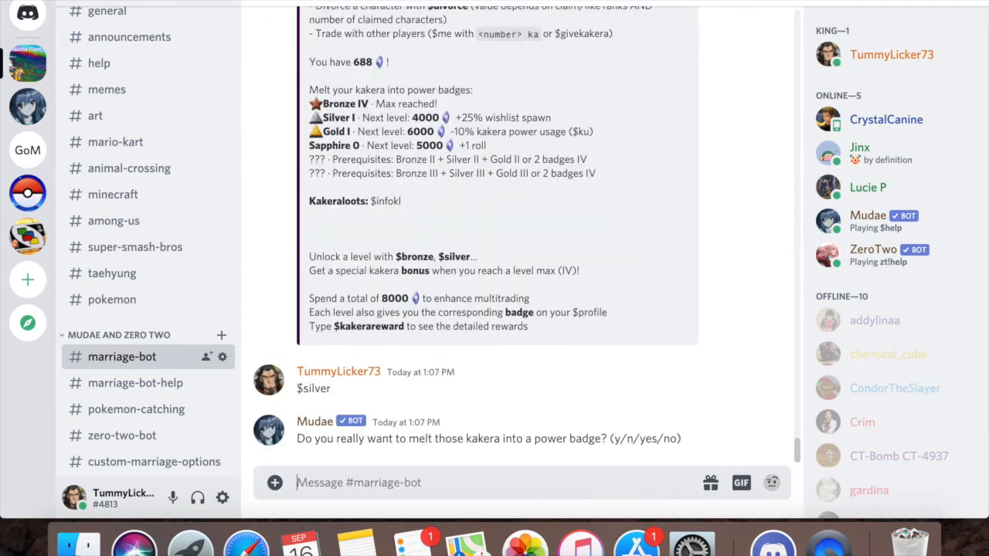
pyautogui.write('y')
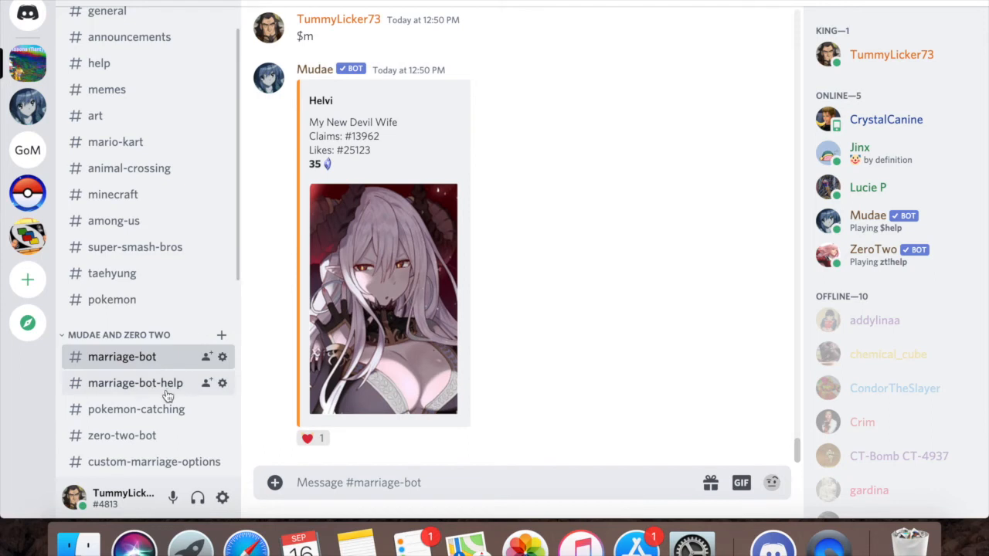
pyautogui.moveTo(140, 436)
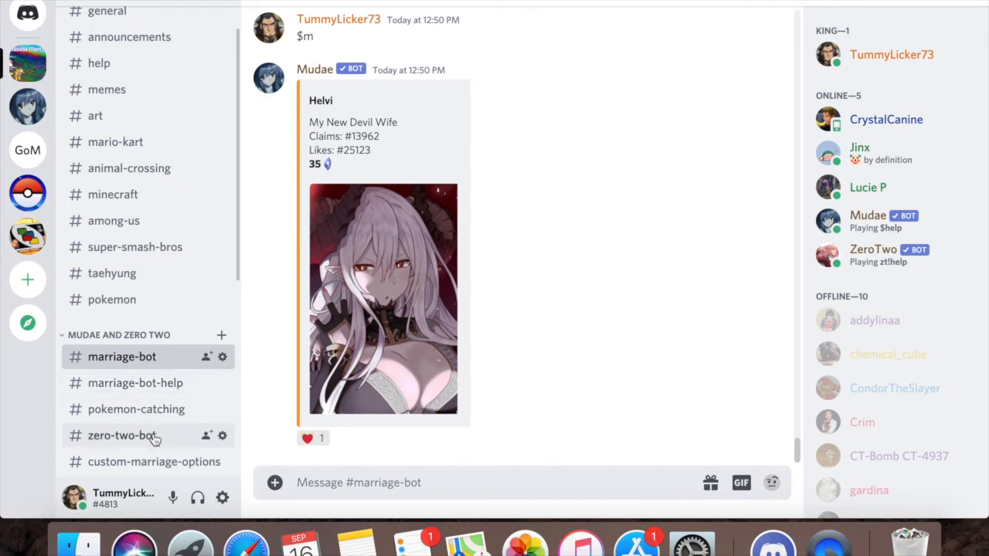
pyautogui.click(136, 409)
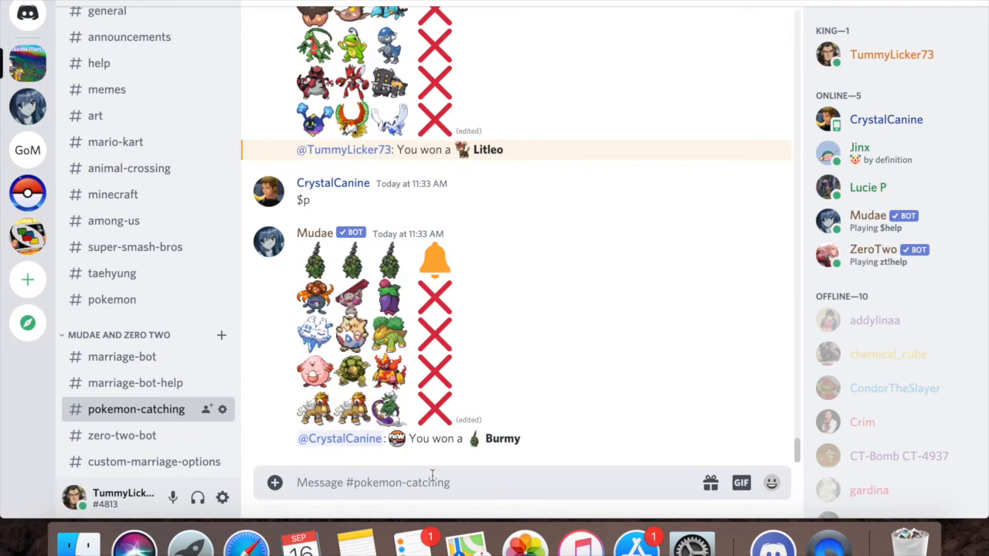
pyautogui.write('$')
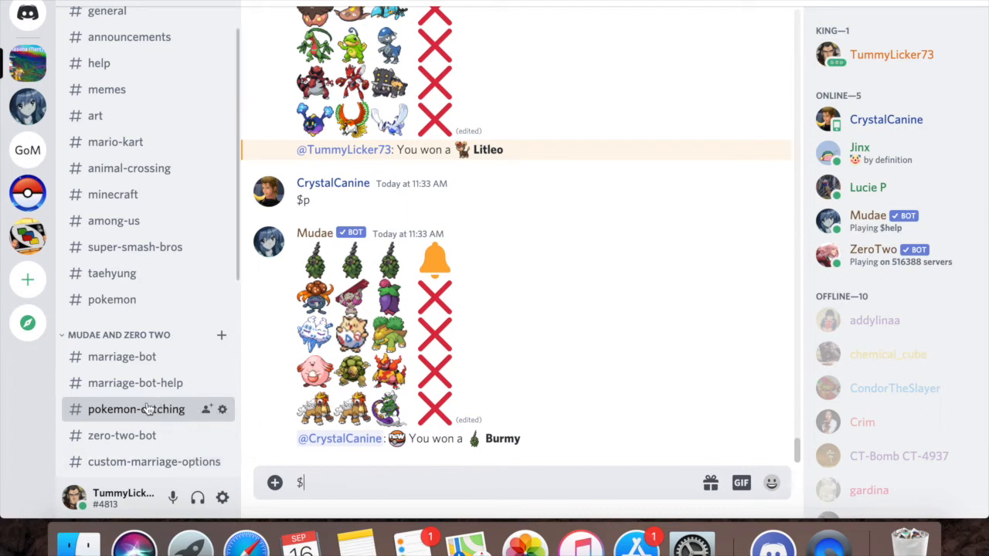
pyautogui.moveTo(155, 300)
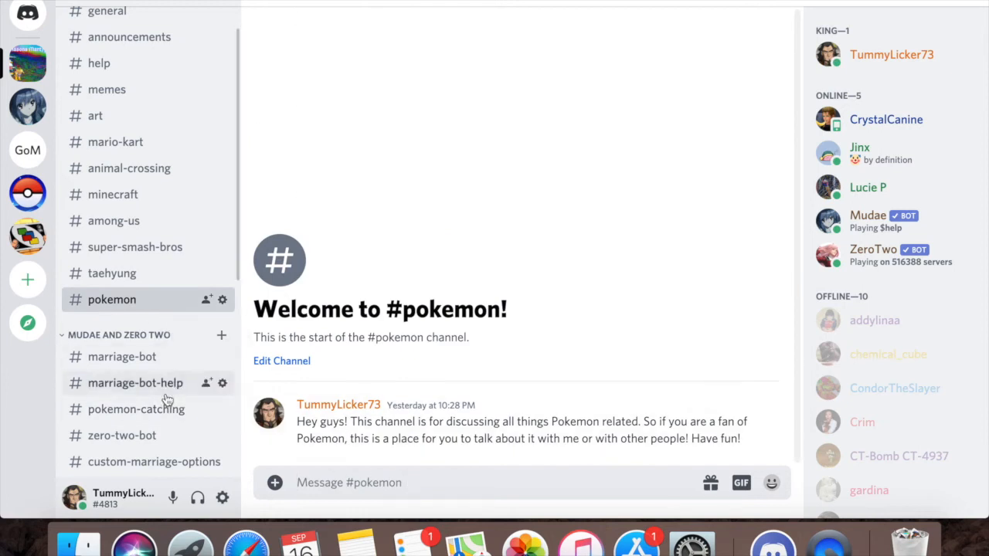
pyautogui.click(136, 410)
pyautogui.write('$')
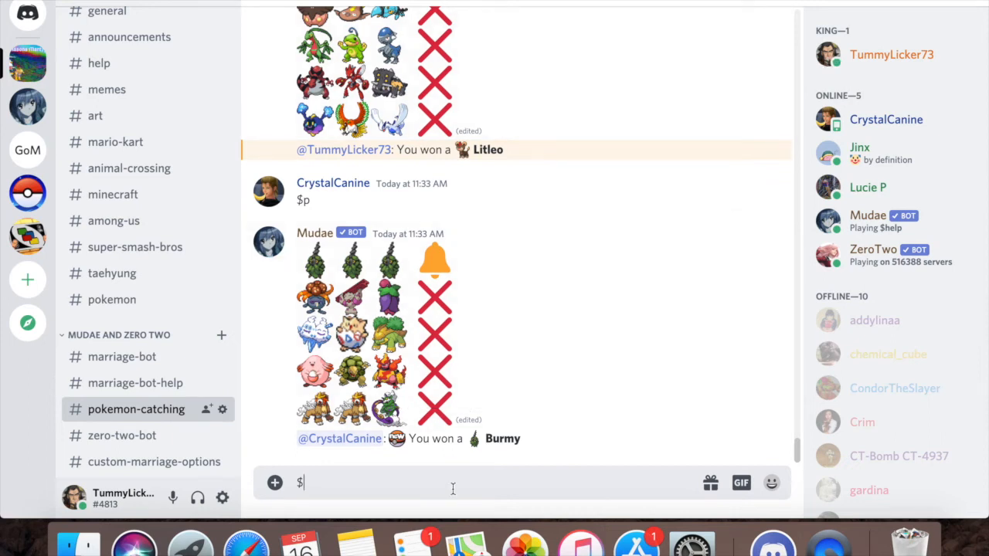
pyautogui.moveTo(461, 538)
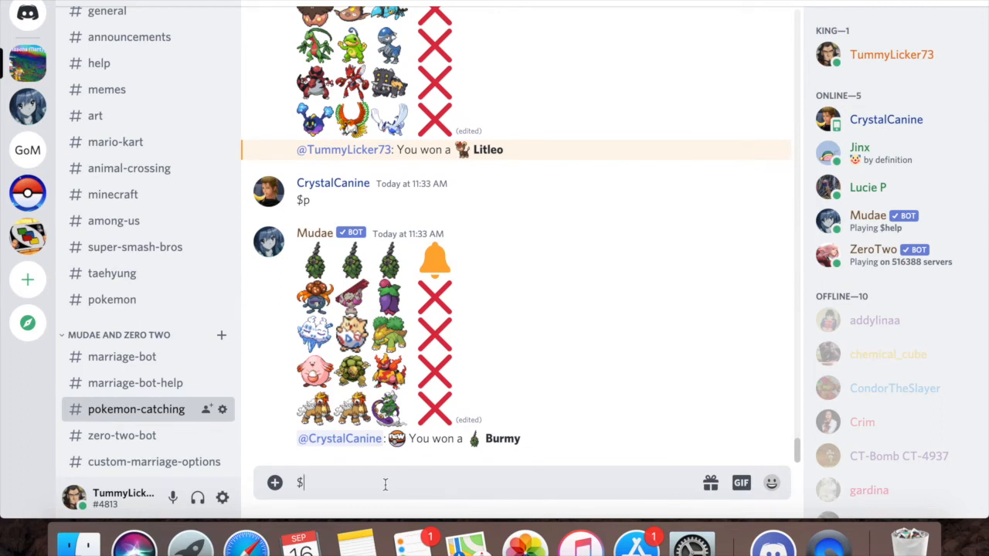
# In the pokemon-catching channel, roll with $p and win a Seel.
pyautogui.write('pokem')
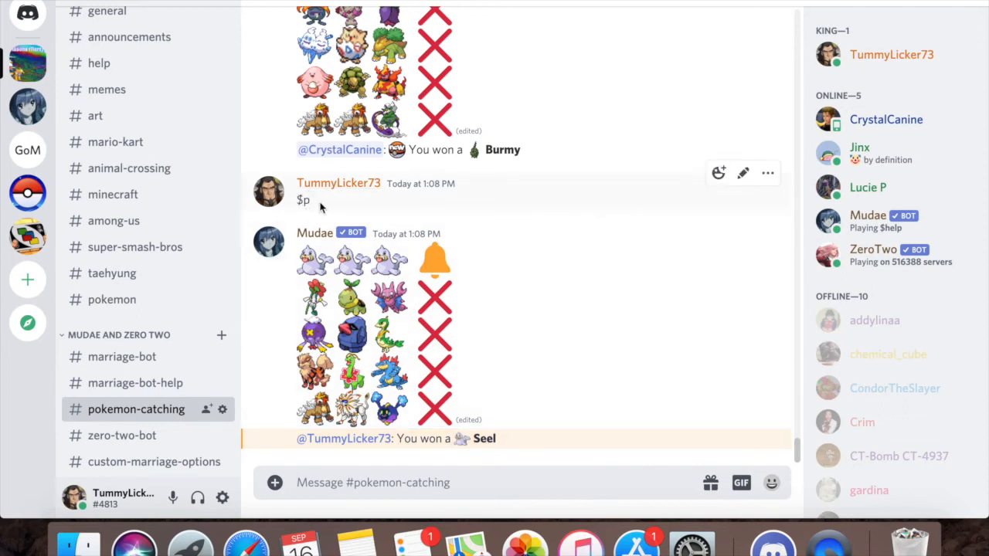
pyautogui.write('$p')
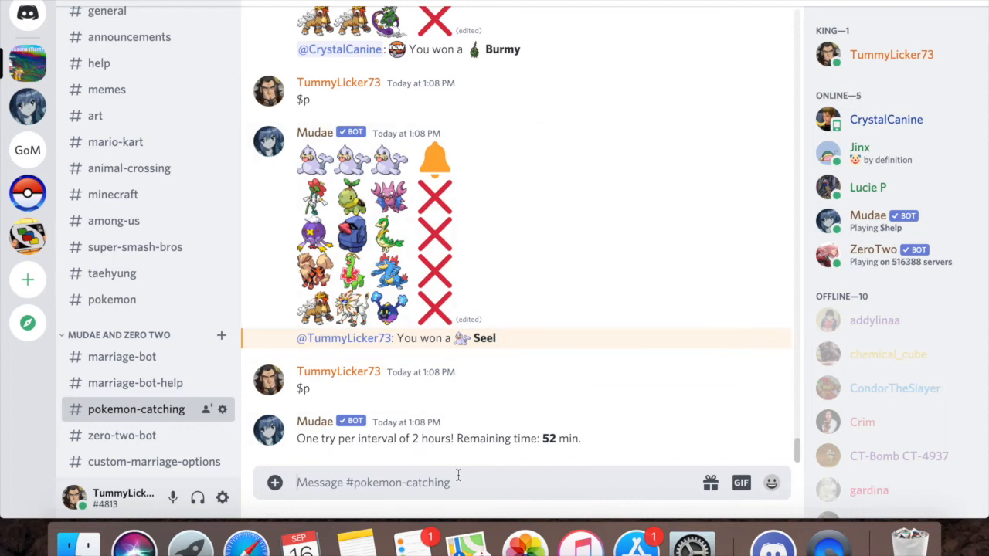
pyautogui.moveTo(693, 541)
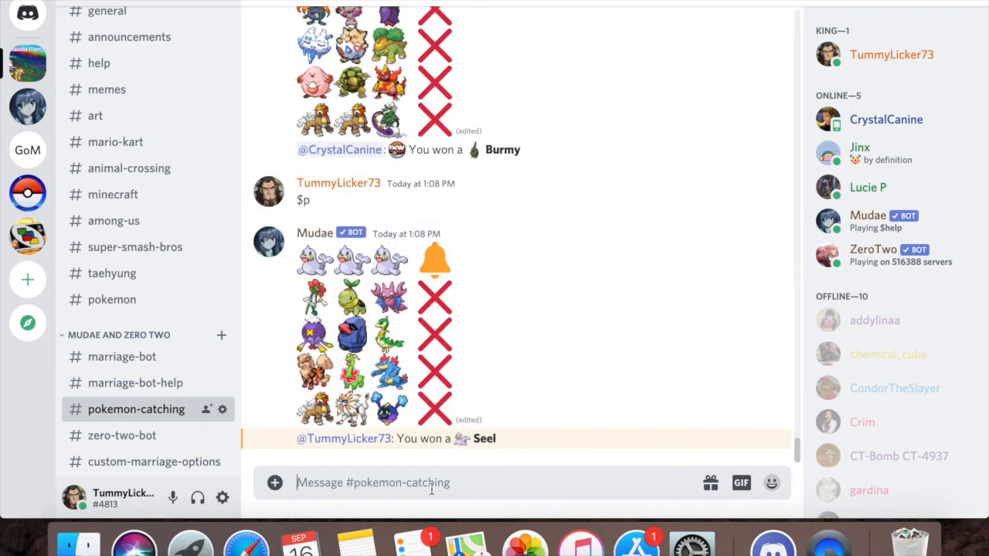
# Send $pd to bring up Mudae's Pokédex listing.
pyautogui.write('$')
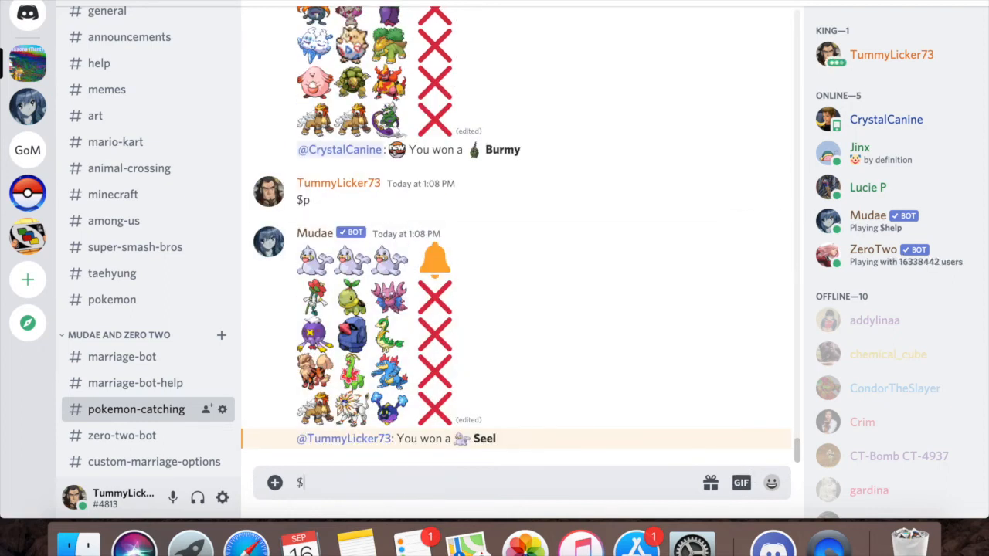
pyautogui.write('poke')
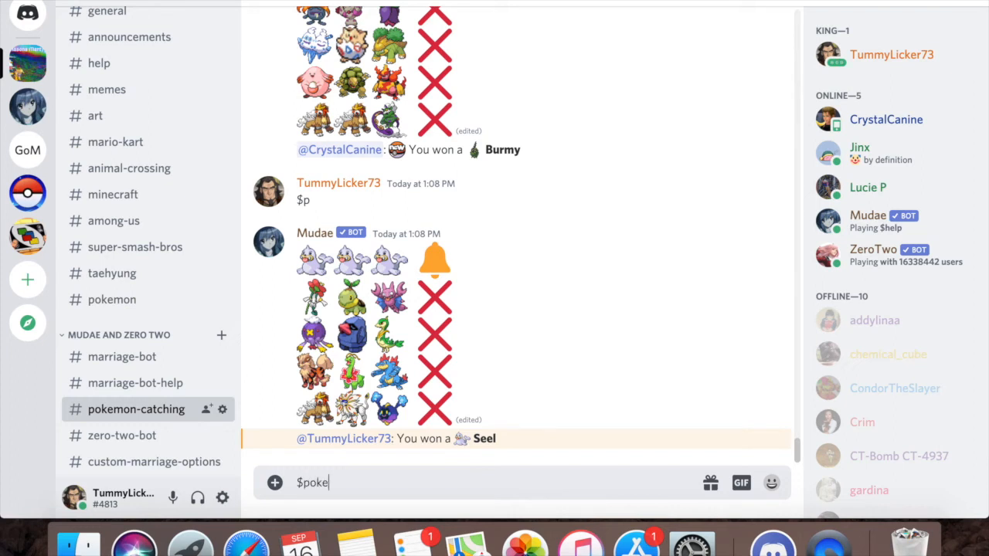
pyautogui.press('Backspace')
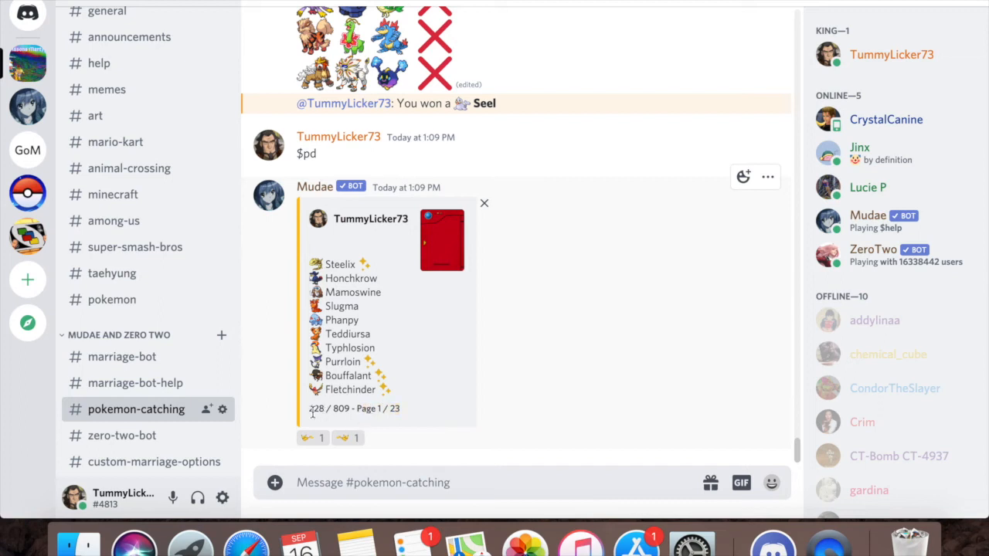
# Flip through the Pokédex pages with the arrow reactions, ending on page 2 of 23.
pyautogui.click(346, 439)
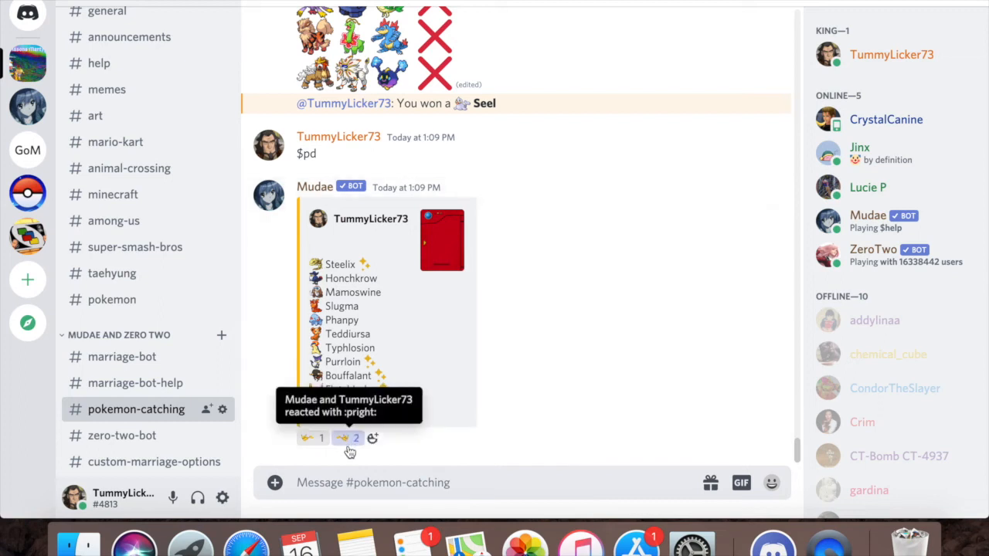
pyautogui.click(348, 439)
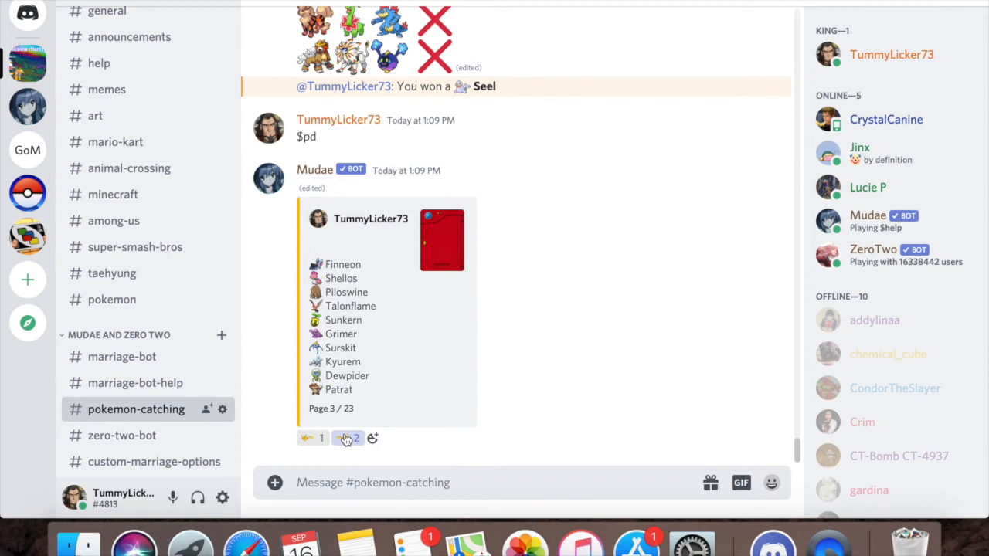
pyautogui.click(343, 439)
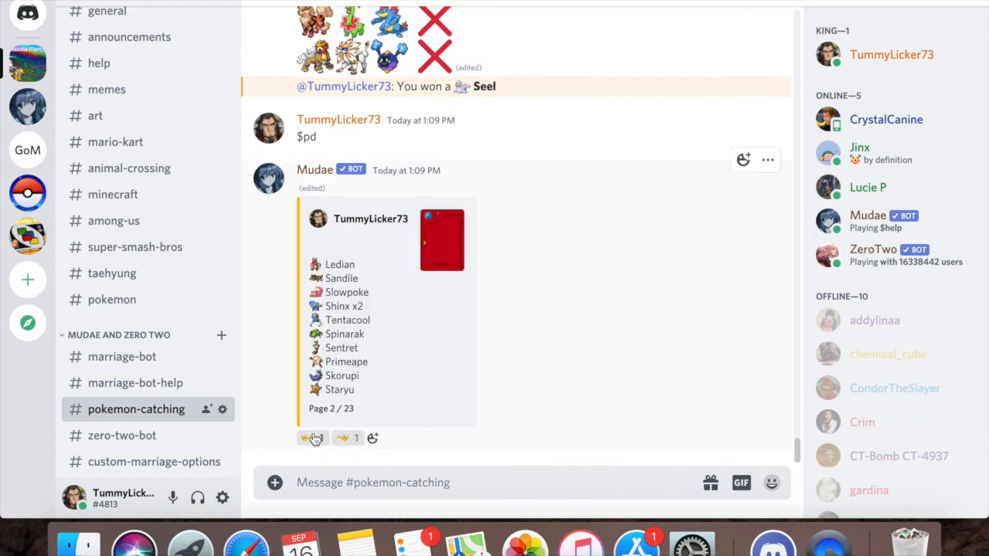
pyautogui.click(311, 439)
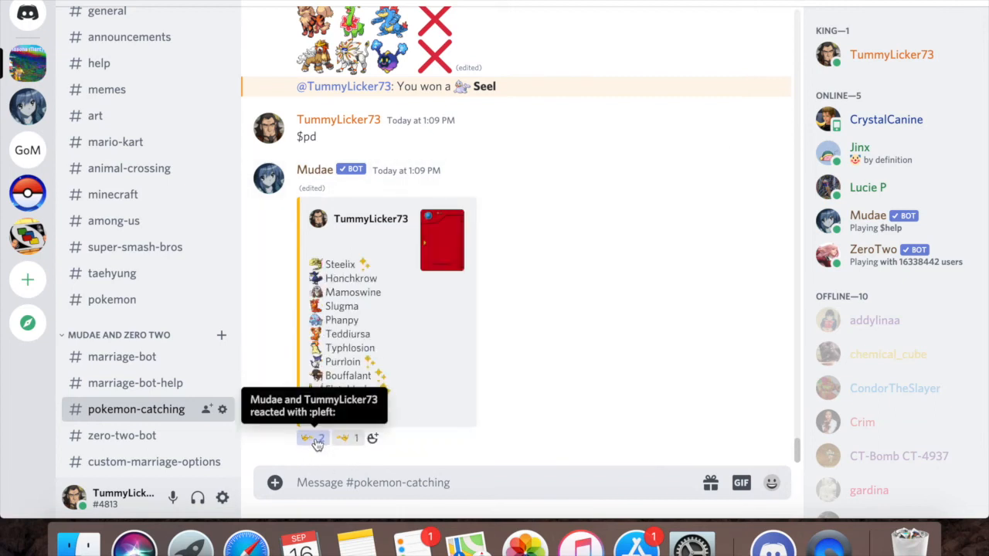
pyautogui.click(312, 437)
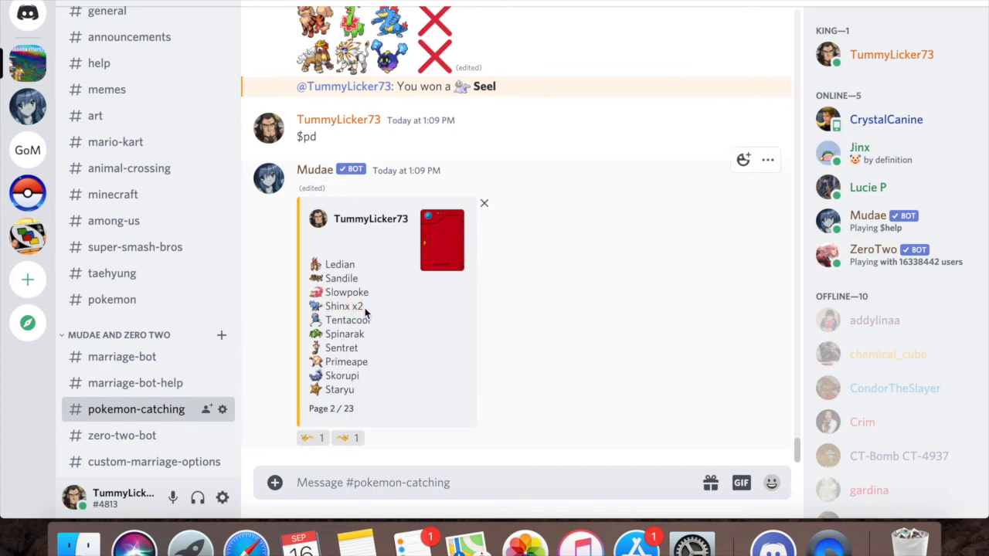
pyautogui.moveTo(315, 306)
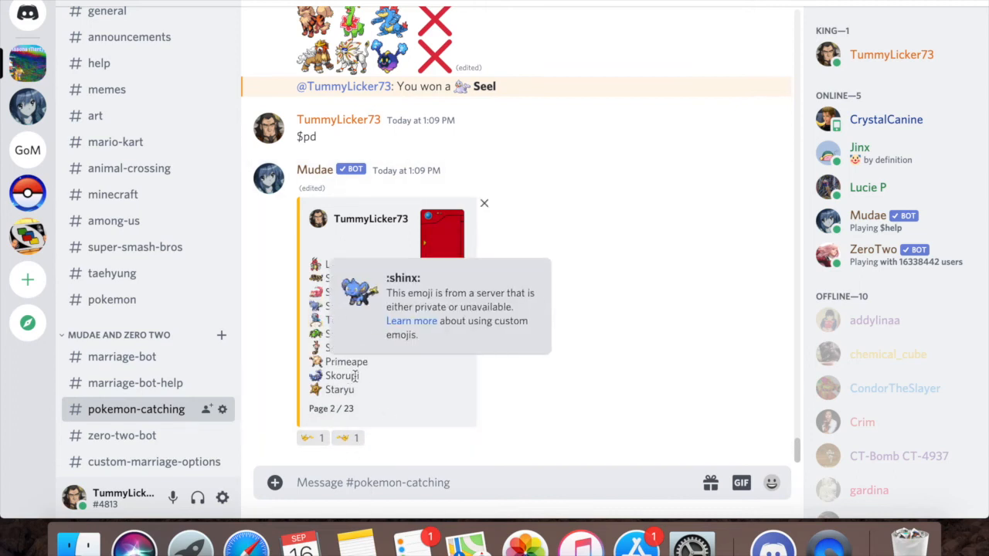
pyautogui.moveTo(374, 312)
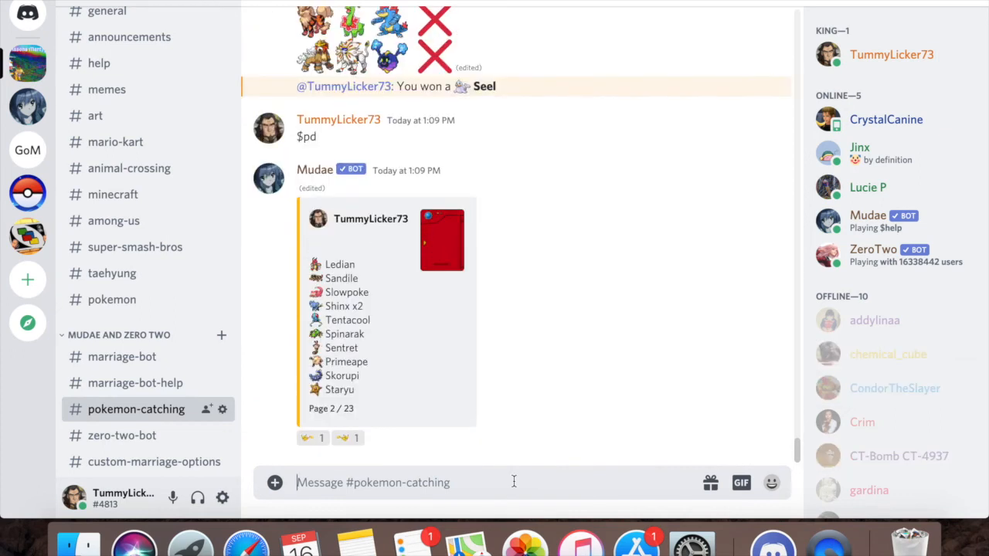
# Send $autorelease to trade 4 Pokémon for +2 pokérolls, then roll again with $p.
pyautogui.write('$')
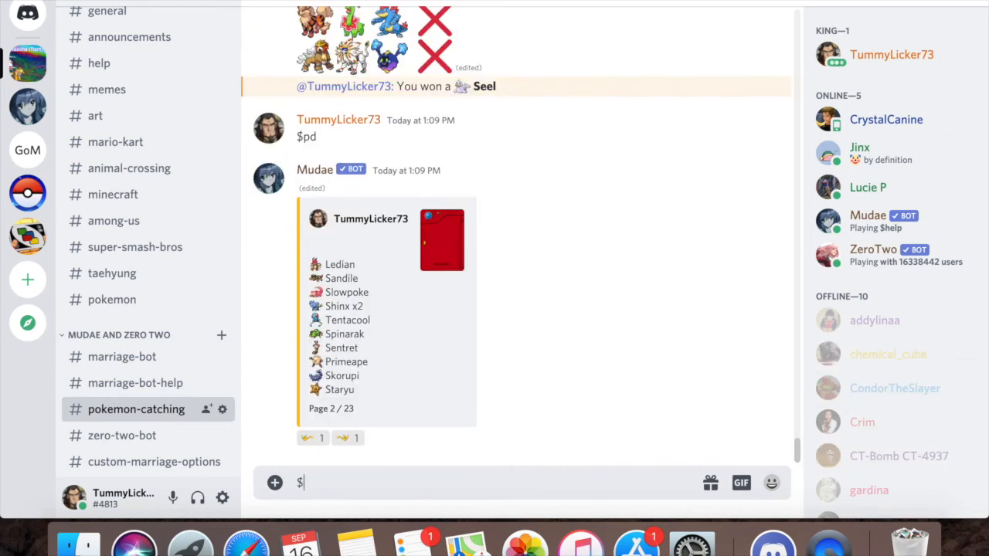
pyautogui.write('auto')
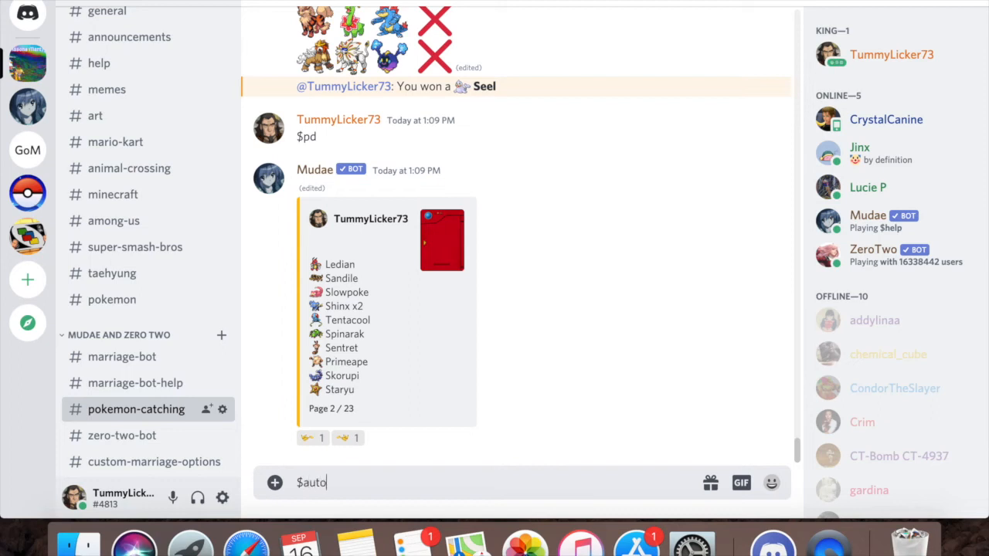
pyautogui.write('release')
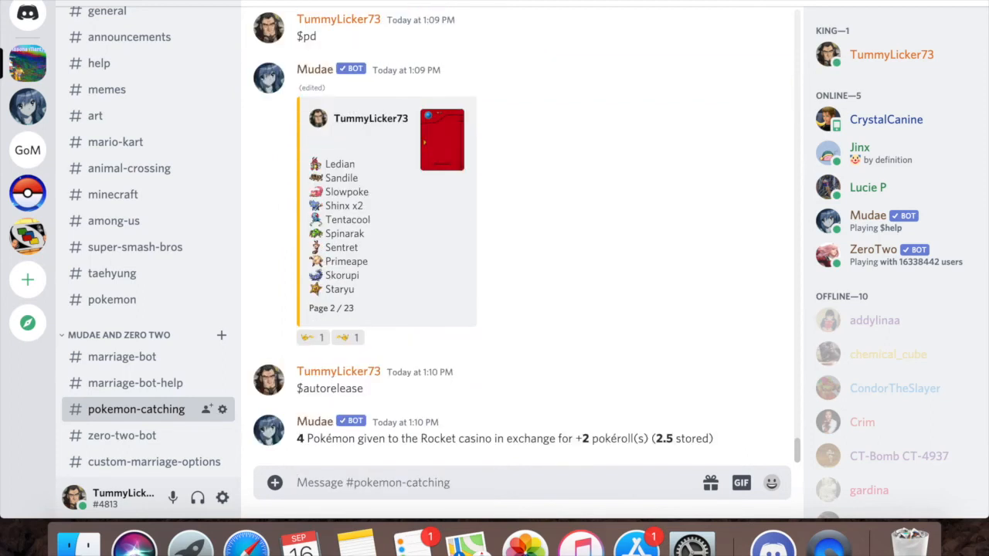
pyautogui.moveTo(580, 439)
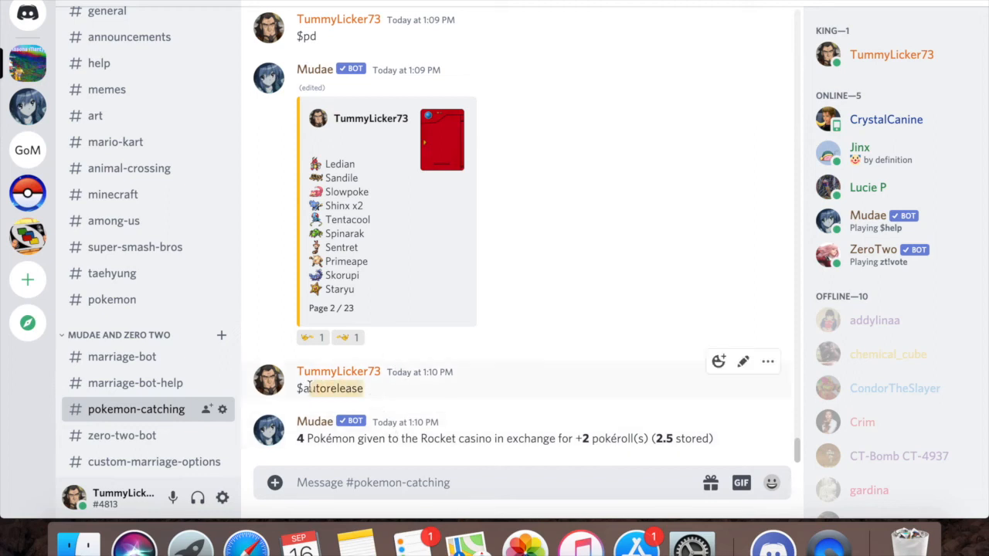
pyautogui.moveTo(564, 453)
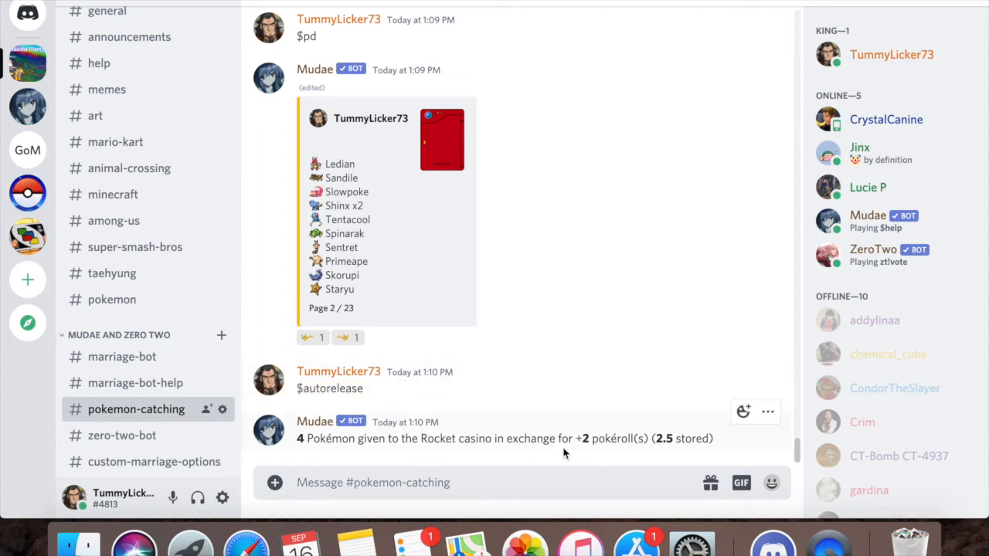
pyautogui.moveTo(601, 454)
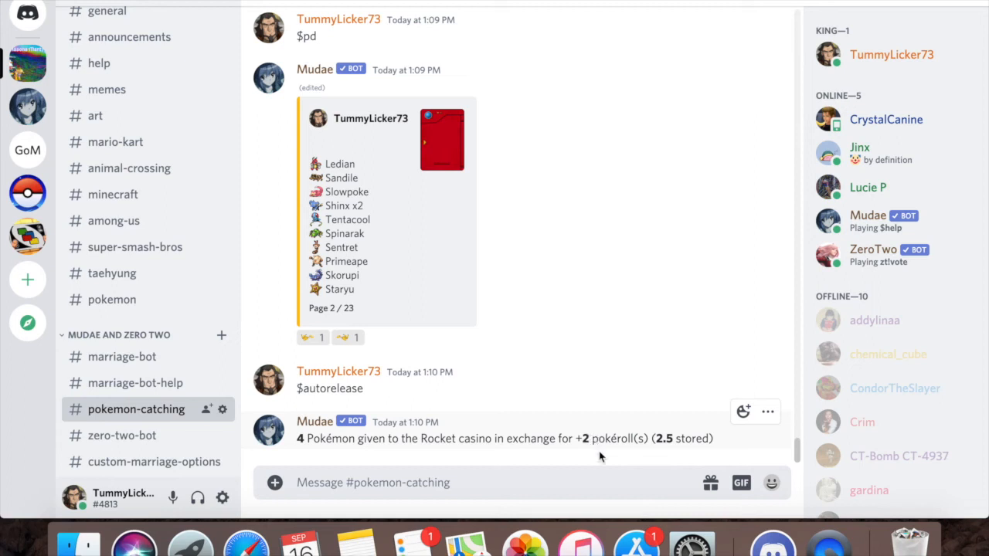
pyautogui.moveTo(652, 453)
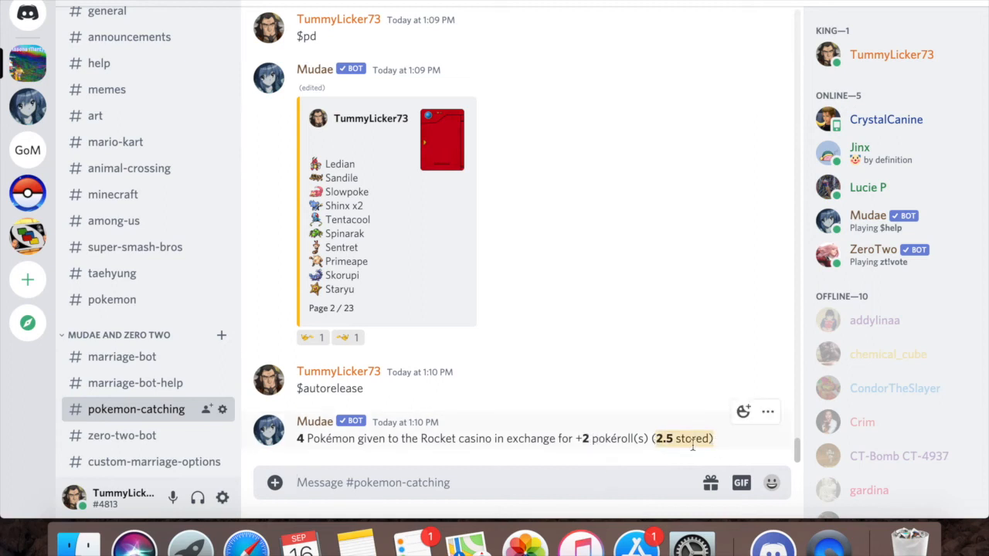
pyautogui.write('$')
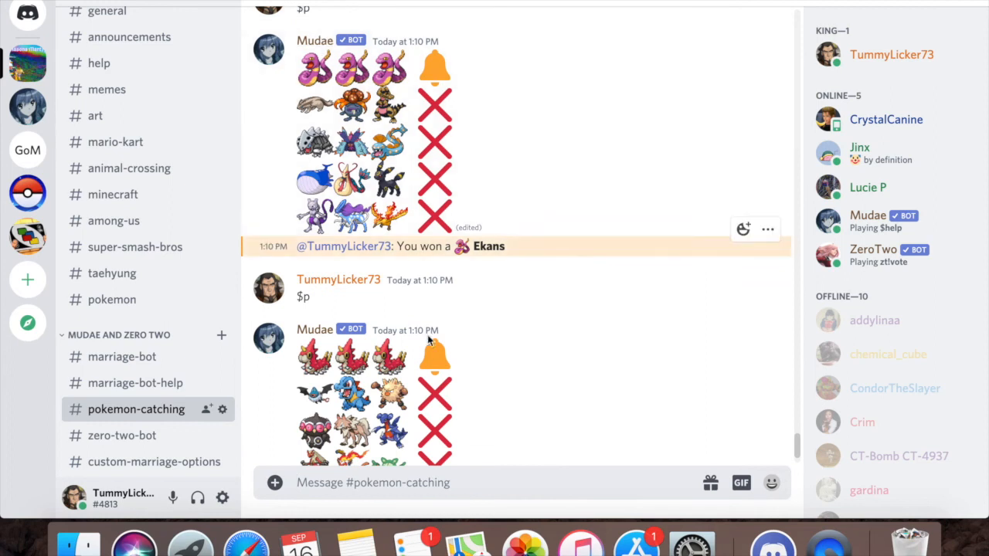
# After the Wurmple roll, send $pd to show the Pokédex at 228/809, page 1 of 23.
pyautogui.scroll(-3)
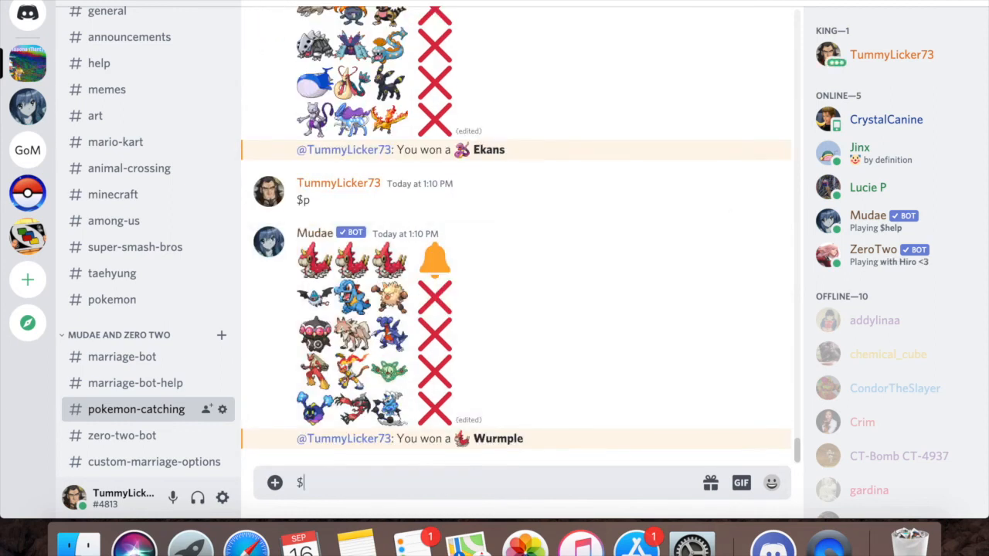
pyautogui.write('pd')
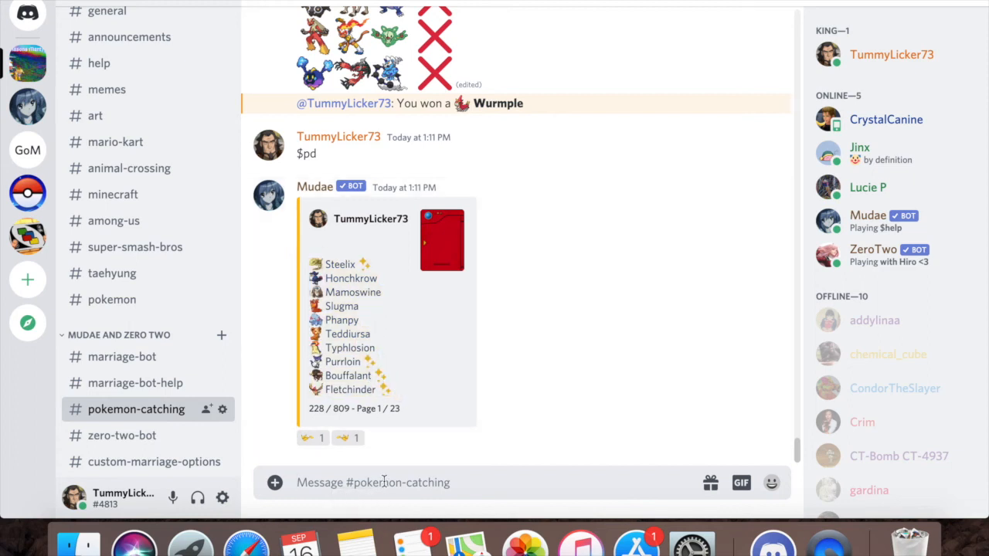
# Send $sortpkmn and highlight the command name in Mudae's syntax reply listing sort options.
pyautogui.write('$')
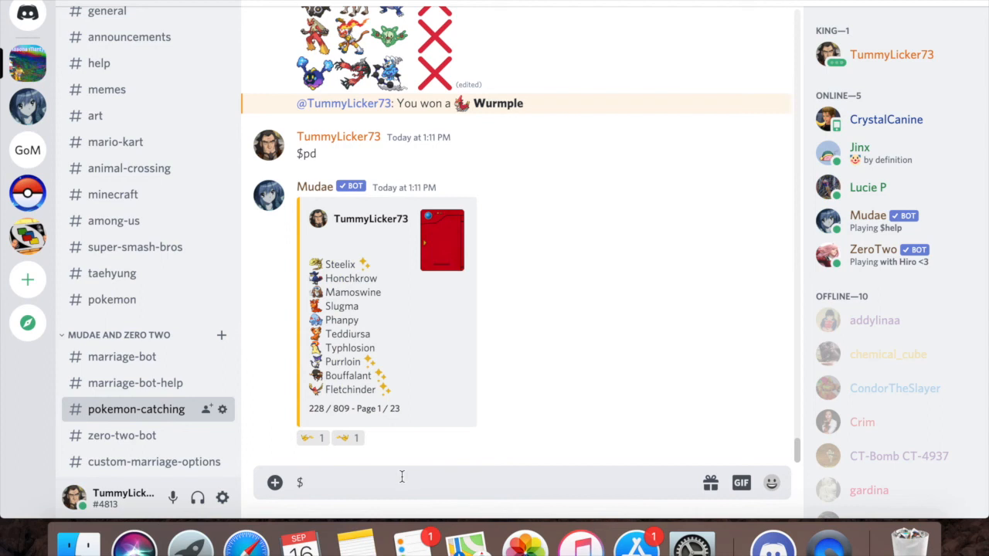
pyautogui.write('sort')
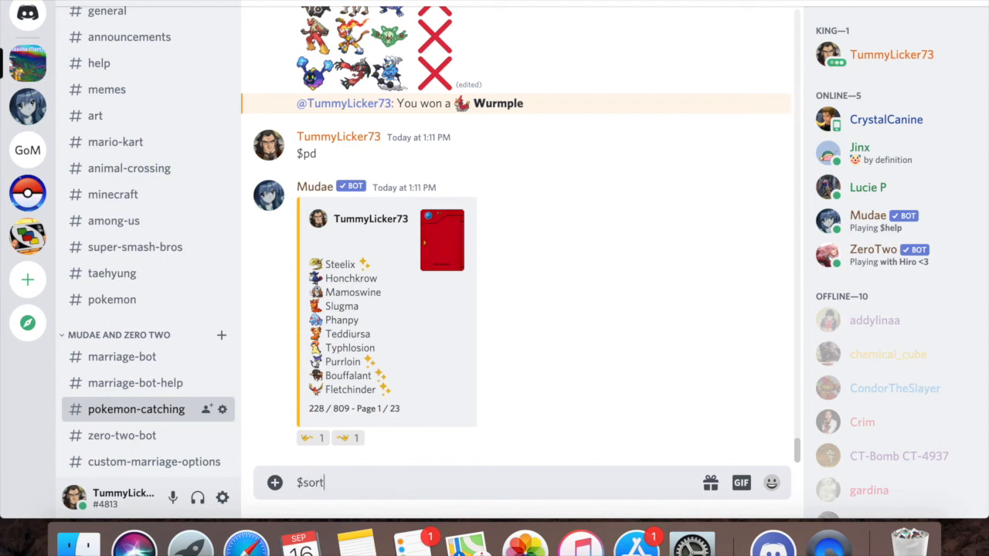
pyautogui.press('Enter')
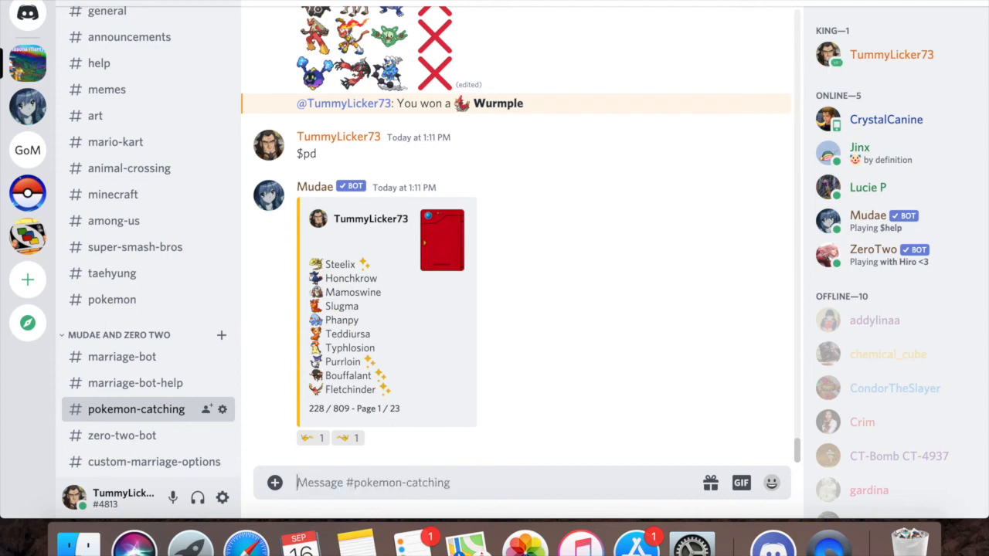
pyautogui.write('$sortpkmn')
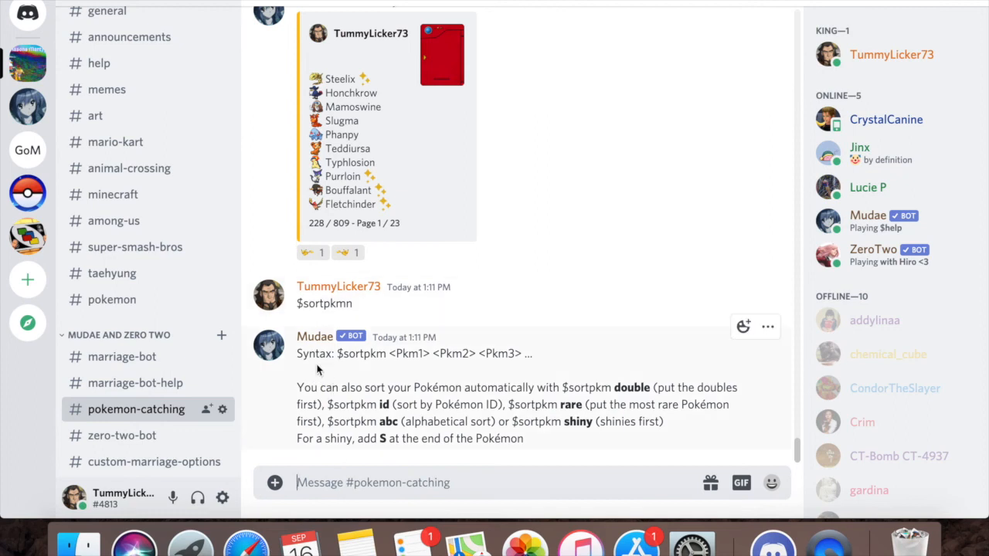
pyautogui.moveTo(297, 387); pyautogui.dragTo(541, 387)
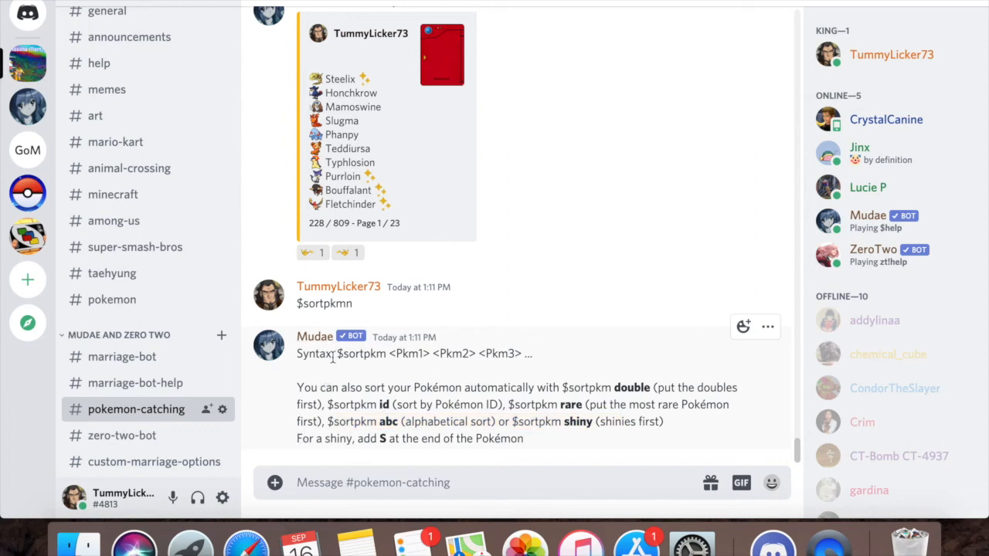
pyautogui.doubleClick(362, 354)
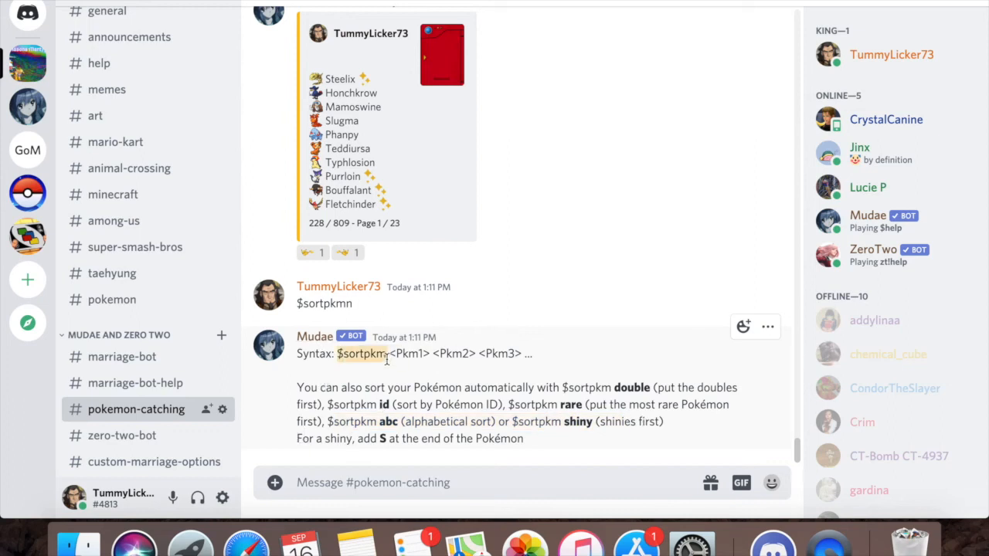
# Send "$sortpkmn teddiursa ekans purrloins" to set a custom Pokédex order, then start a $p check.
pyautogui.write('$')
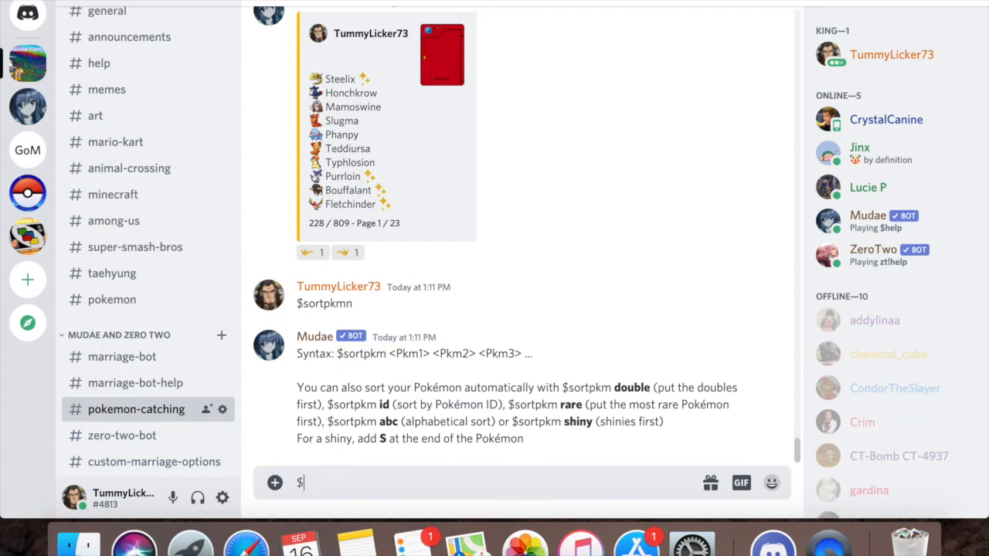
pyautogui.write('sort')
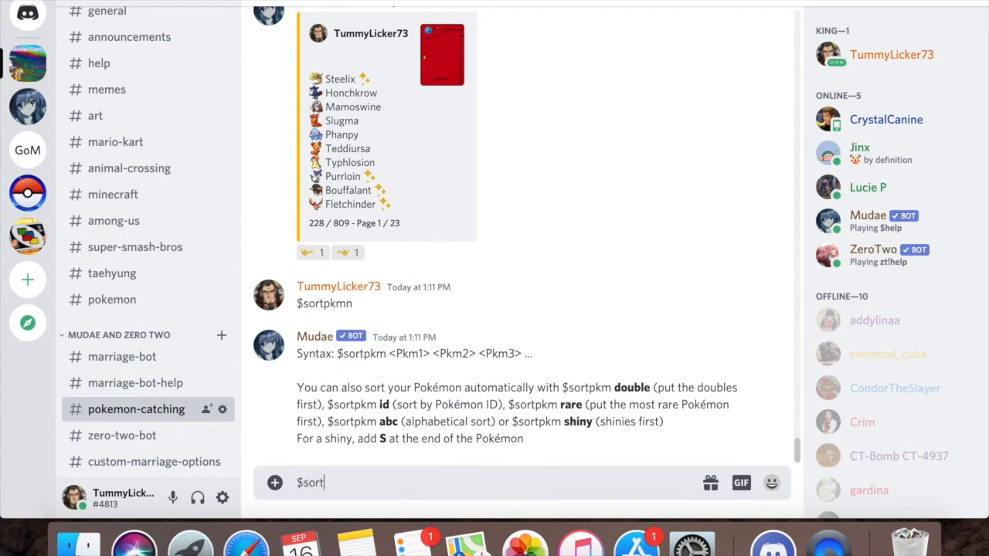
pyautogui.write('pkm')
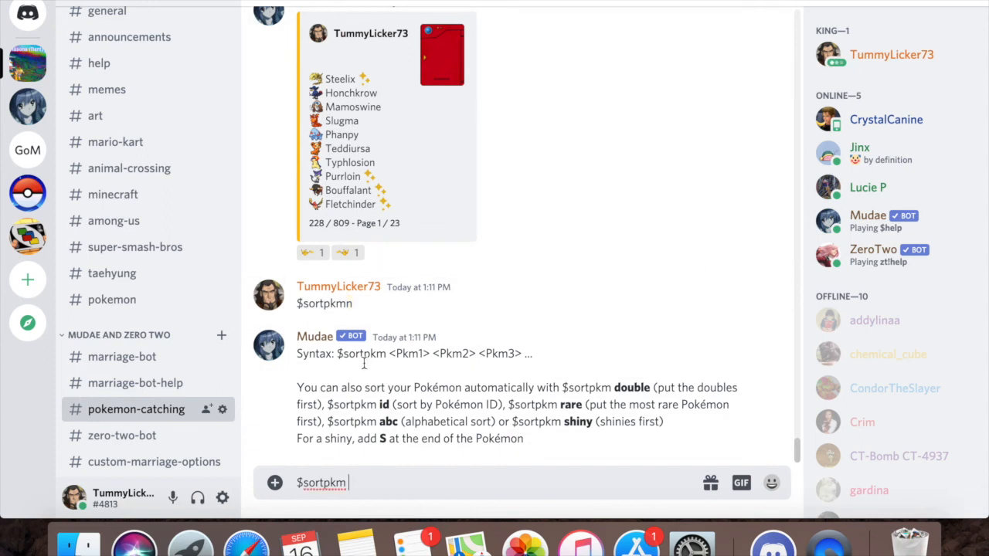
pyautogui.moveTo(431, 369)
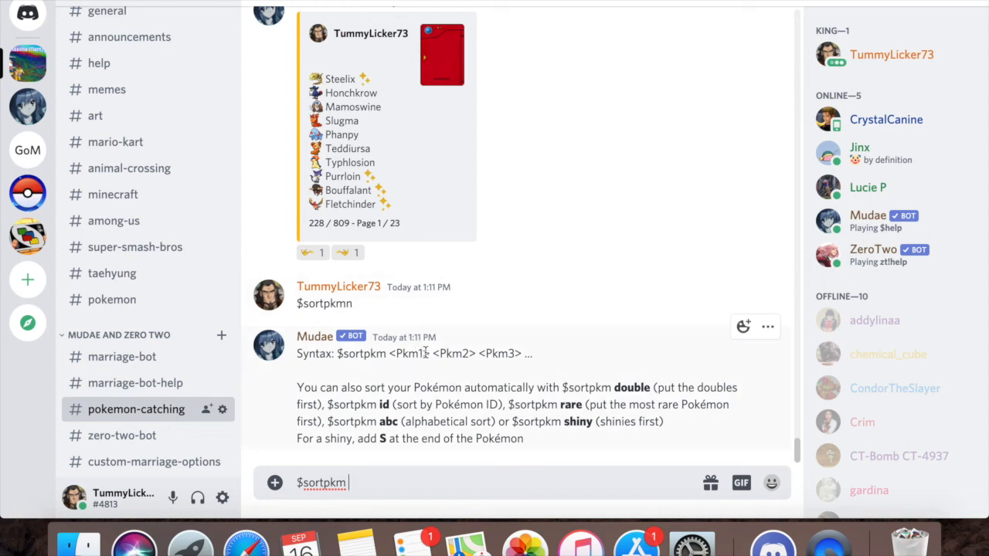
pyautogui.write('teddiursa')
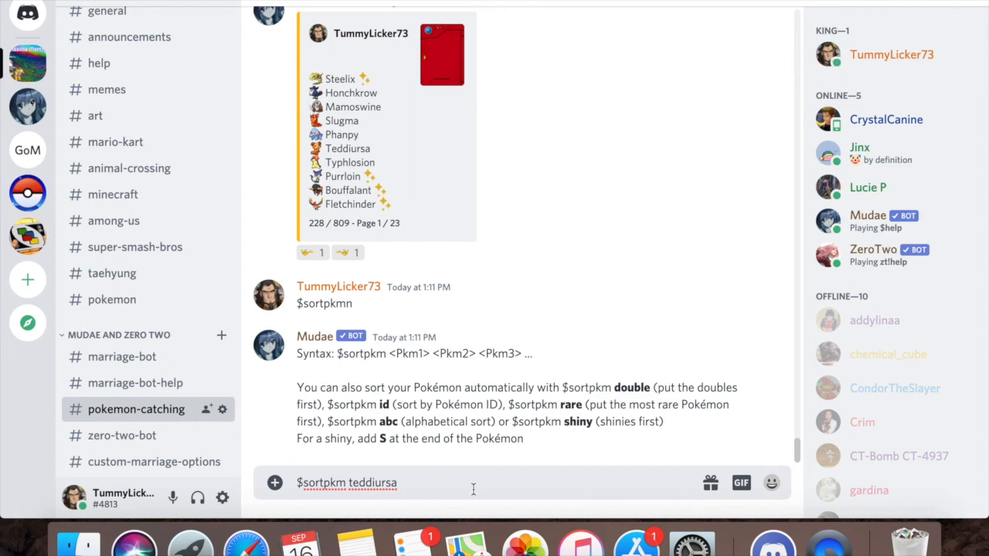
pyautogui.write('ekans')
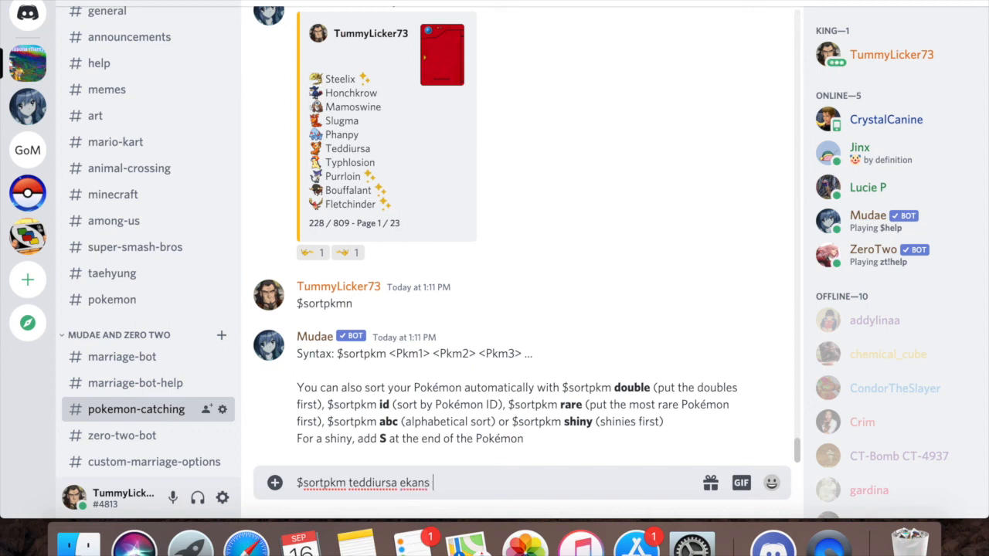
pyautogui.write('purrloin')
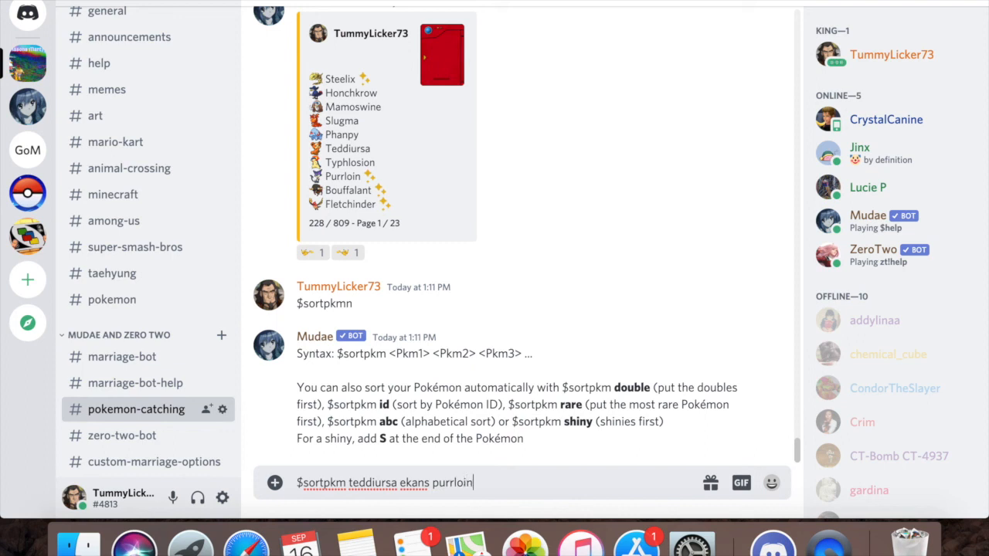
pyautogui.write('s')
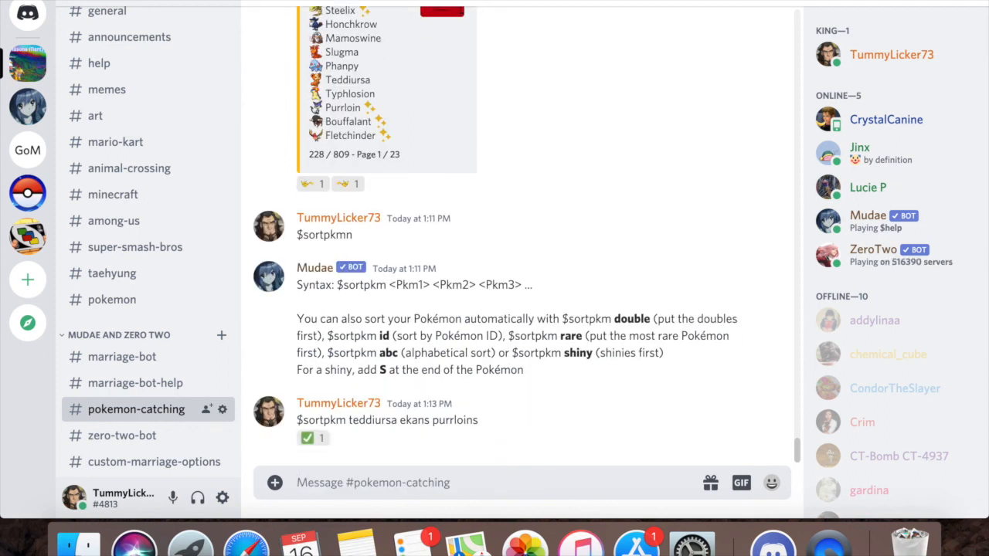
pyautogui.write('$p')
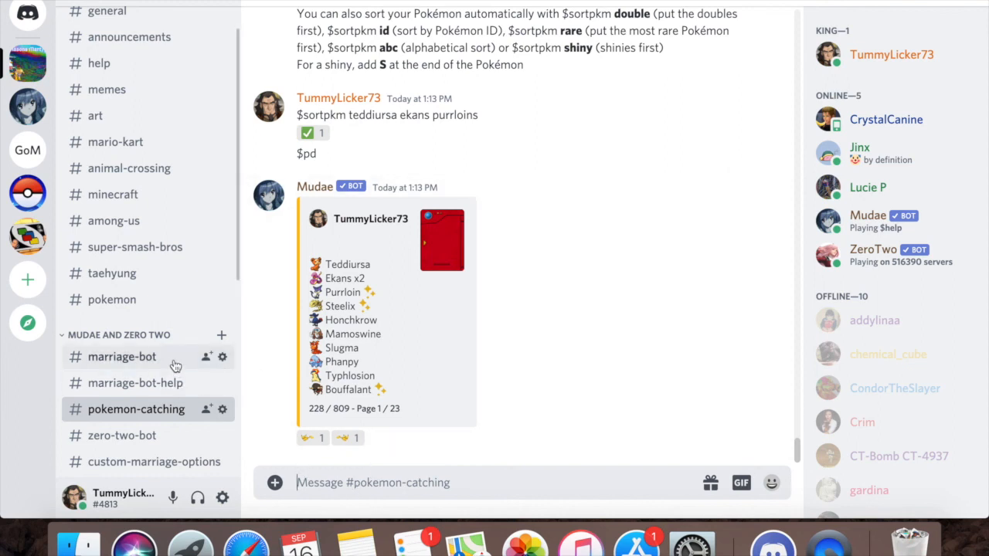
pyautogui.moveTo(173, 383)
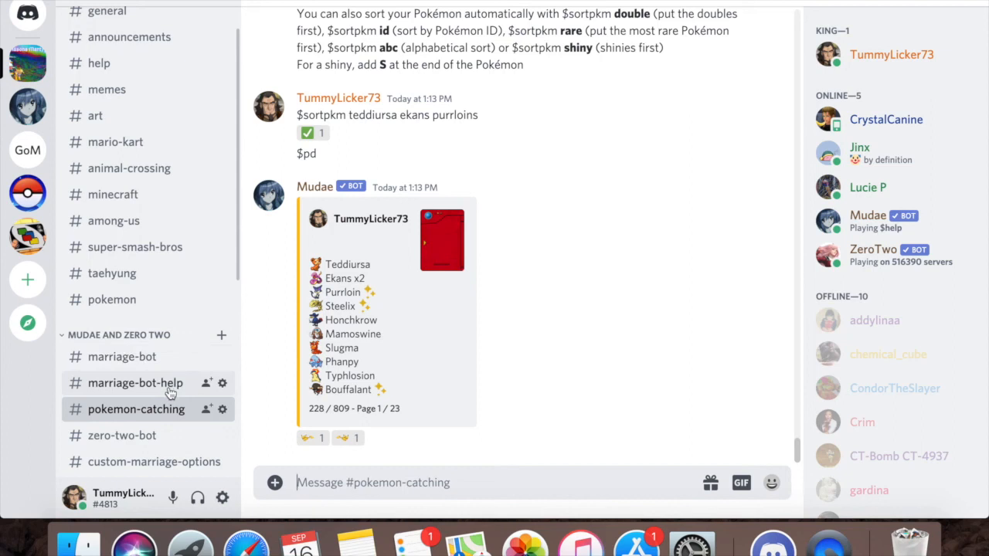
# Browse zero-two-bot, marriage-bot and marriage-bot-help channels, then begin typing $help.
pyautogui.click(120, 436)
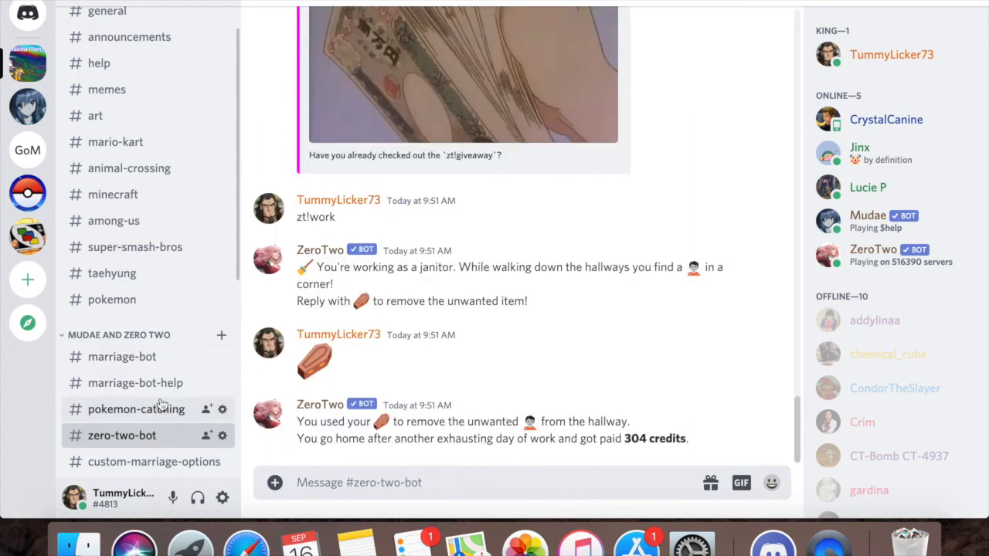
pyautogui.click(134, 383)
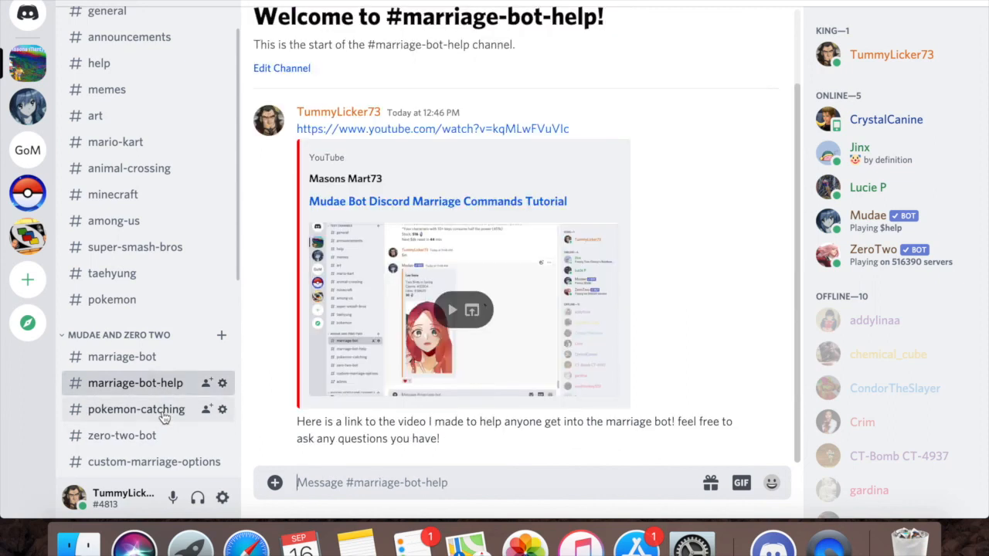
pyautogui.click(136, 409)
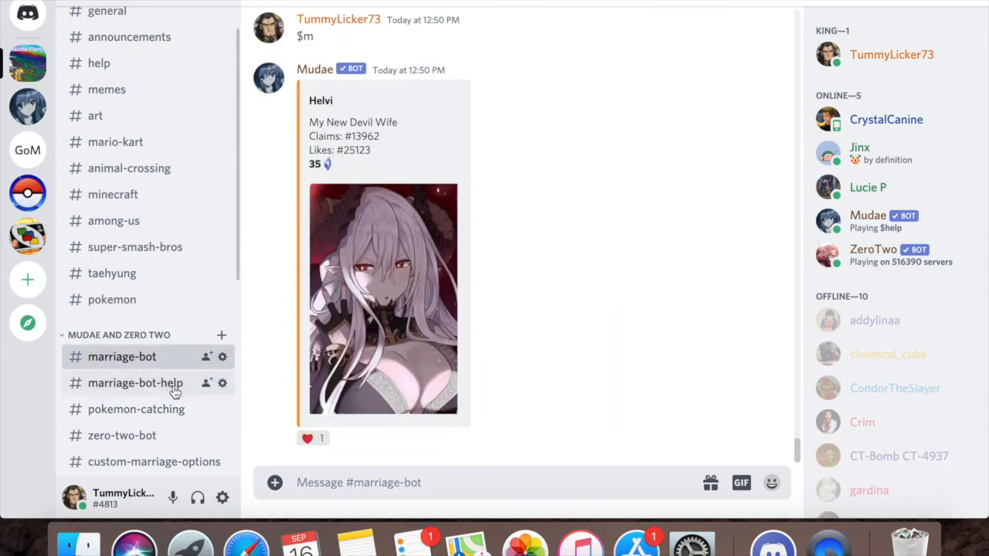
pyautogui.click(135, 384)
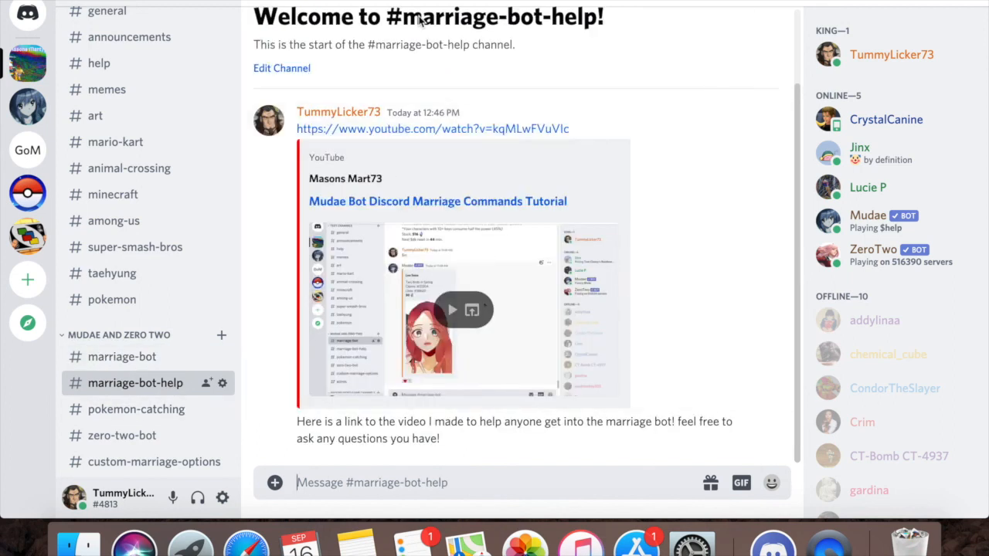
pyautogui.moveTo(28, 105)
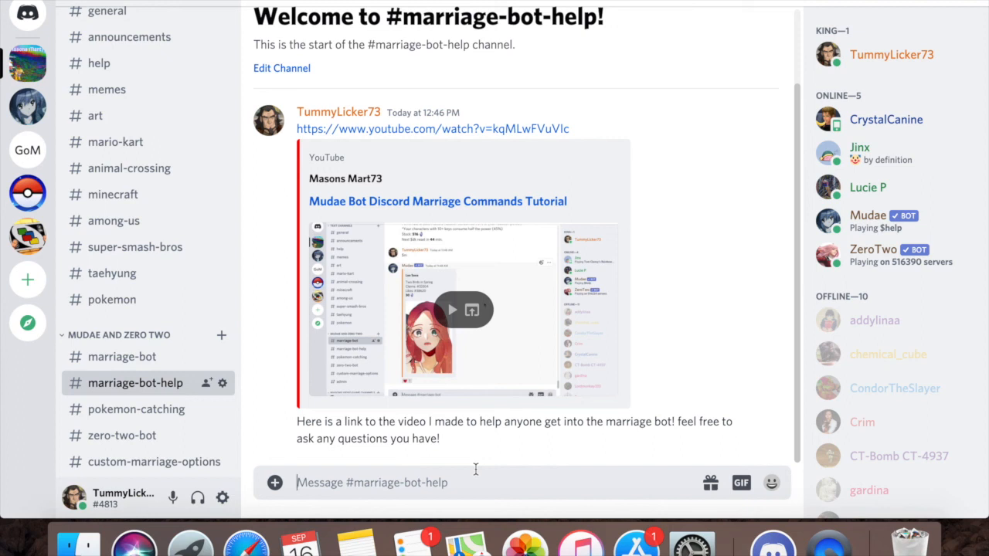
pyautogui.moveTo(478, 471)
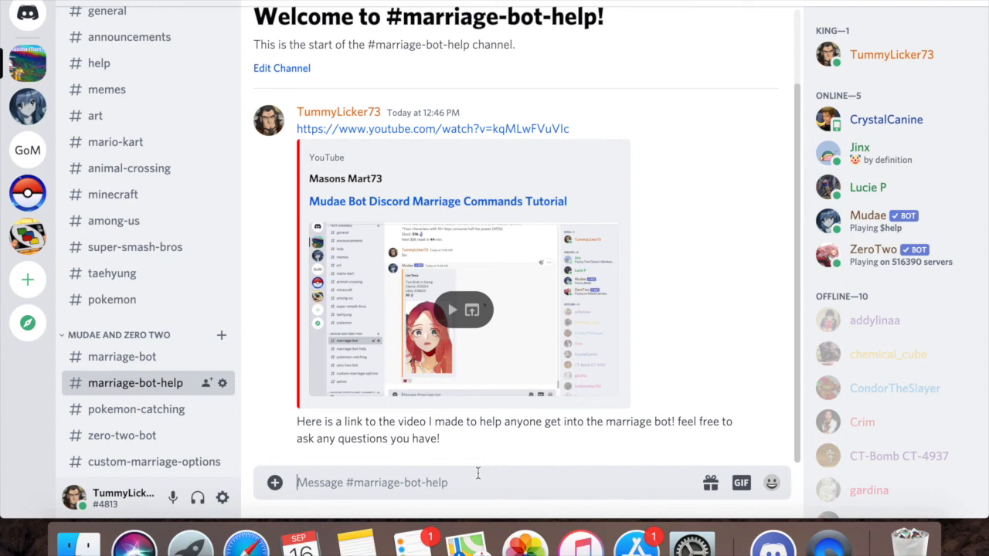
pyautogui.write('$hel')
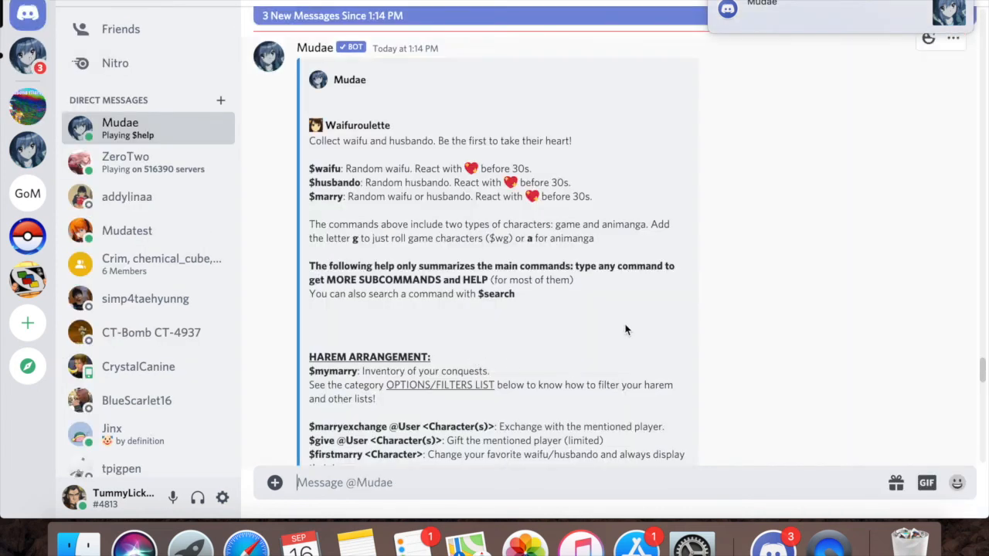
# Scroll Mudae's command-list DM, then delete the $help message from marriage-bot-help.
pyautogui.scroll(-3)
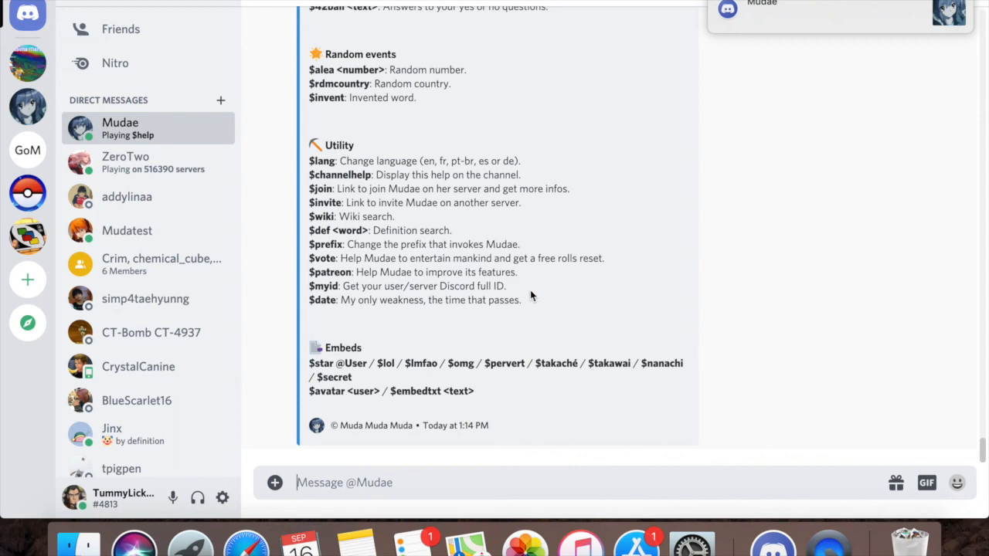
pyautogui.moveTo(28, 65)
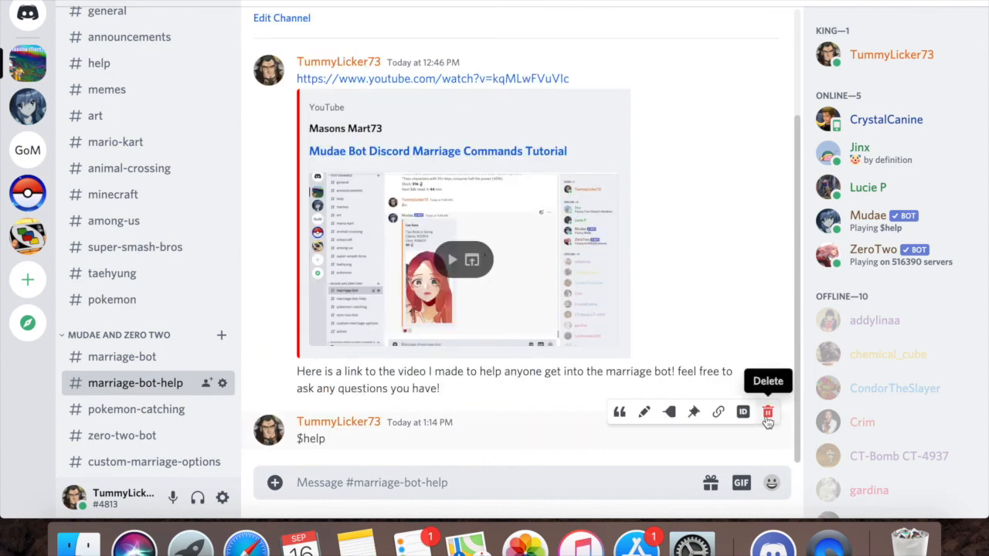
pyautogui.click(766, 411)
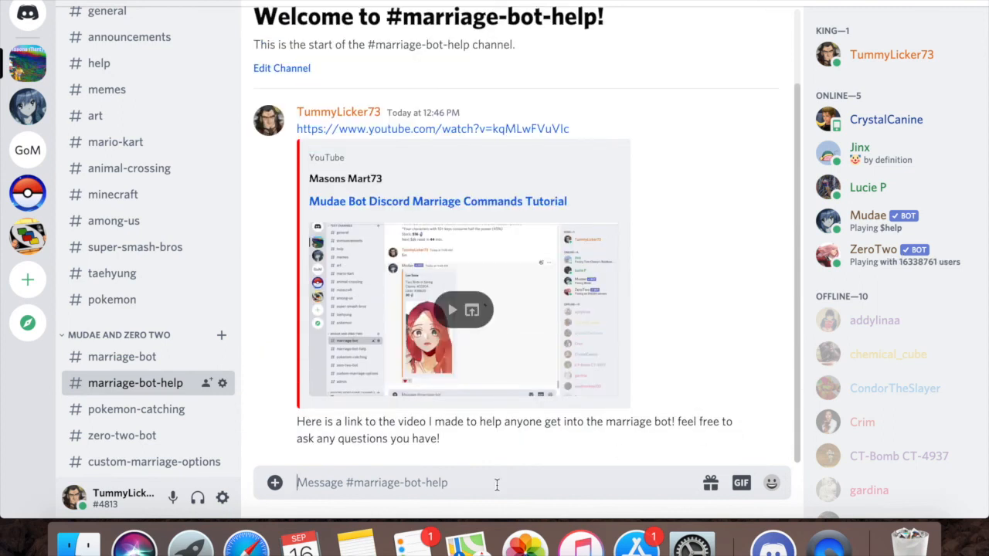